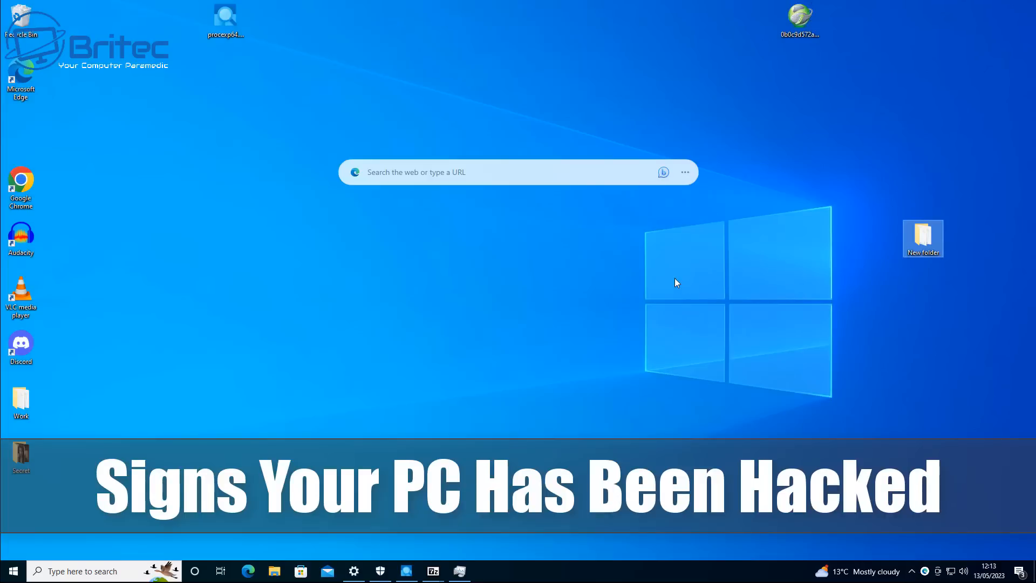
mouse_move(670, 283)
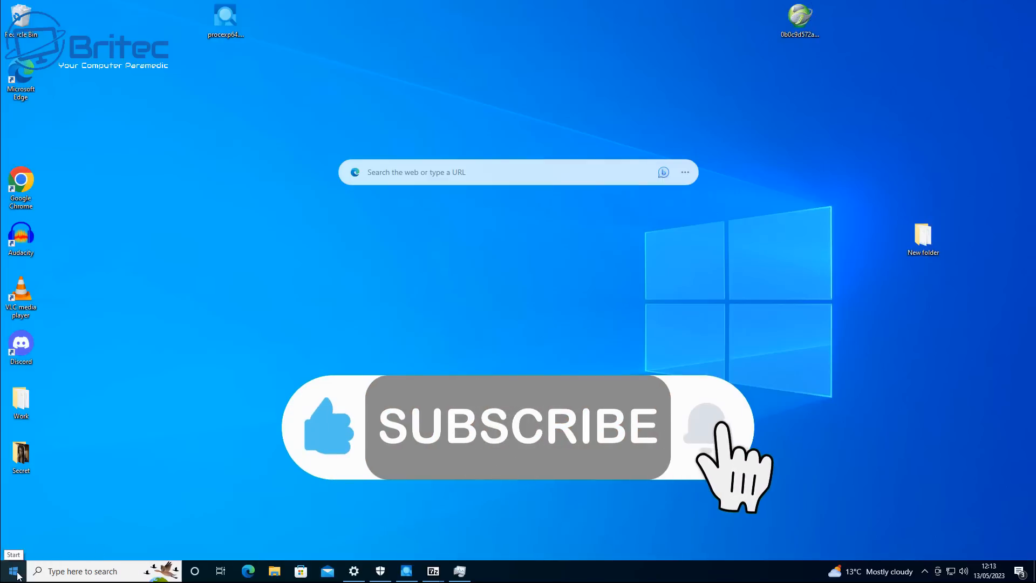
Launch Task Manager from the Start button menu and single out the long-named 0b0c9d572a… background process.
right_click(12, 570)
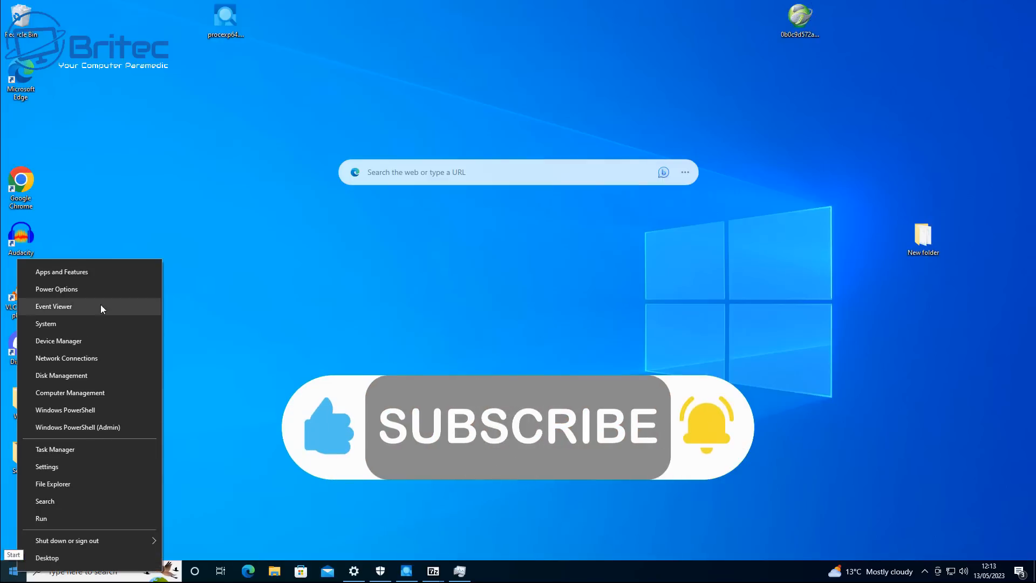
click(55, 449)
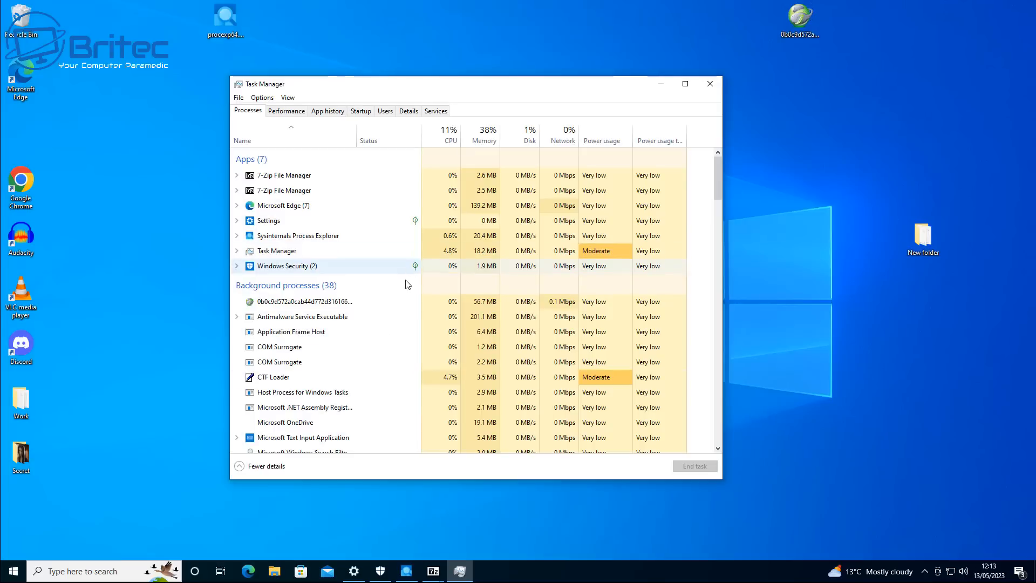
mouse_move(495, 317)
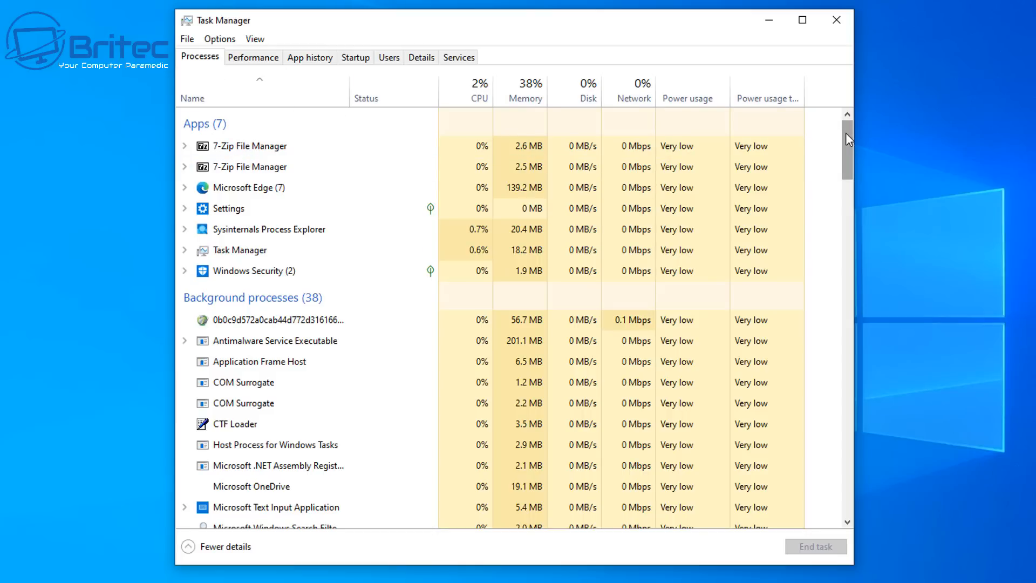
click(277, 320)
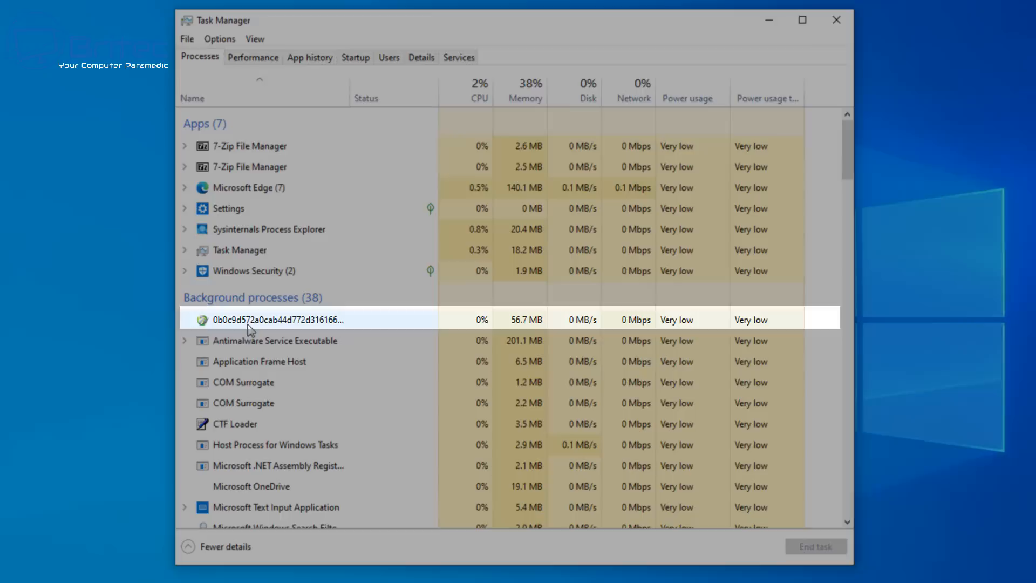
mouse_move(243, 382)
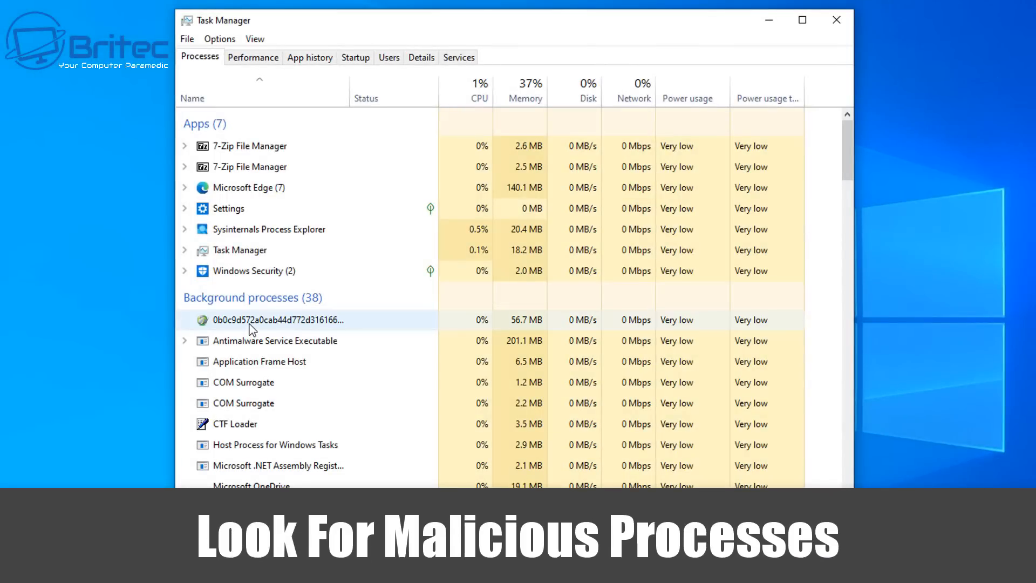
mouse_move(338, 324)
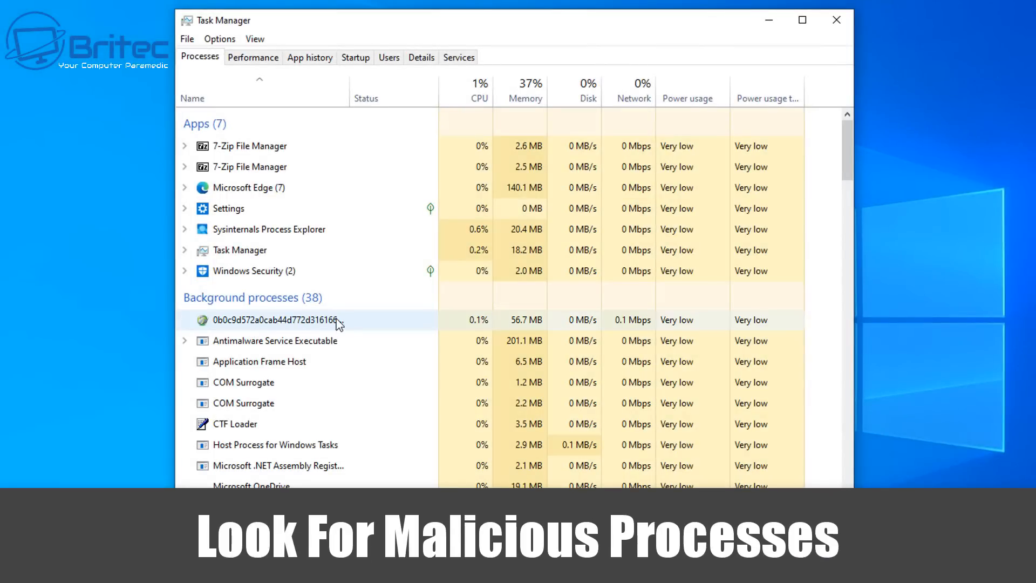
mouse_move(215, 321)
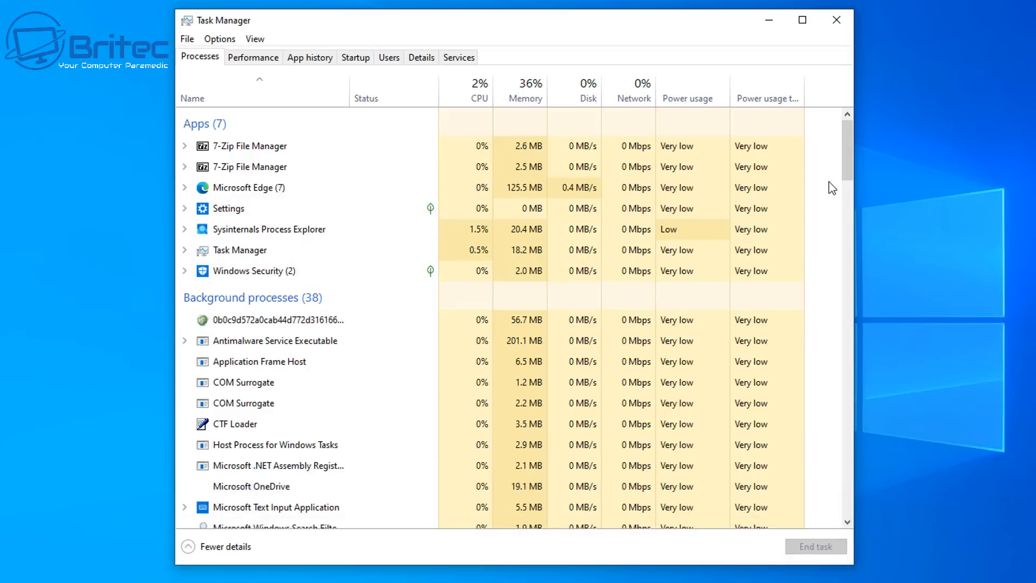
scroll(down, 3)
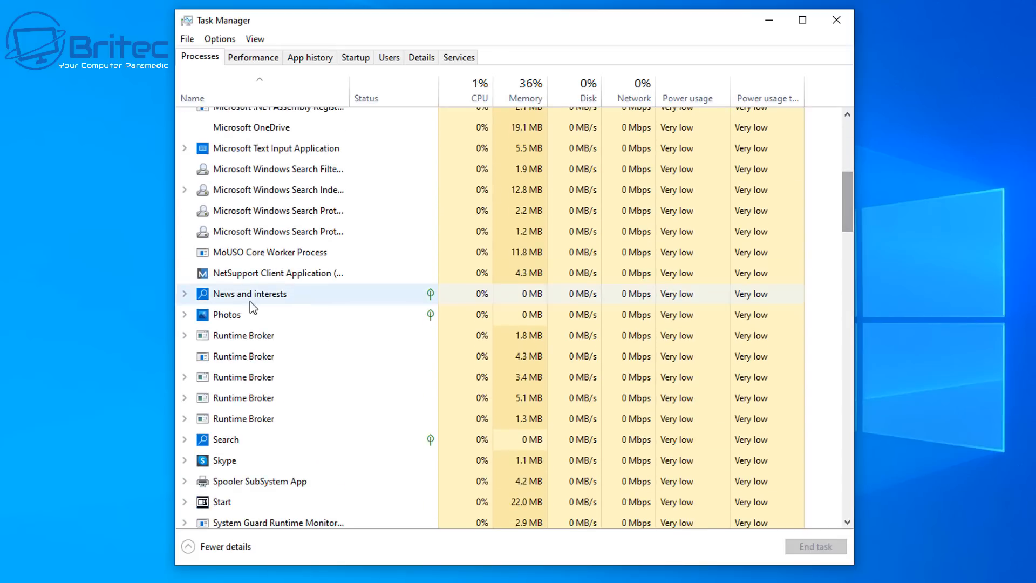
click(277, 273)
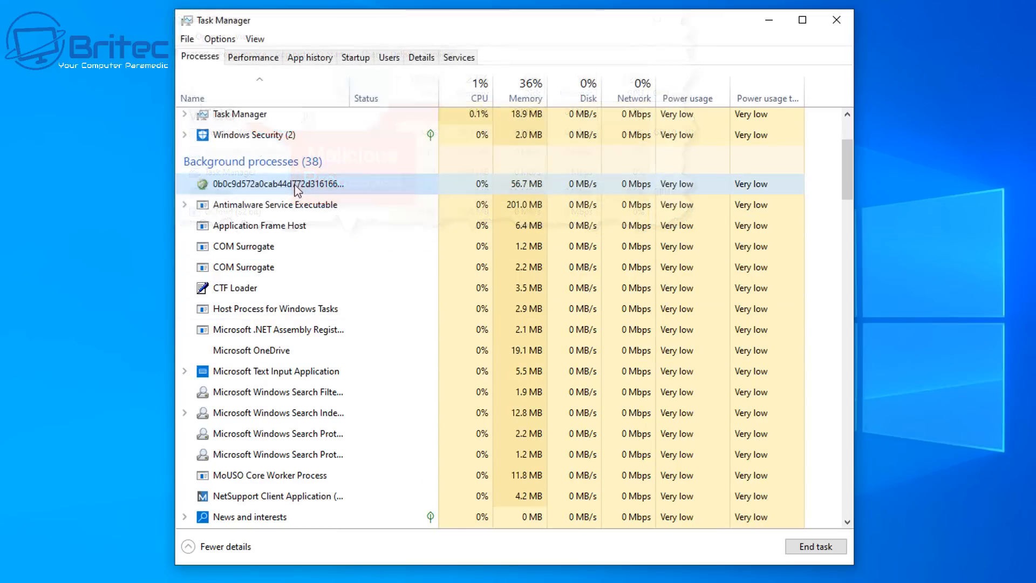
Show the context menu of actions for the suspicious 0b0c9d572a… process.
right_click(293, 184)
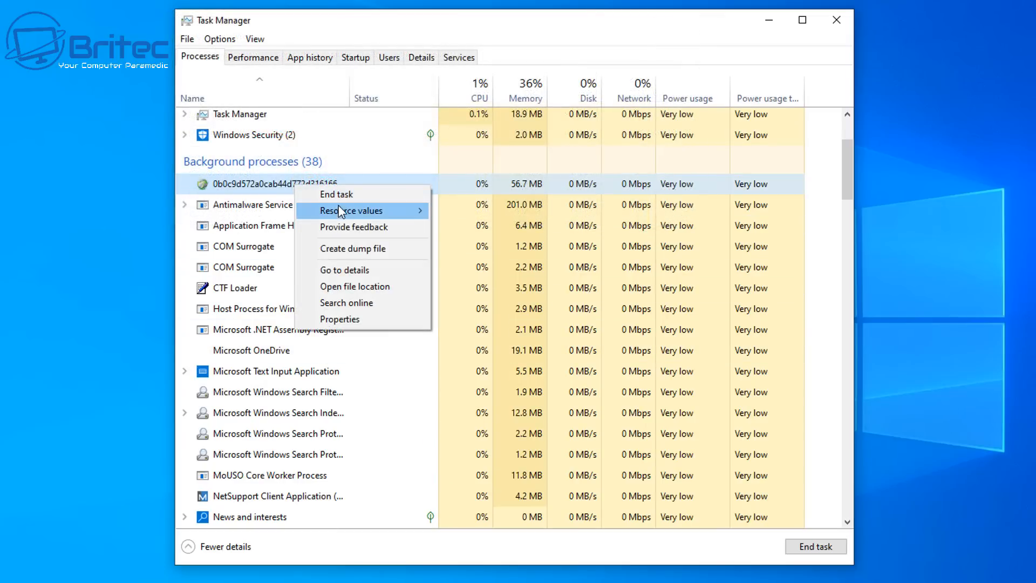
mouse_move(361, 193)
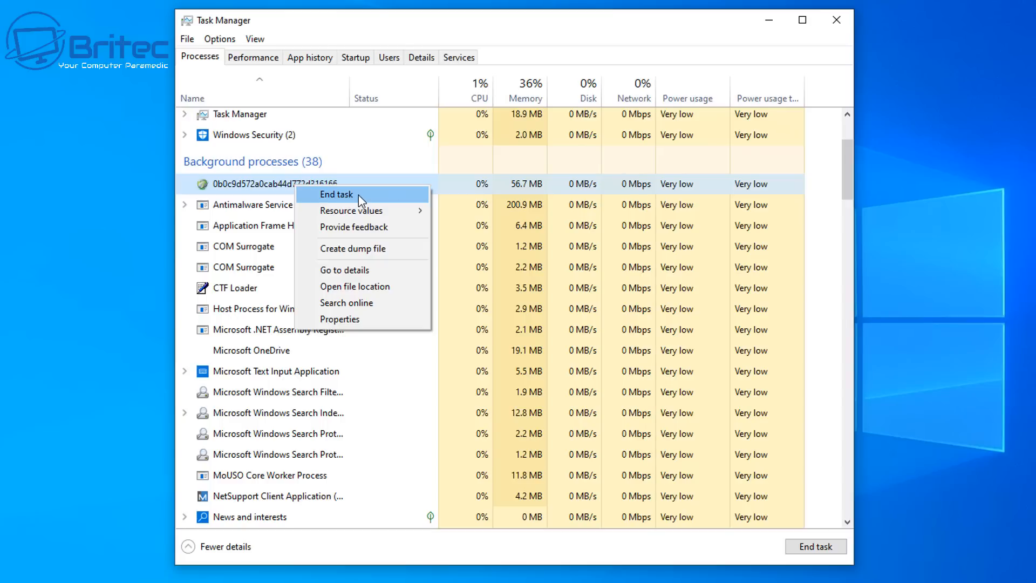
mouse_move(349, 274)
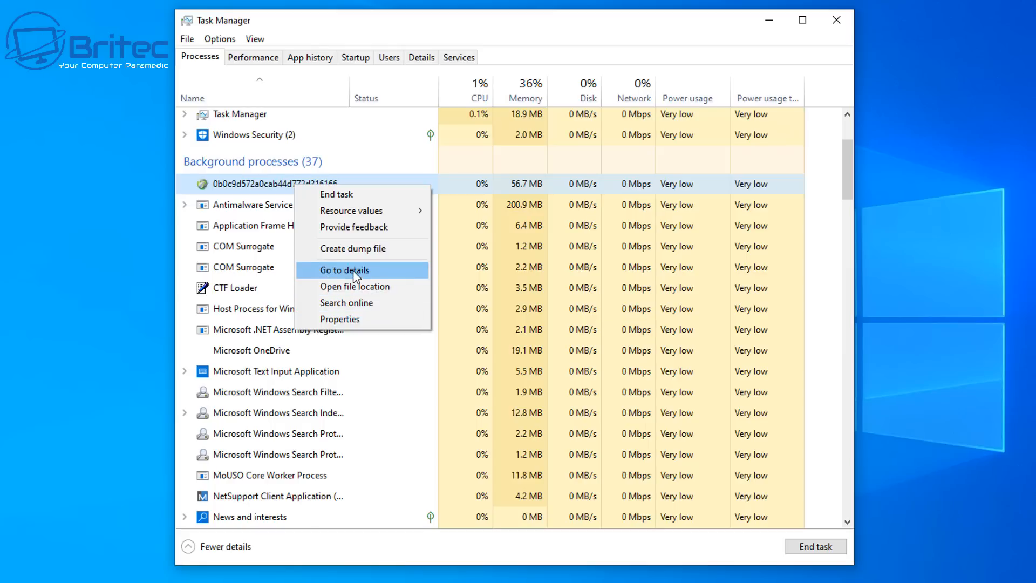
mouse_move(390, 274)
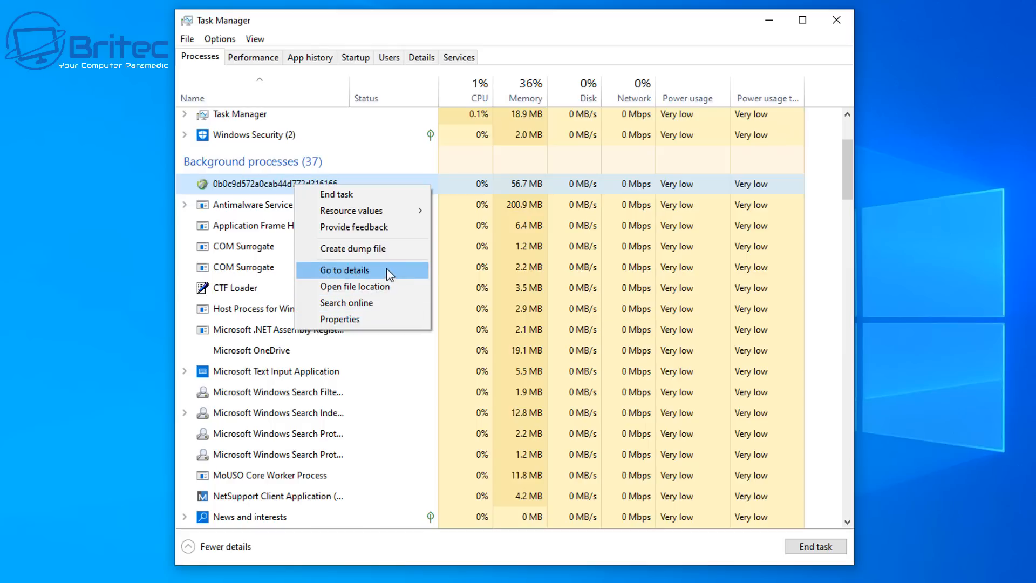
Jump to the suspicious executable's Details entry (PID 2808) and select client32.exe beside it.
click(345, 270)
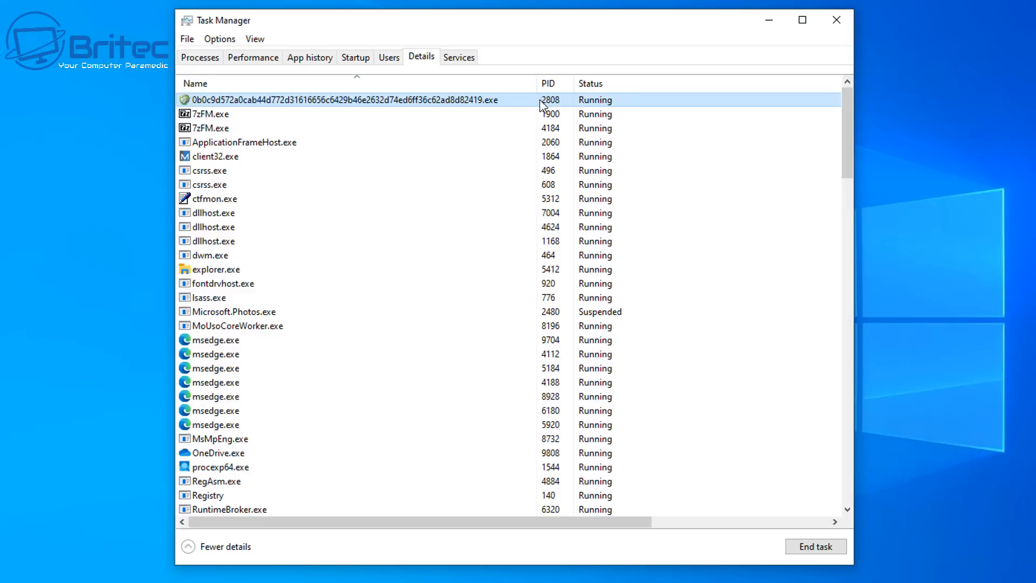
mouse_move(537, 110)
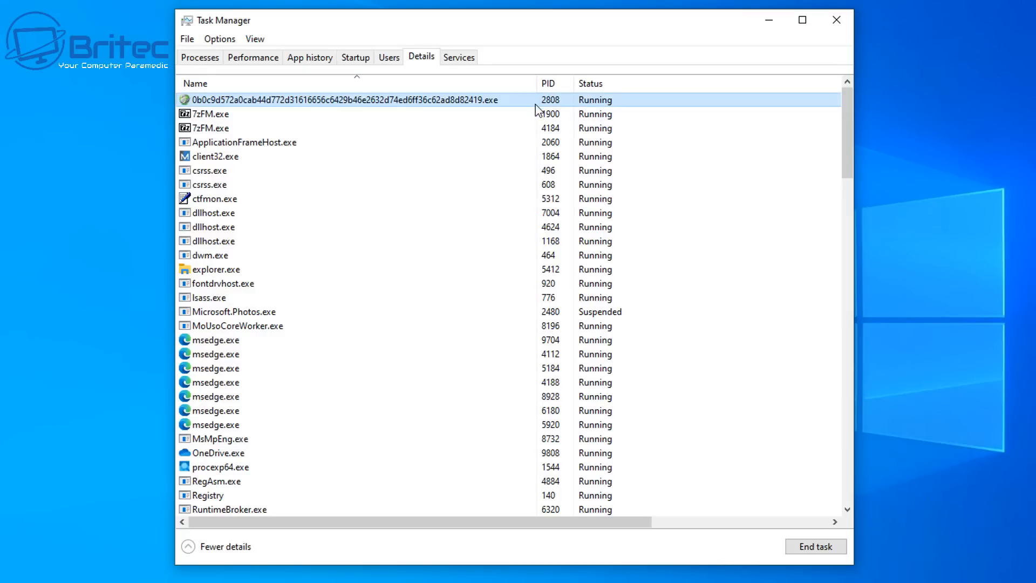
mouse_move(552, 112)
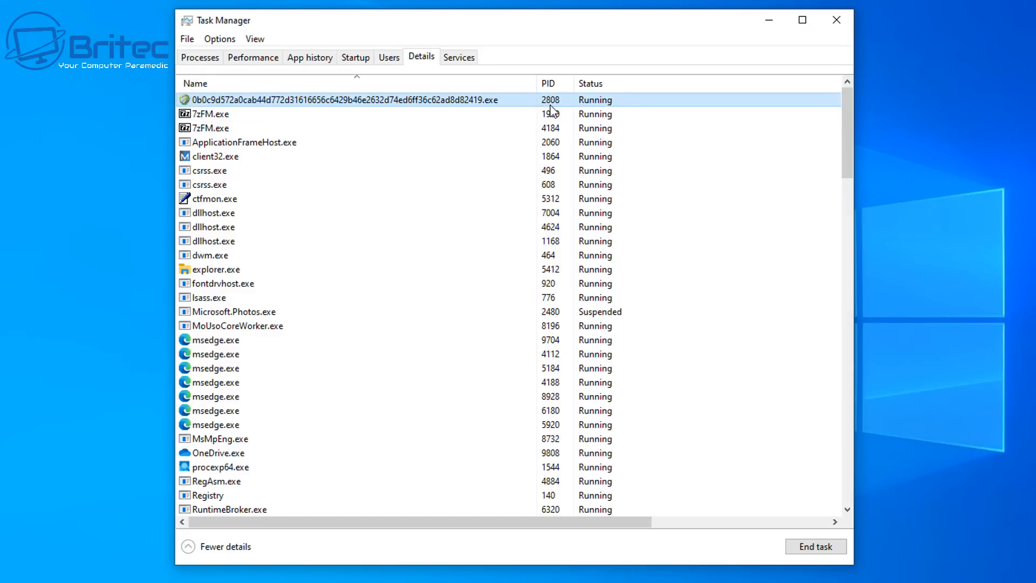
mouse_move(562, 109)
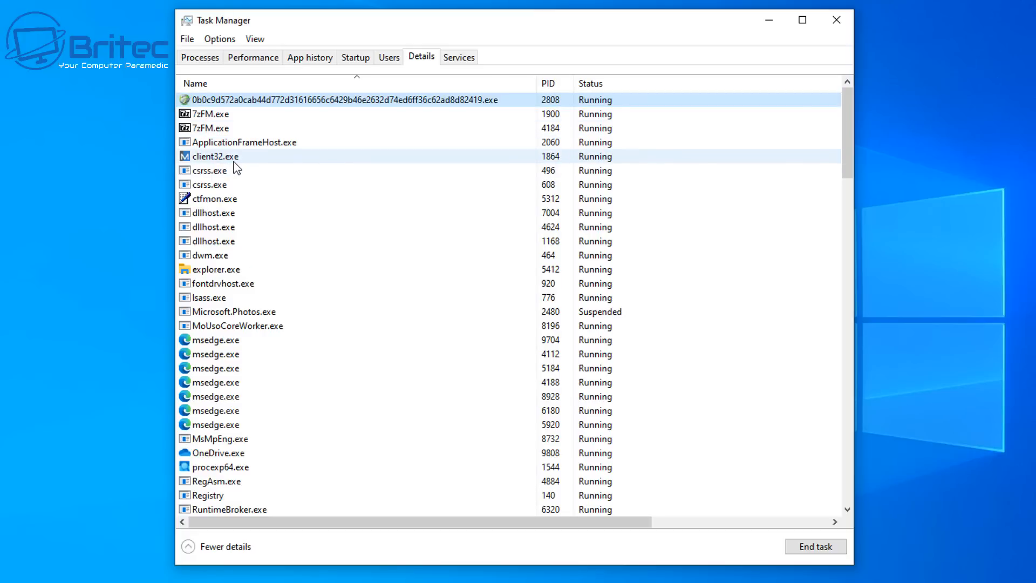
click(215, 156)
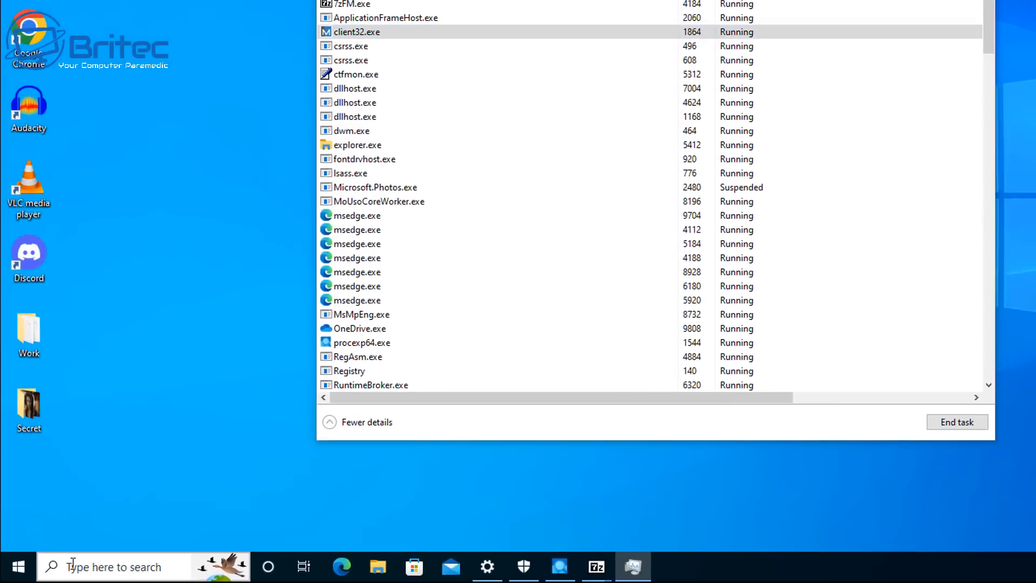
Search 'cmd' from the taskbar and launch Command Prompt as administrator.
text(cmd)
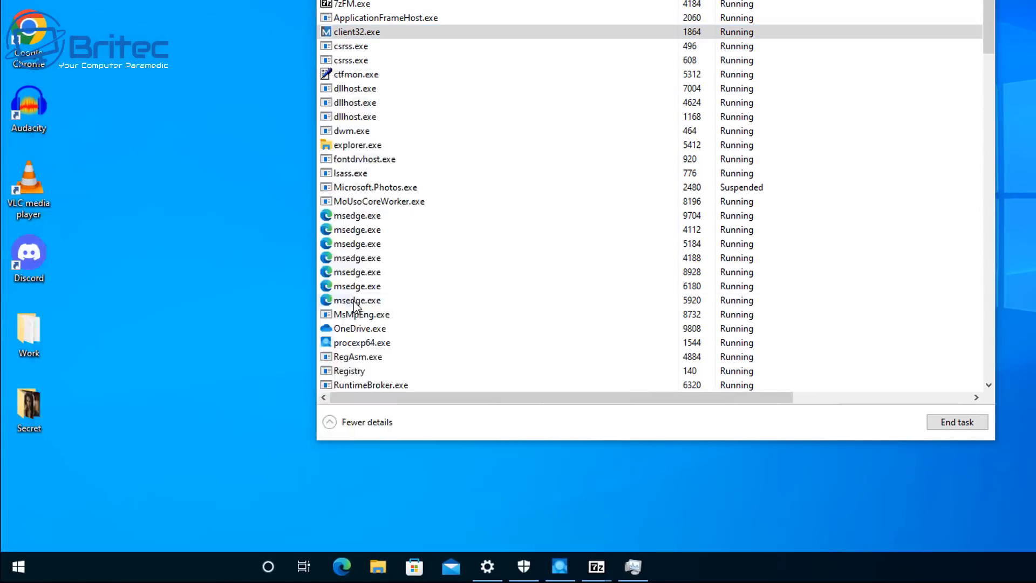
click(669, 567)
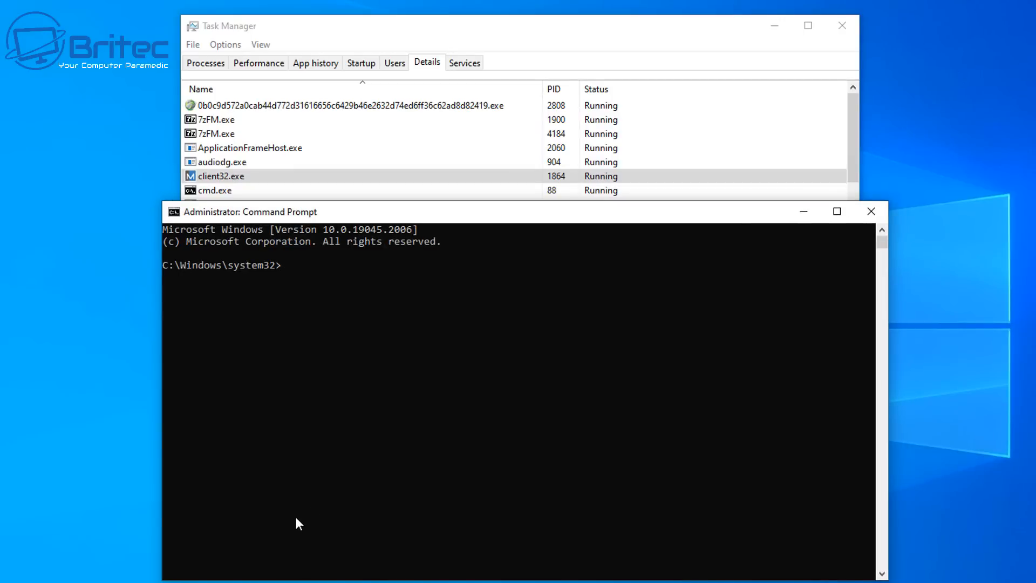
mouse_move(264, 541)
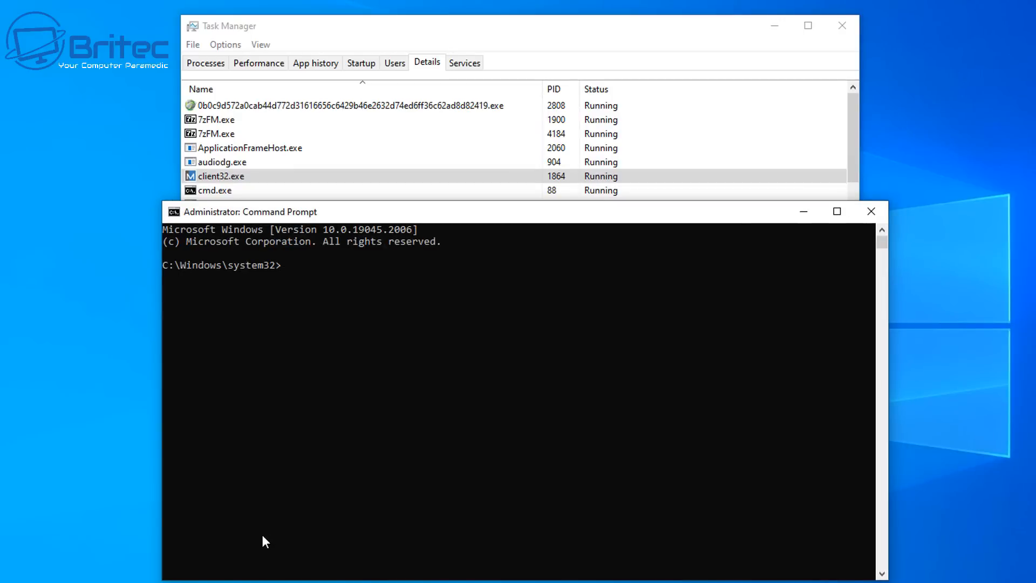
Run netstat and look through the active TCP connections with their foreign addresses and states.
text(net)
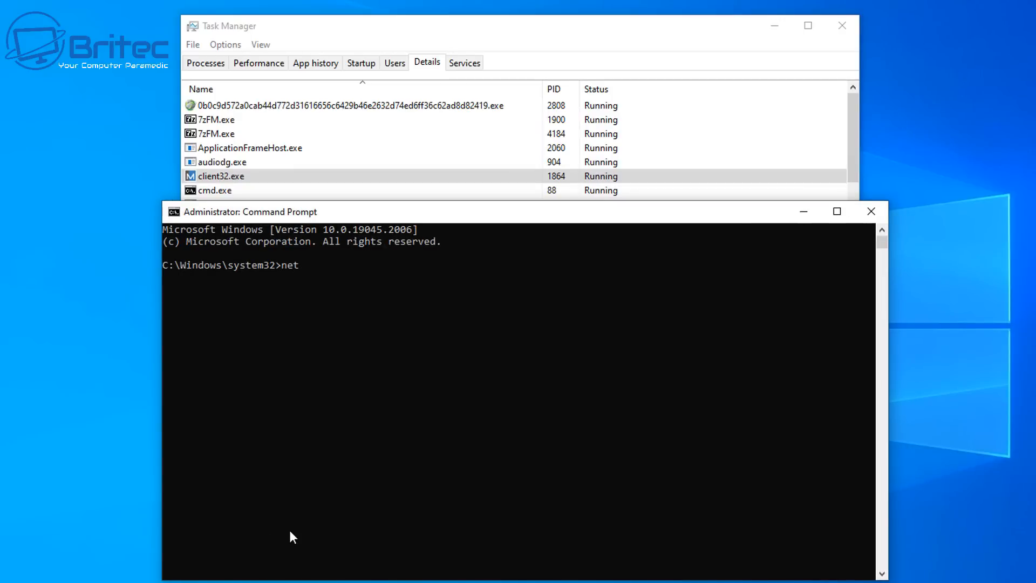
text(stat)
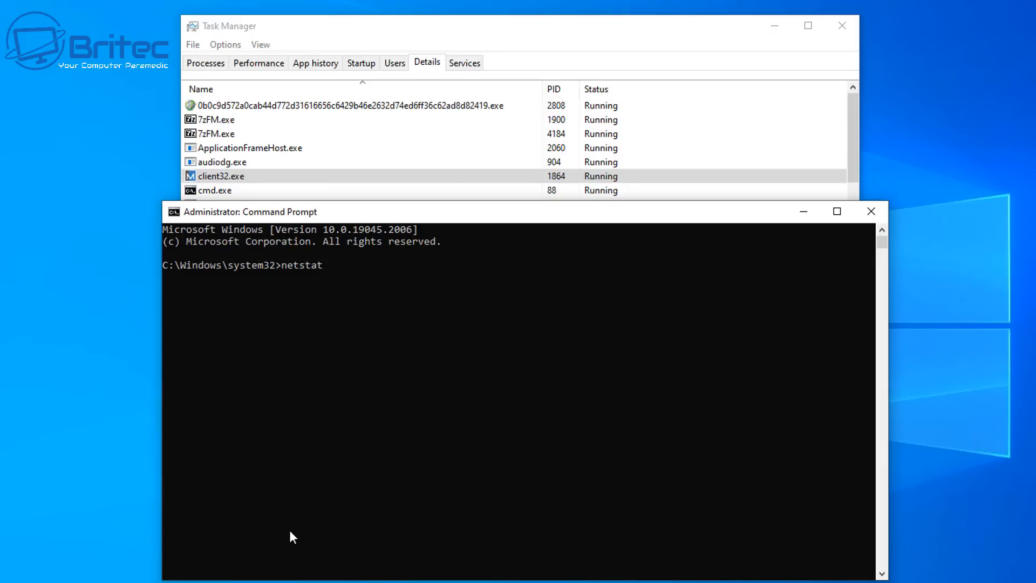
key(Return)
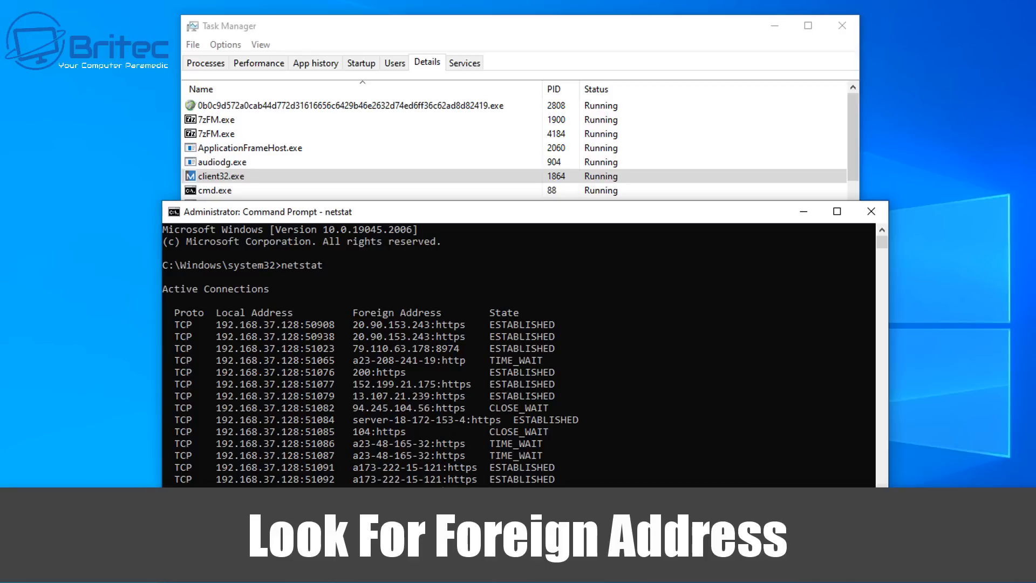
scroll(down, 3)
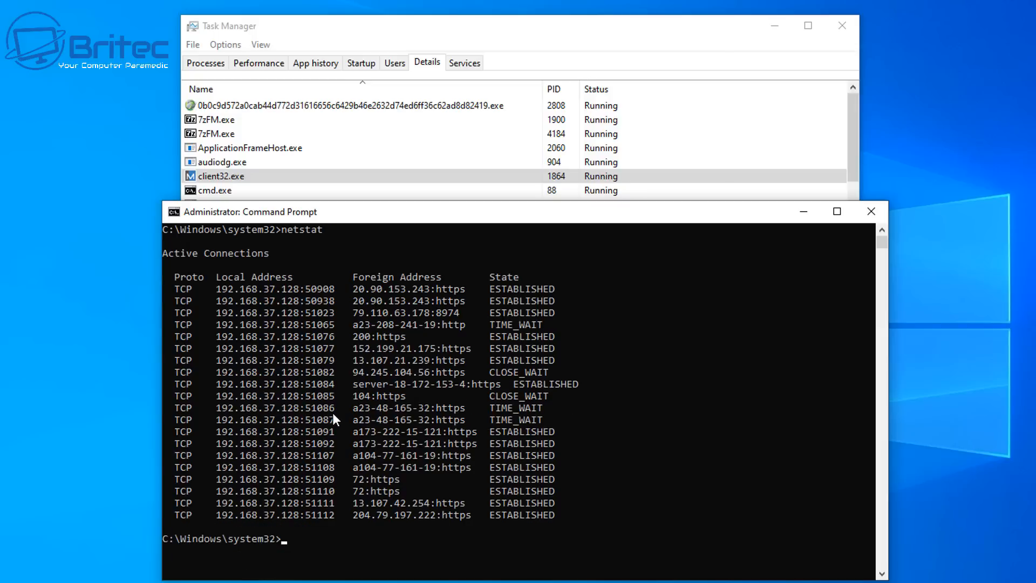
scroll(up, 3)
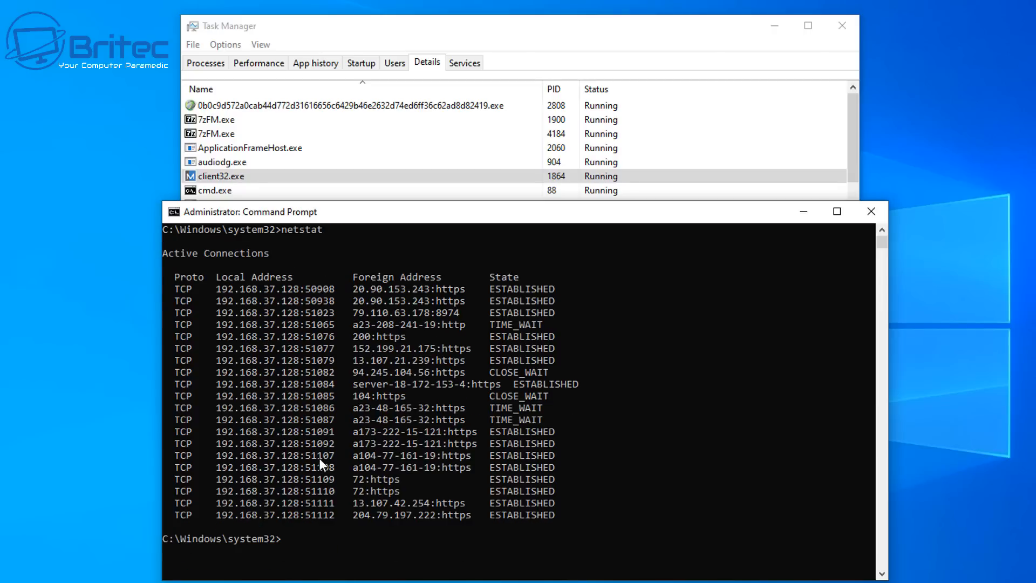
Run netstat /? and read through the descriptions of every available switch.
text(net)
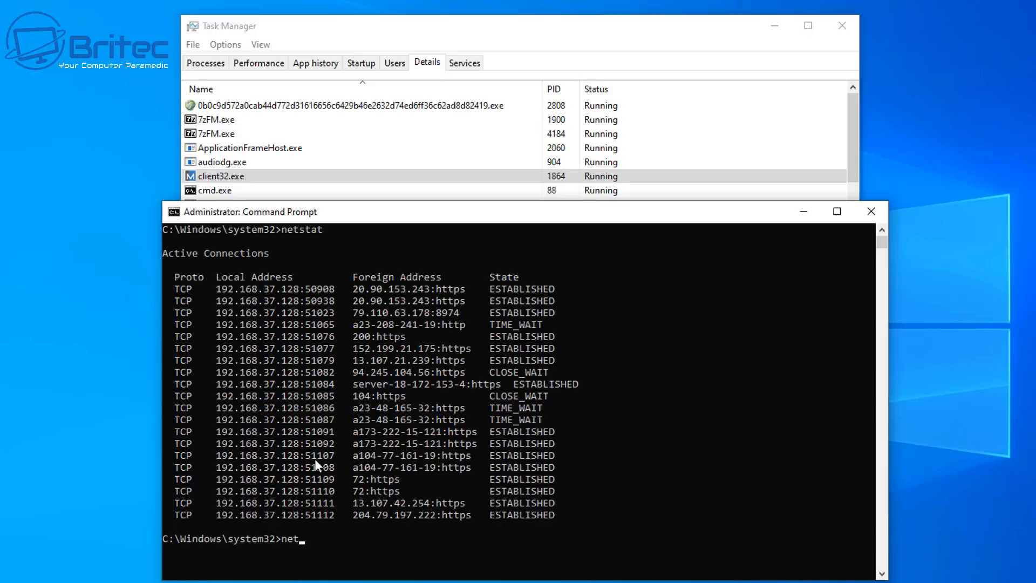
text(stat)
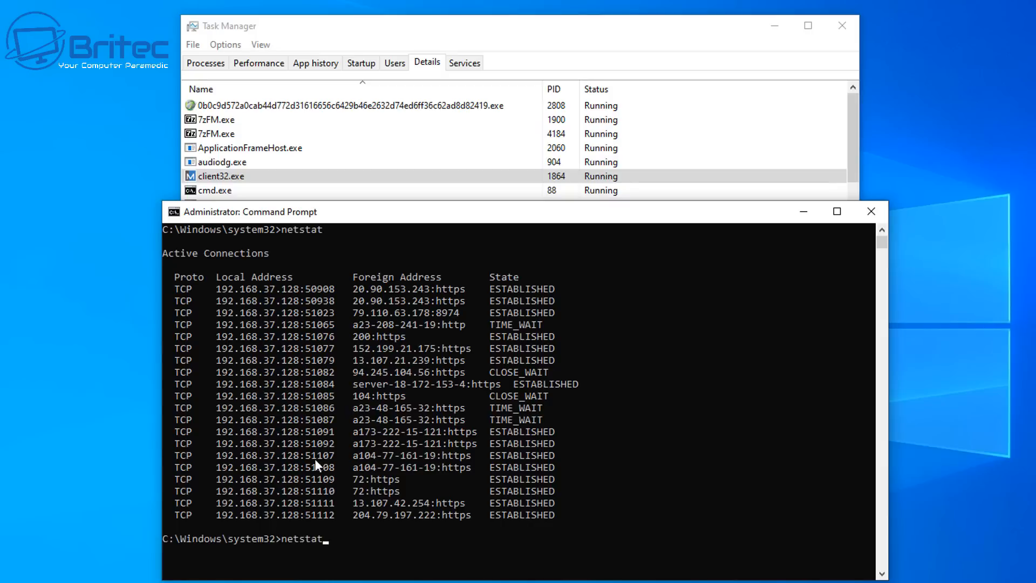
text(/)
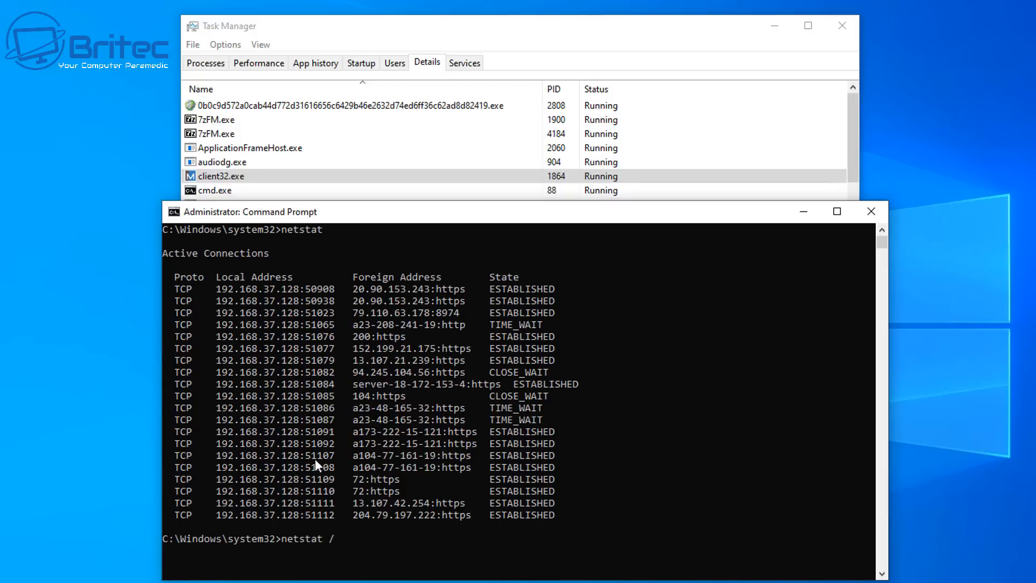
key(Return)
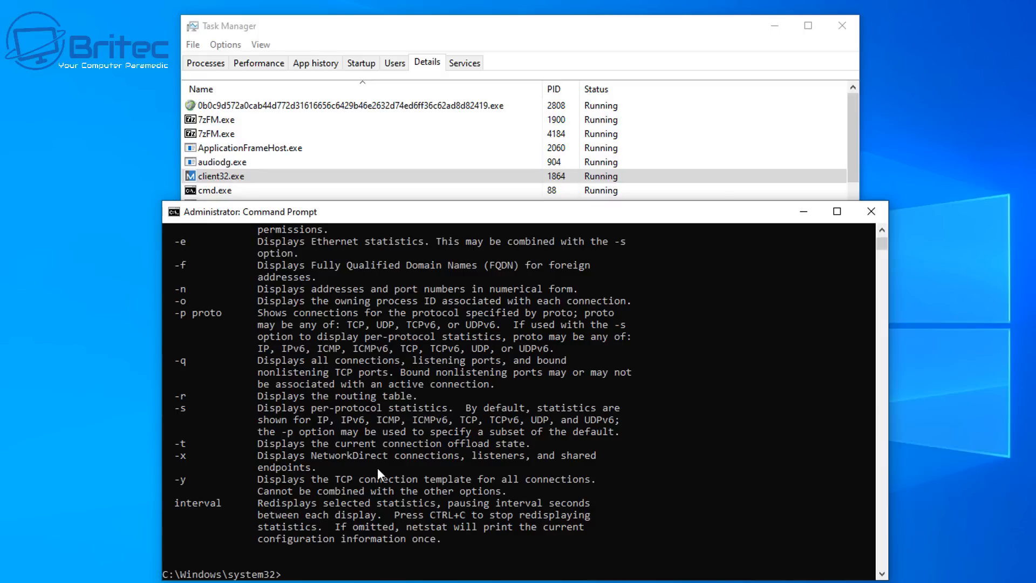
scroll(up, 3)
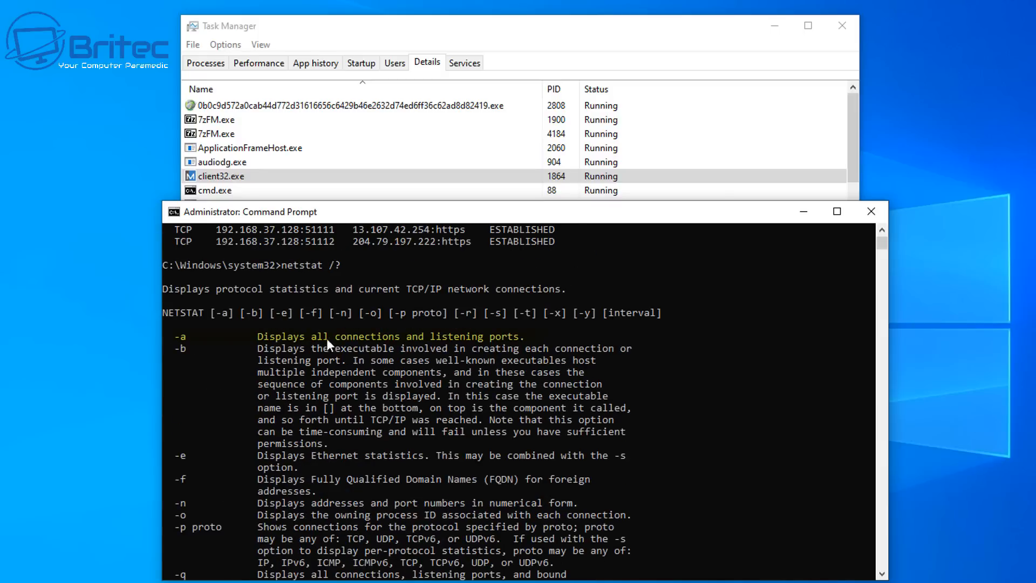
mouse_move(204, 343)
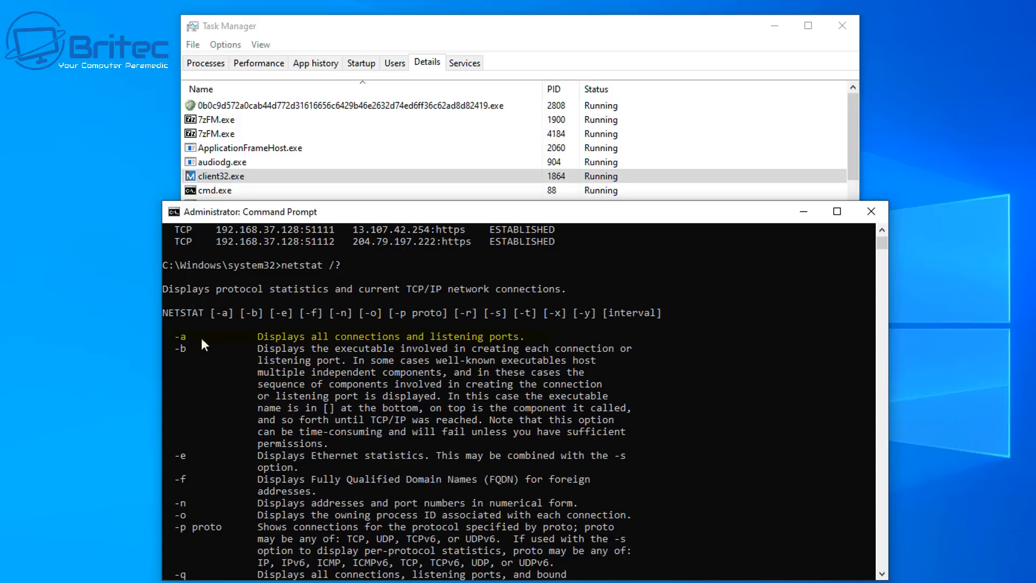
mouse_move(508, 348)
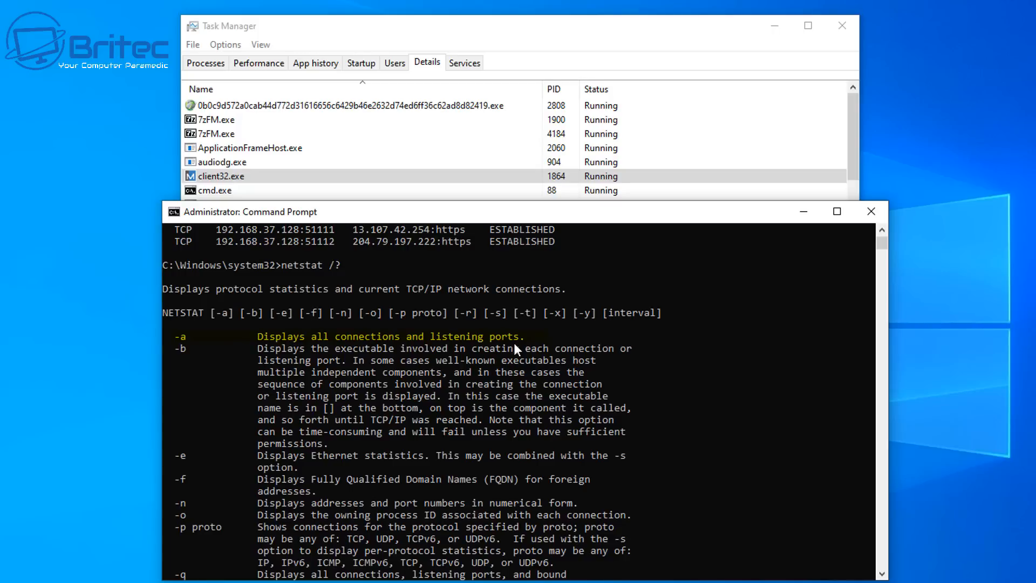
mouse_move(188, 516)
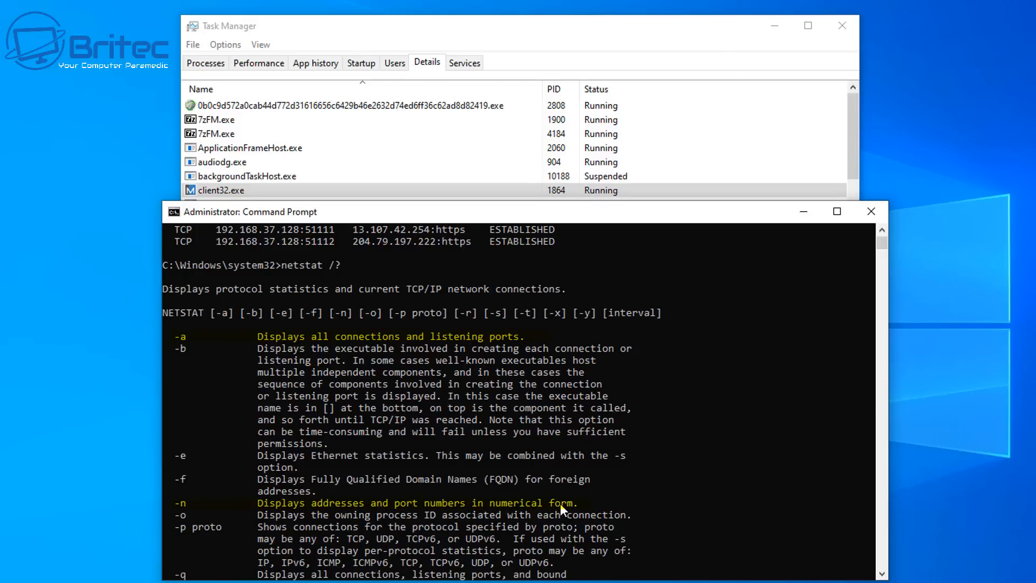
mouse_move(363, 524)
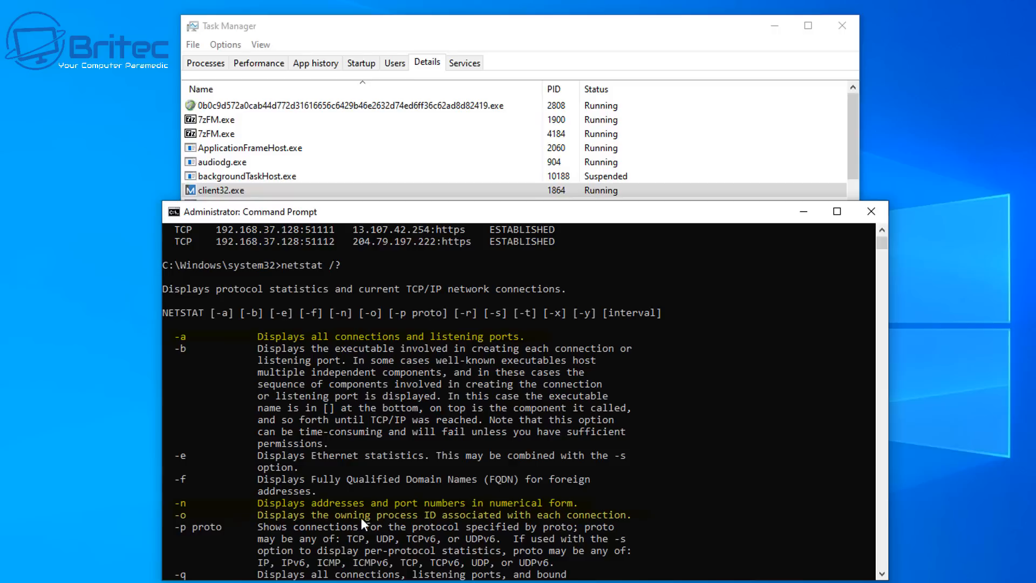
mouse_move(572, 525)
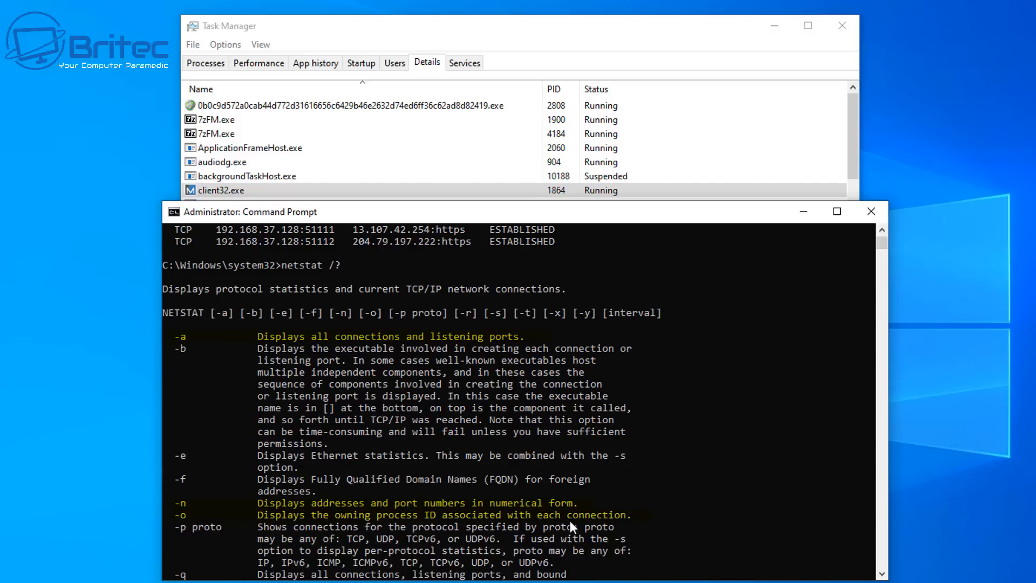
mouse_move(598, 526)
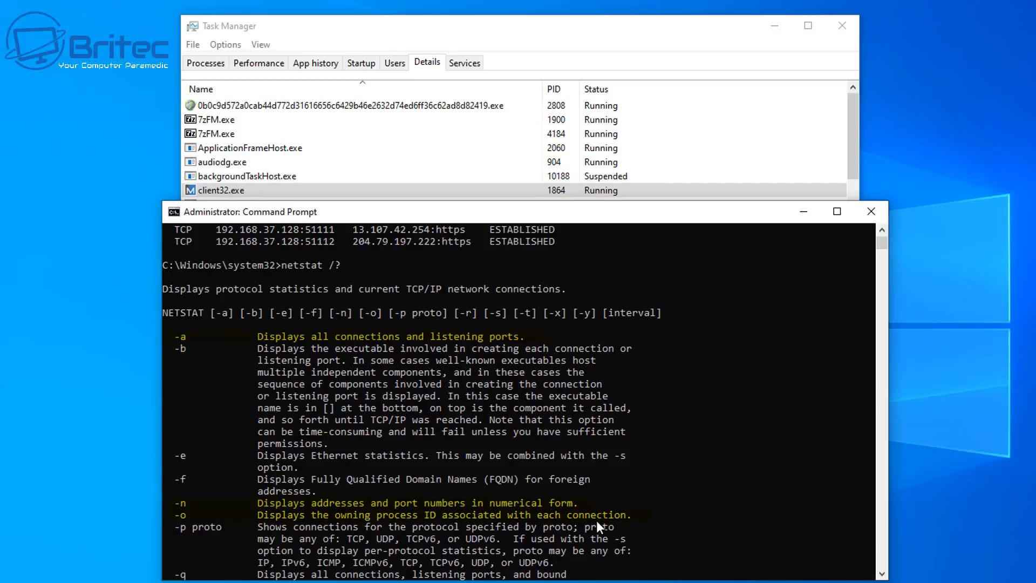
scroll(down, 3)
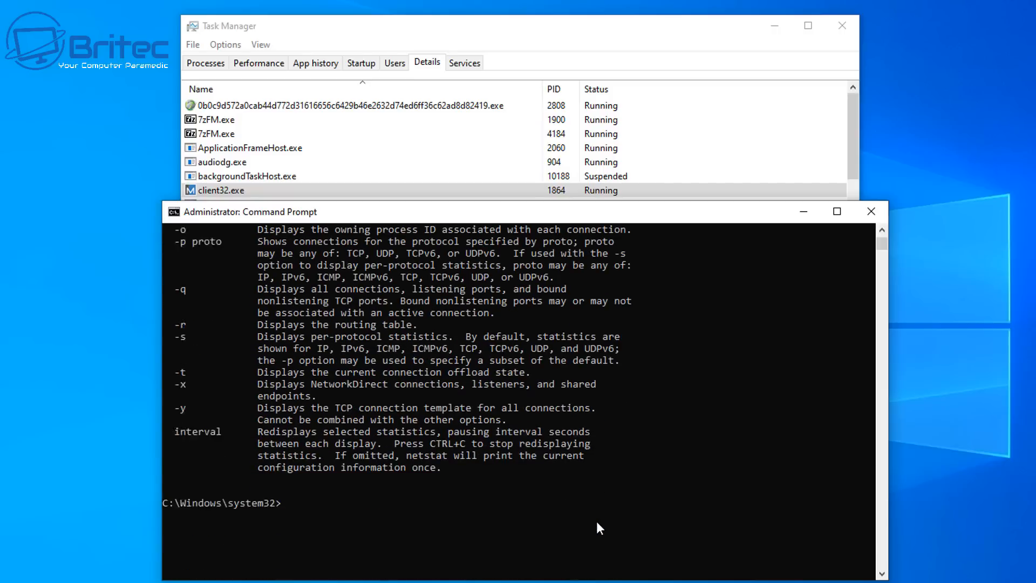
Run netstat -ano to list all connections and listening ports numerically with owning PIDs.
text(n)
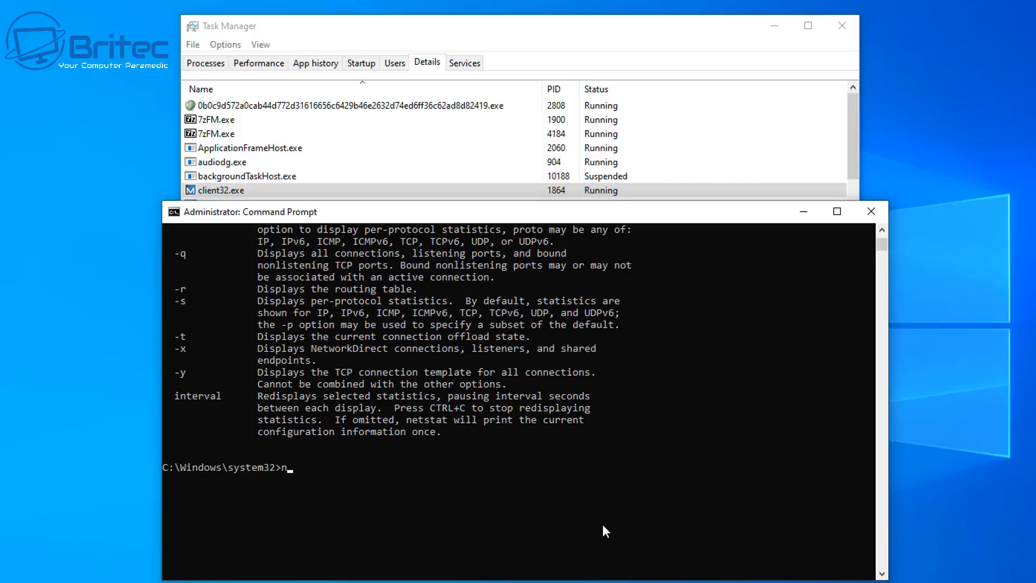
text(etstat)
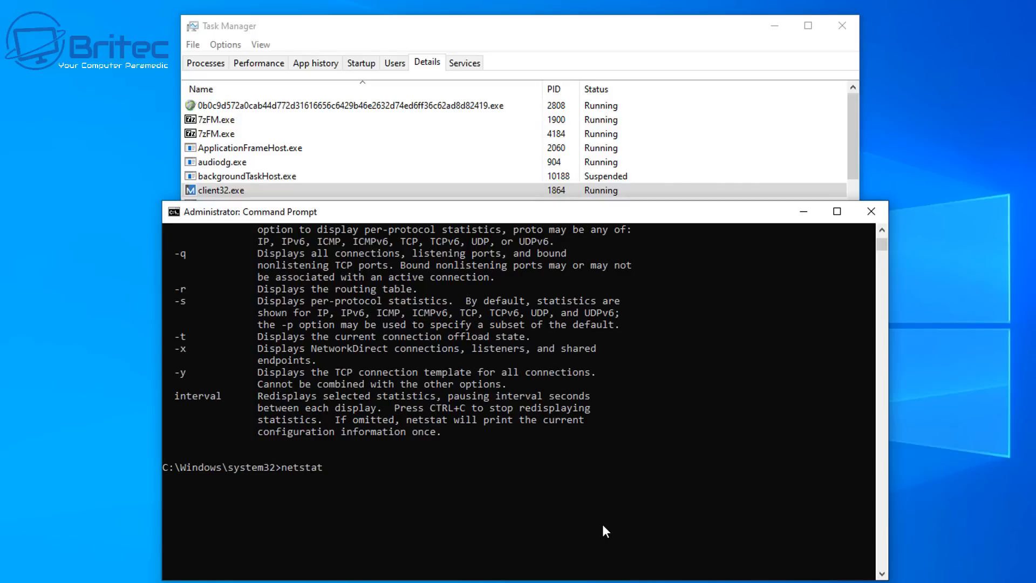
text(-)
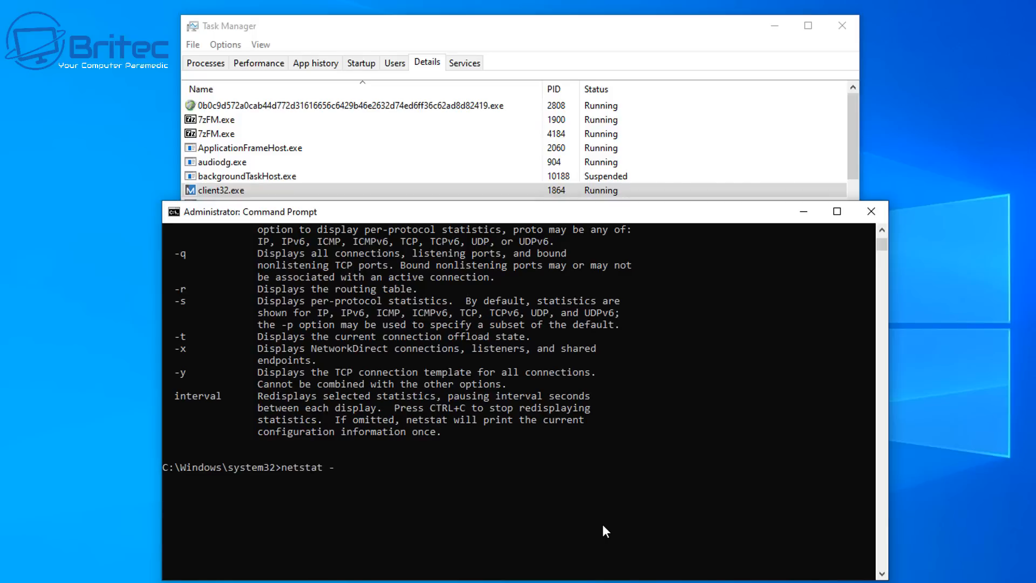
text(ano)
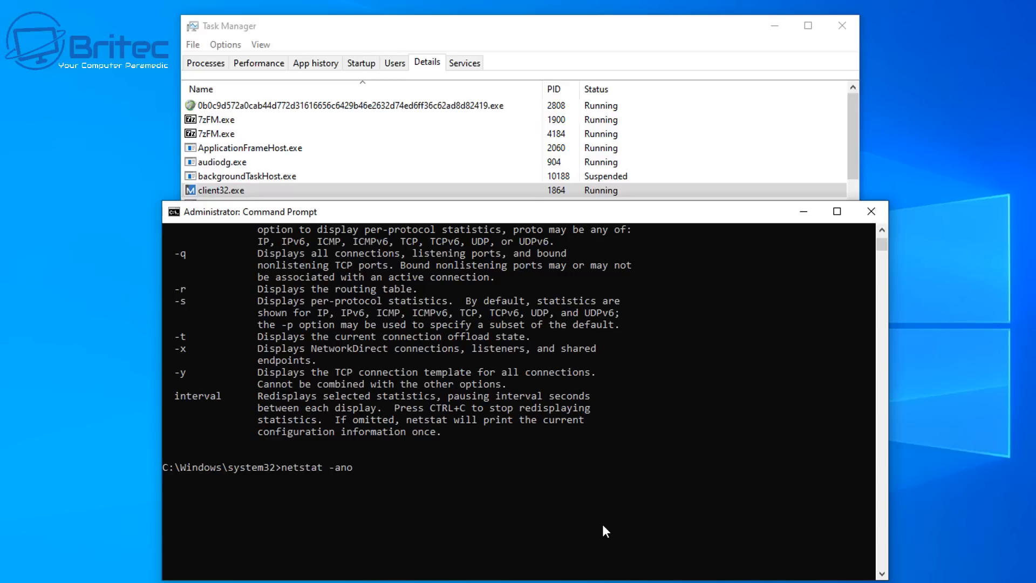
key(Return)
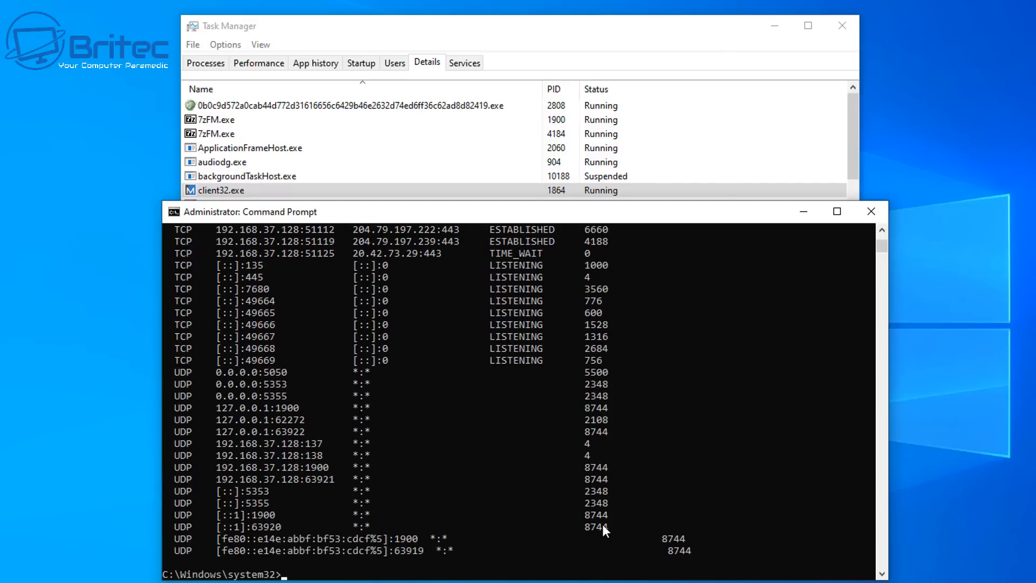
mouse_move(512, 478)
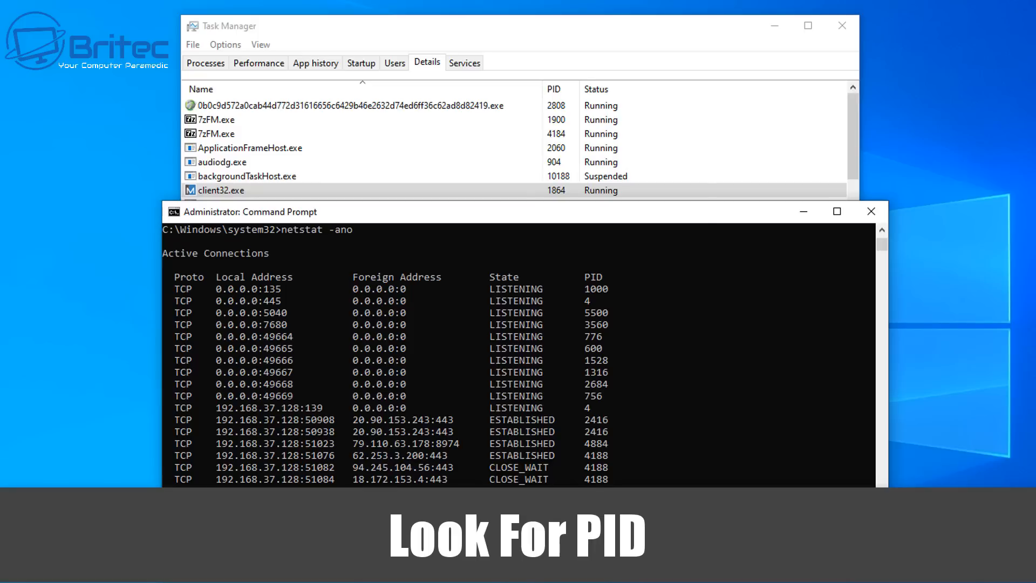
scroll(down, 3)
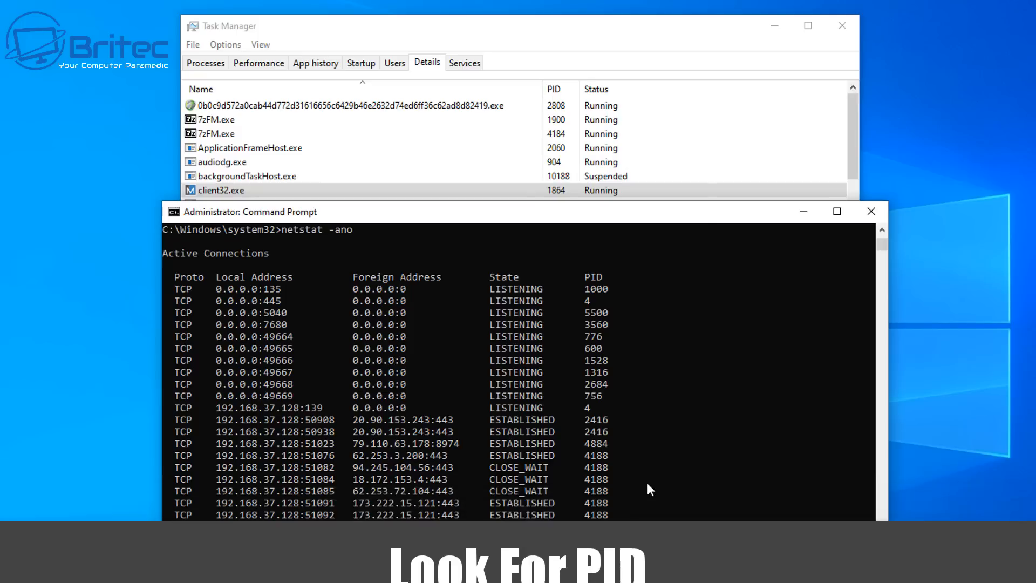
scroll(down, 3)
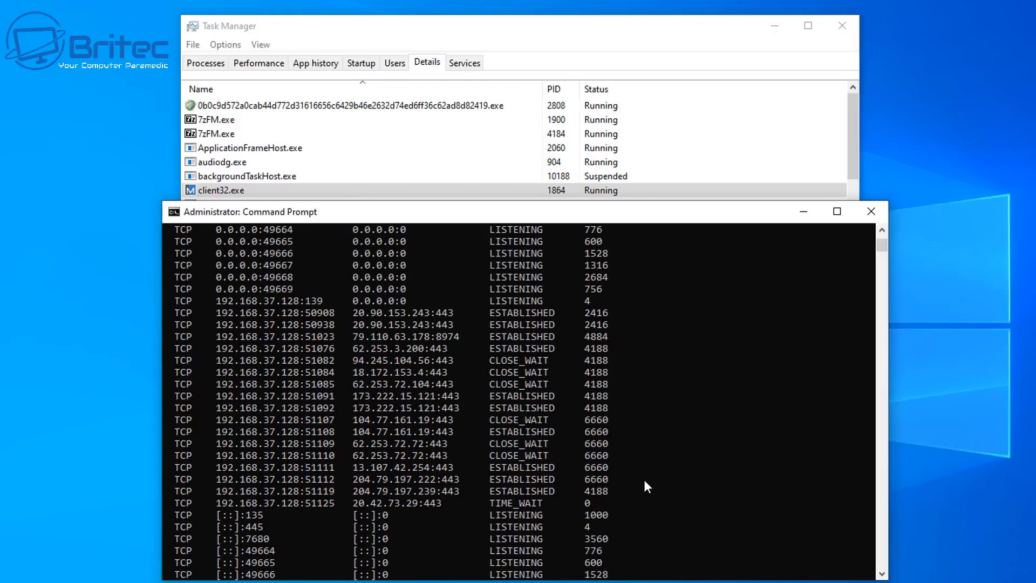
scroll(down, 3)
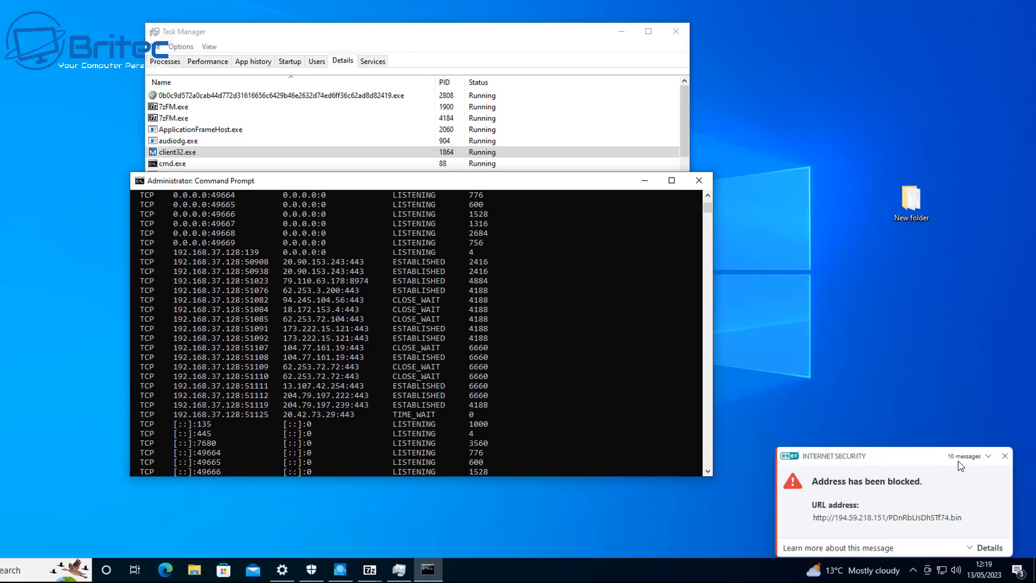
Step through ESET's stacked 'Address has been blocked' alerts and dismiss them.
click(1004, 455)
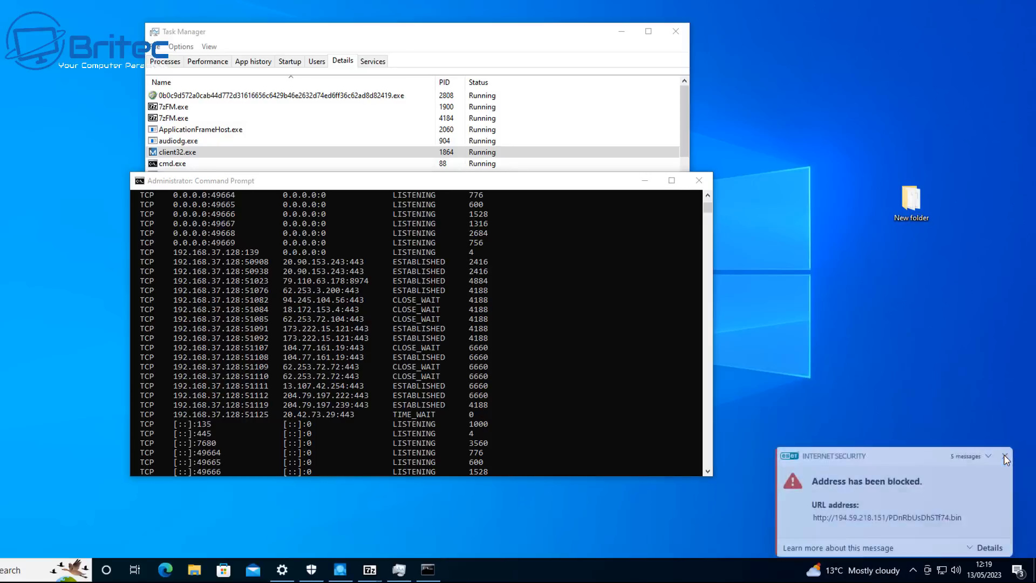
click(1005, 458)
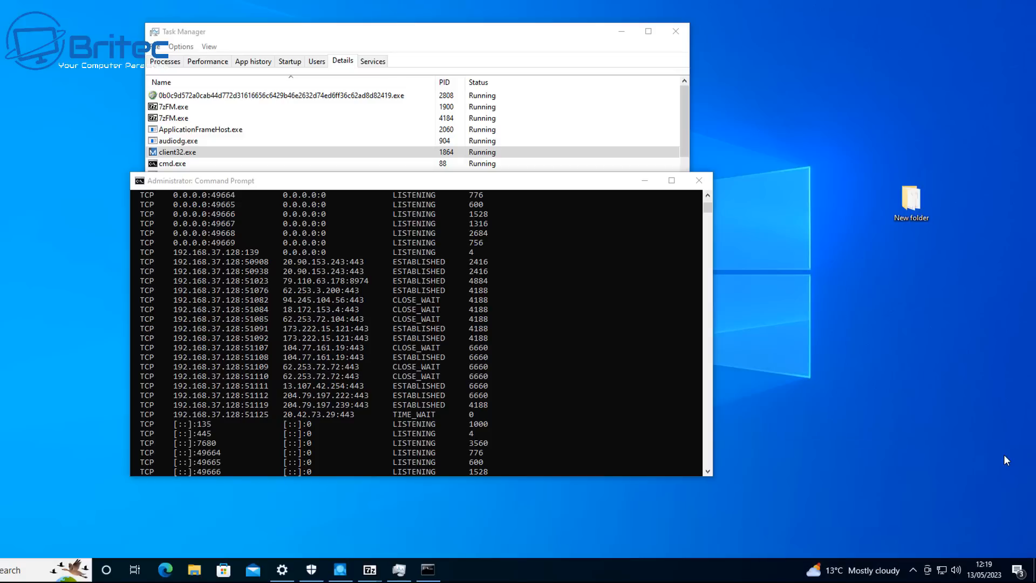
mouse_move(940, 570)
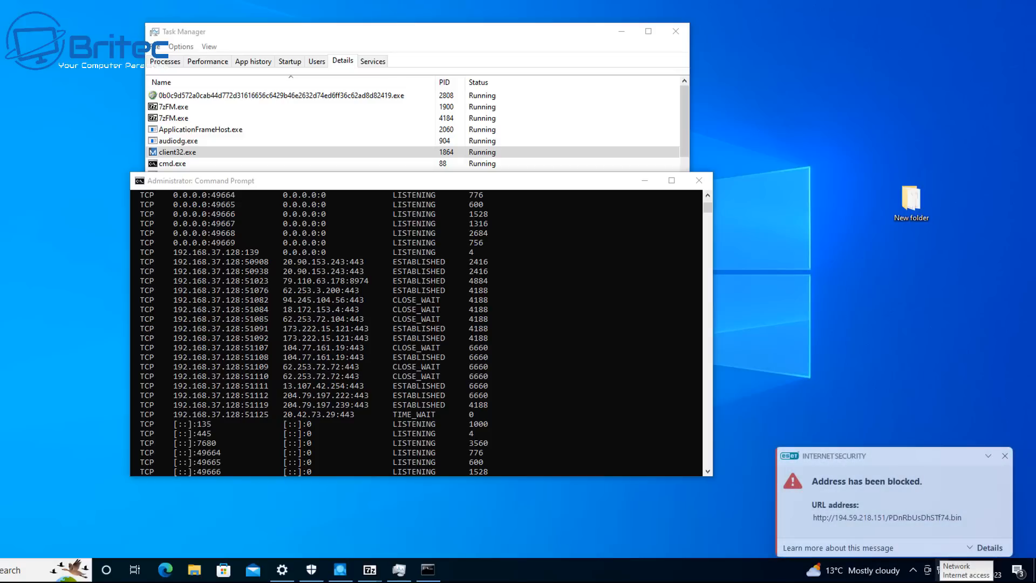
mouse_move(941, 536)
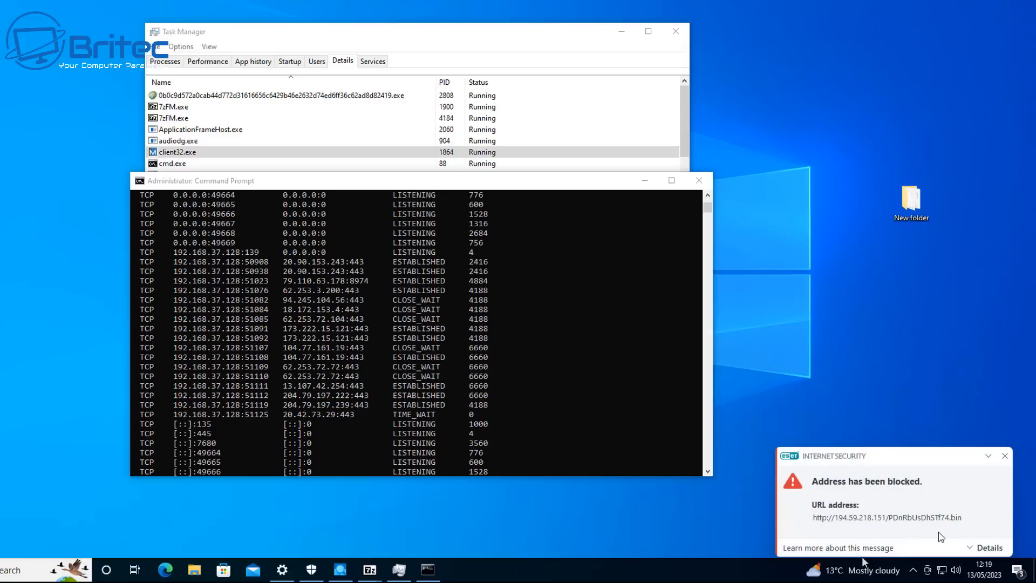
mouse_move(897, 483)
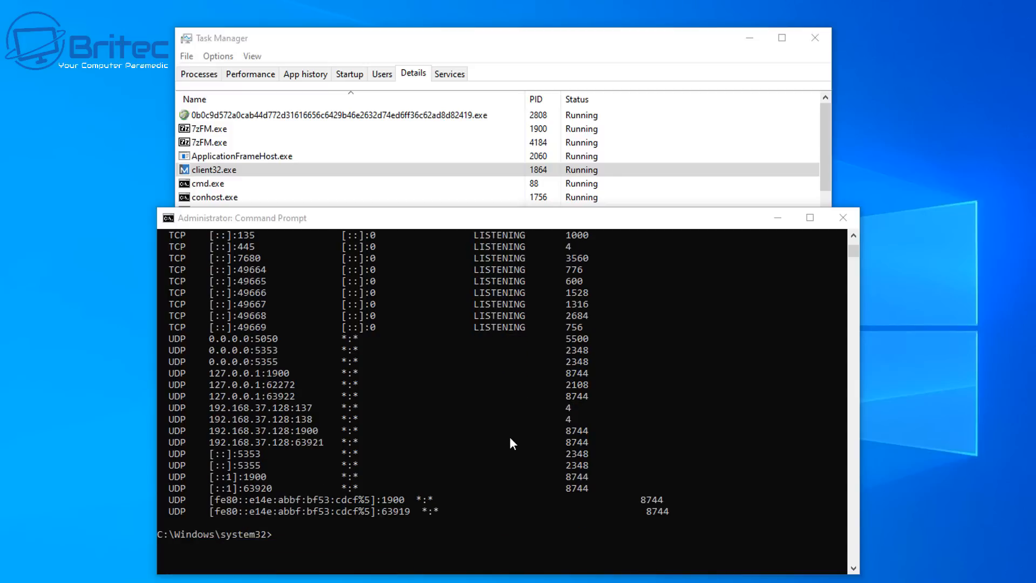
mouse_move(658, 314)
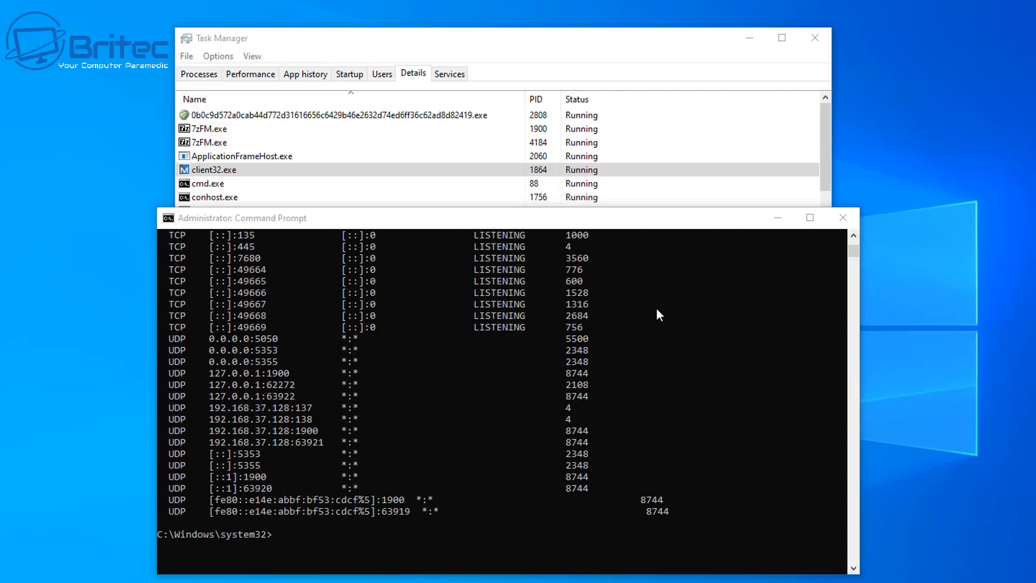
mouse_move(862, 224)
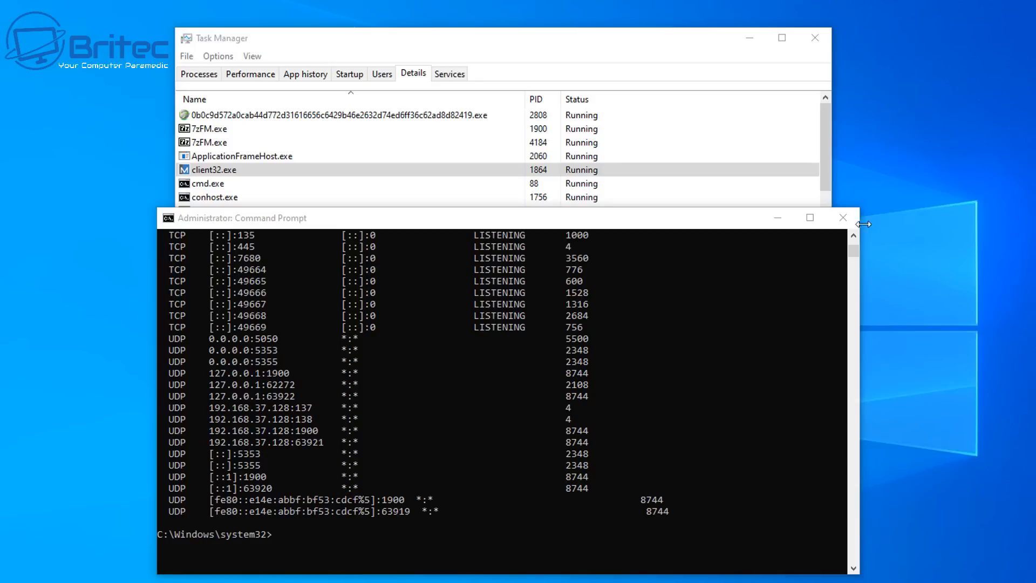
Bring Task Manager's Details list to the front with client32.exe (PID 1864) highlighted.
click(843, 217)
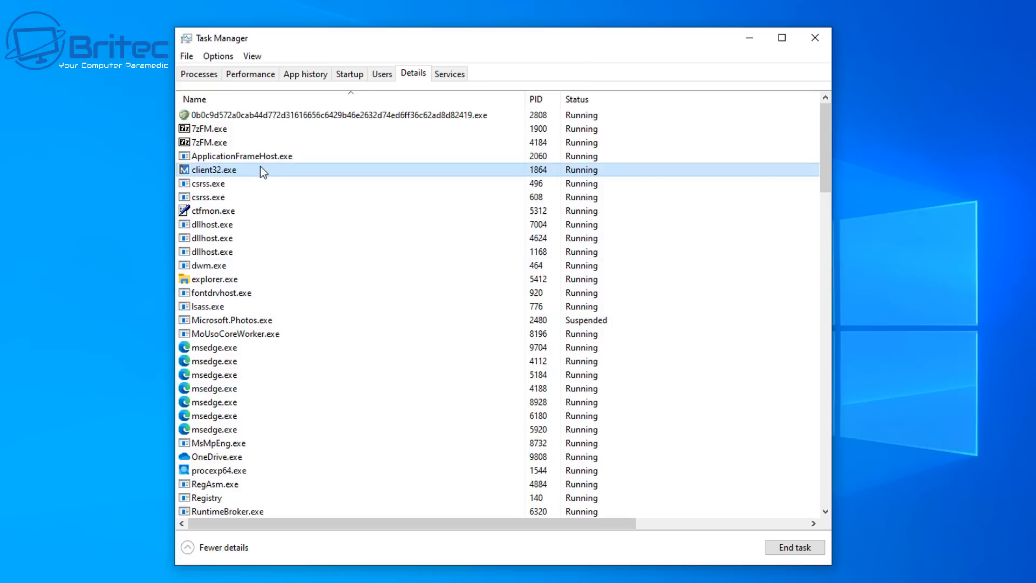
right_click(264, 115)
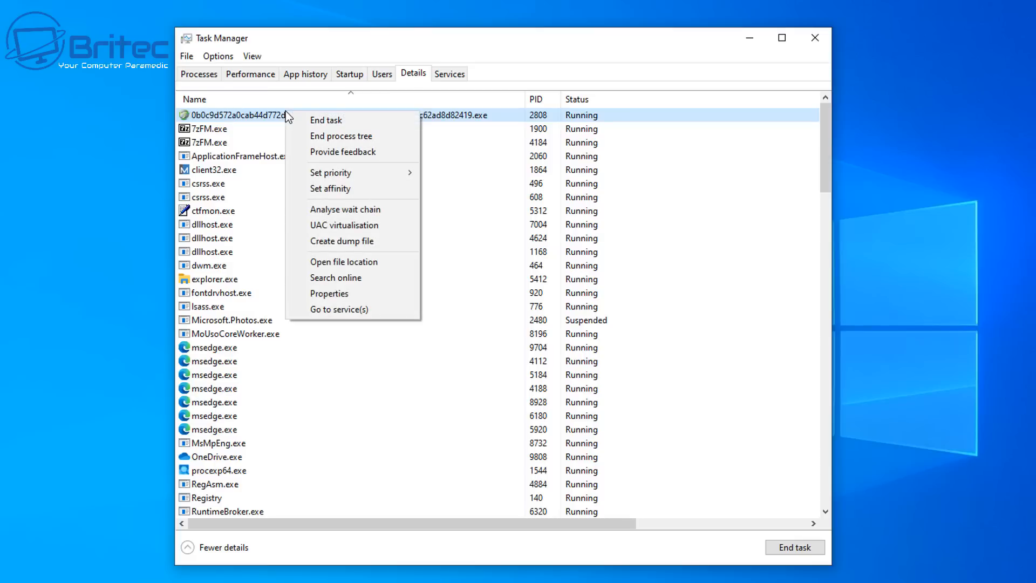
mouse_move(343, 261)
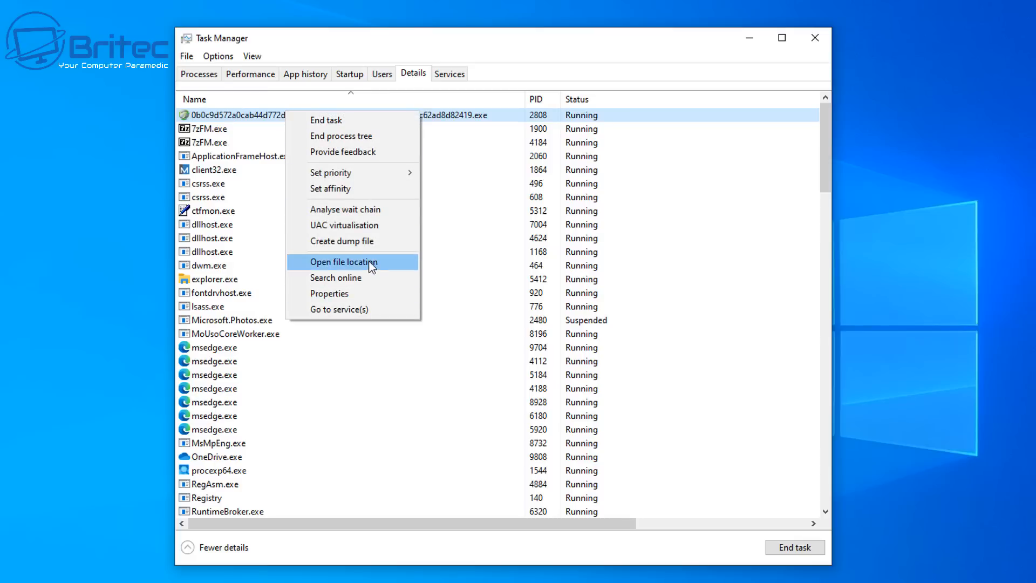
click(344, 261)
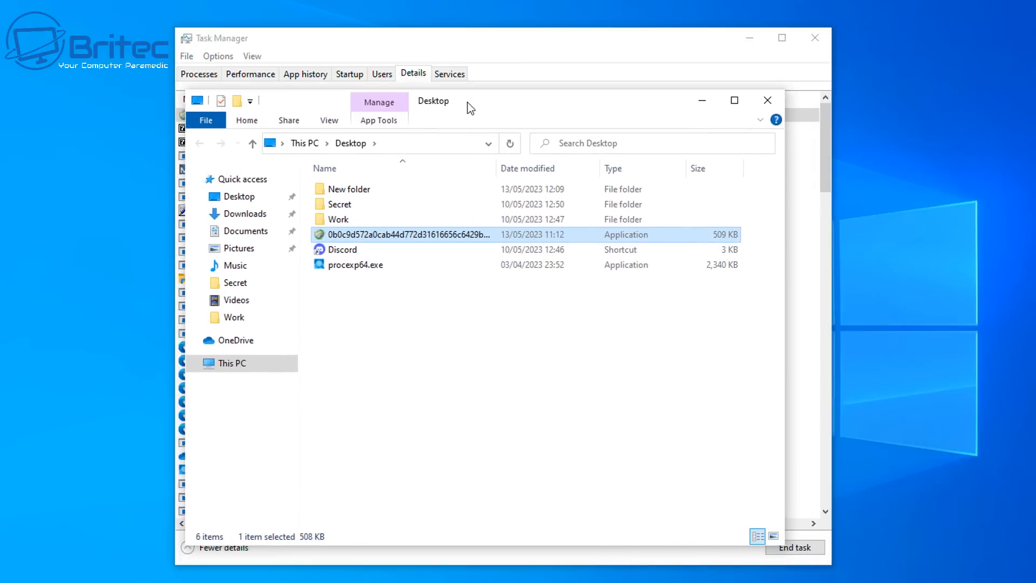
mouse_move(413, 240)
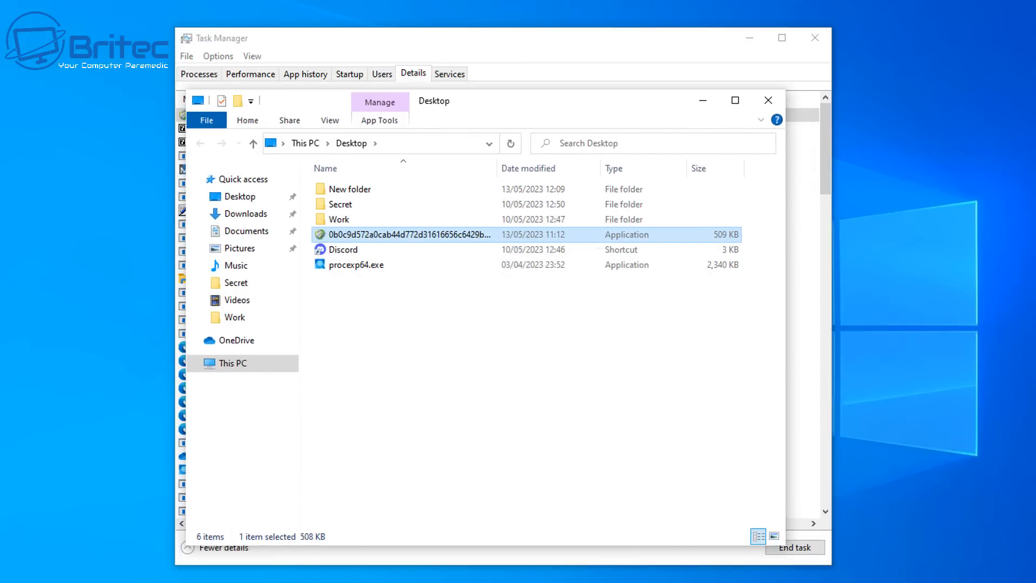
mouse_move(773, 473)
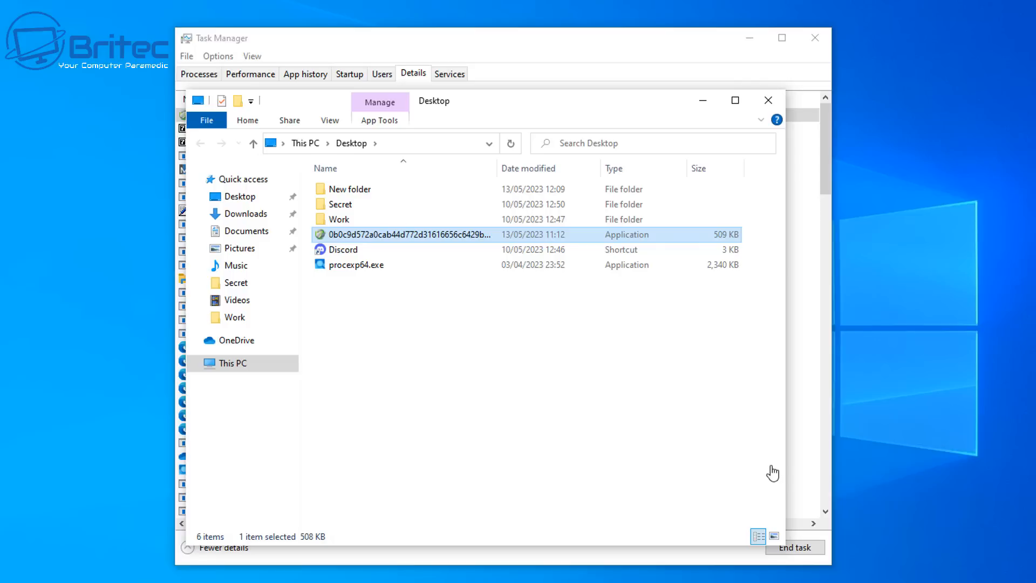
mouse_move(773, 104)
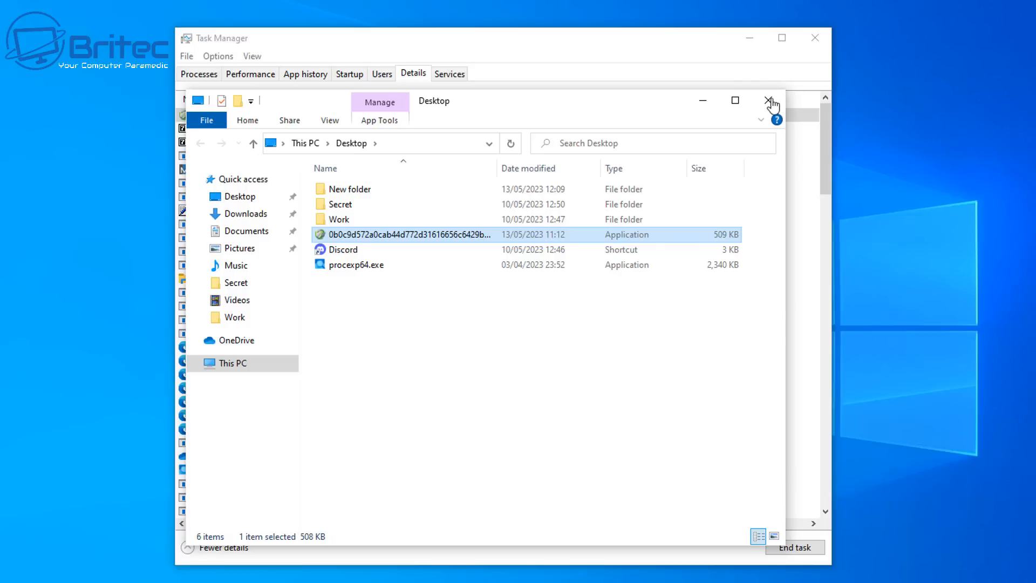
mouse_move(769, 103)
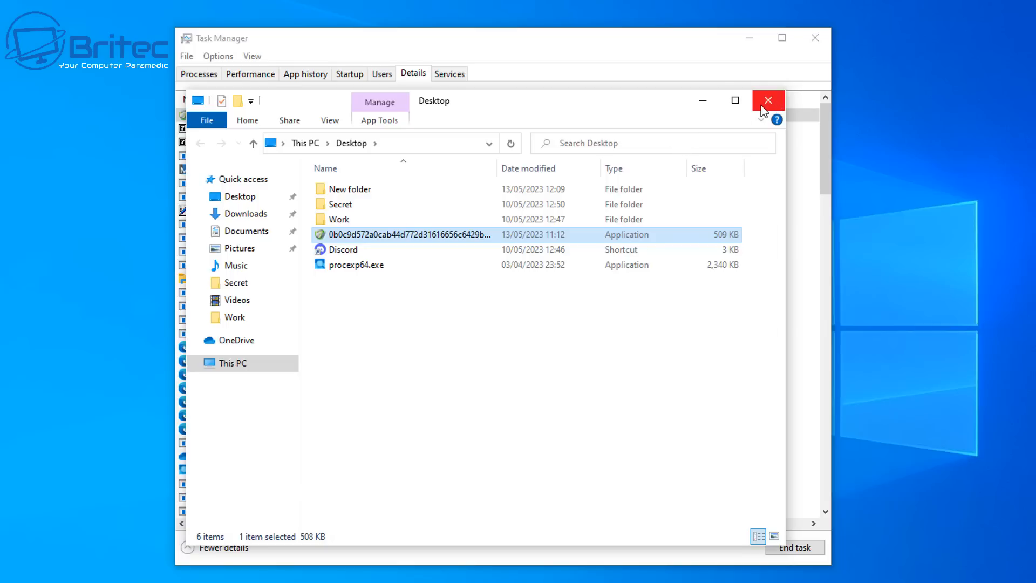
click(767, 100)
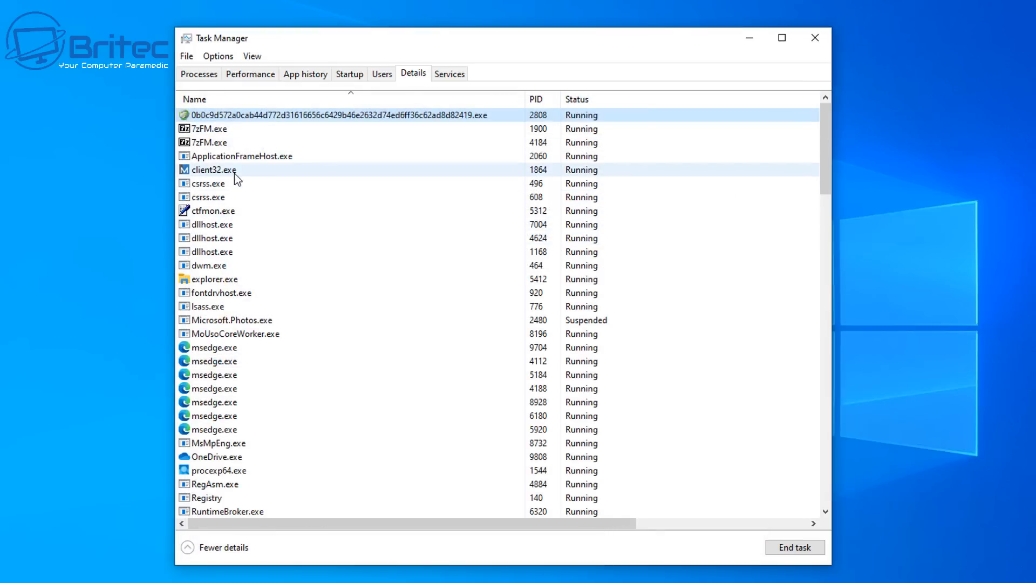
Jump from client32.exe to its associated services in the Services list.
right_click(218, 170)
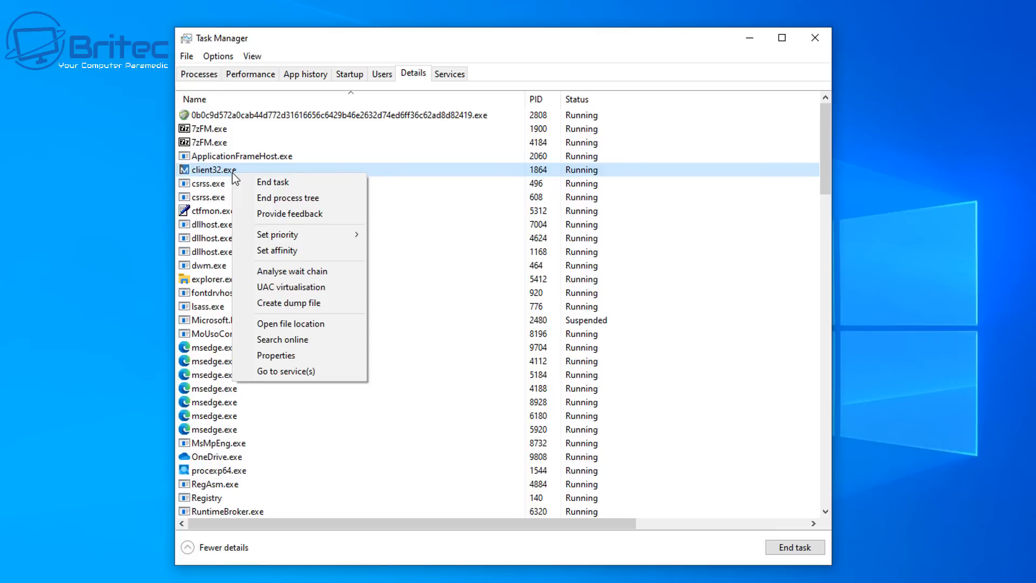
mouse_move(317, 347)
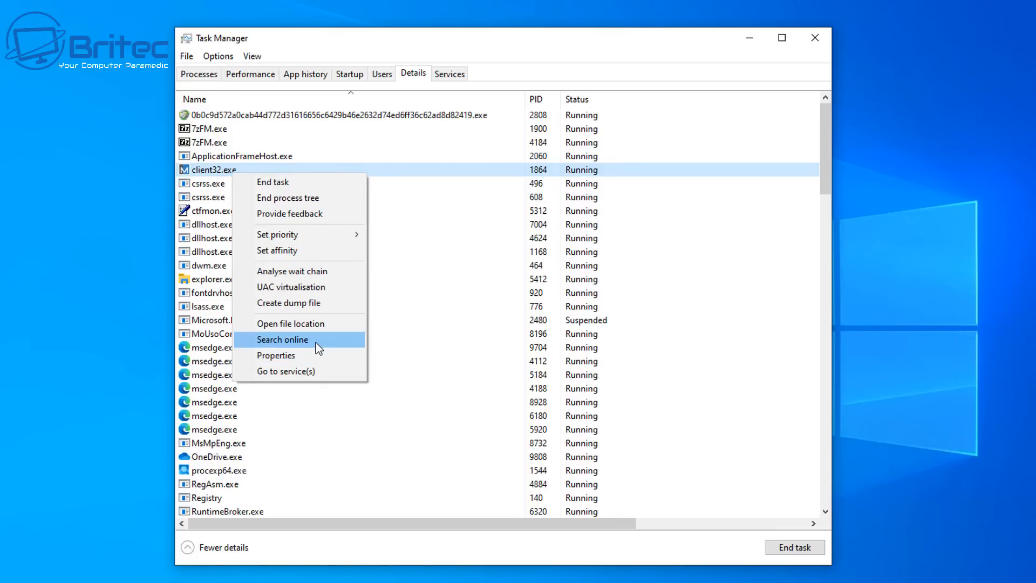
mouse_move(305, 370)
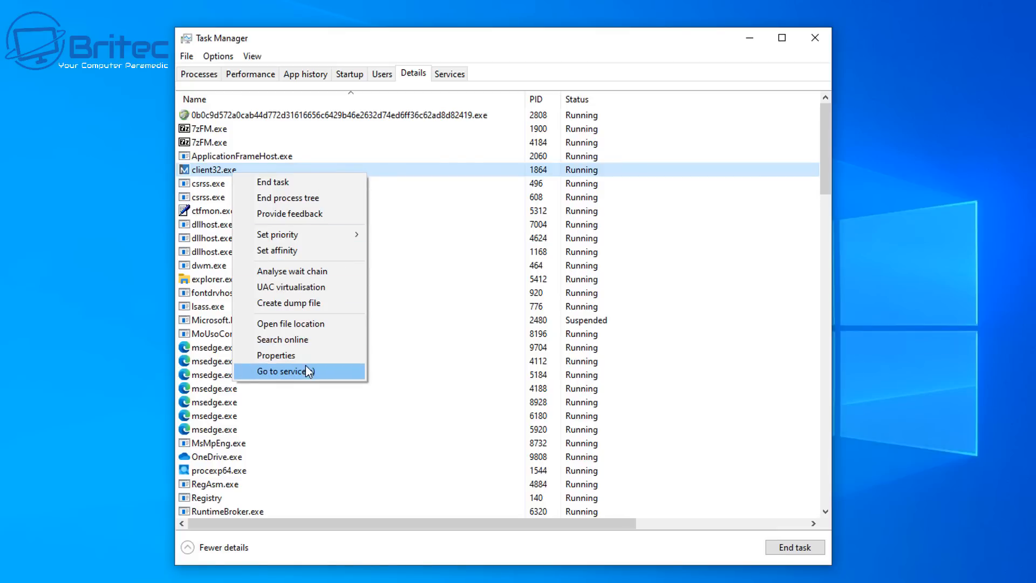
click(281, 370)
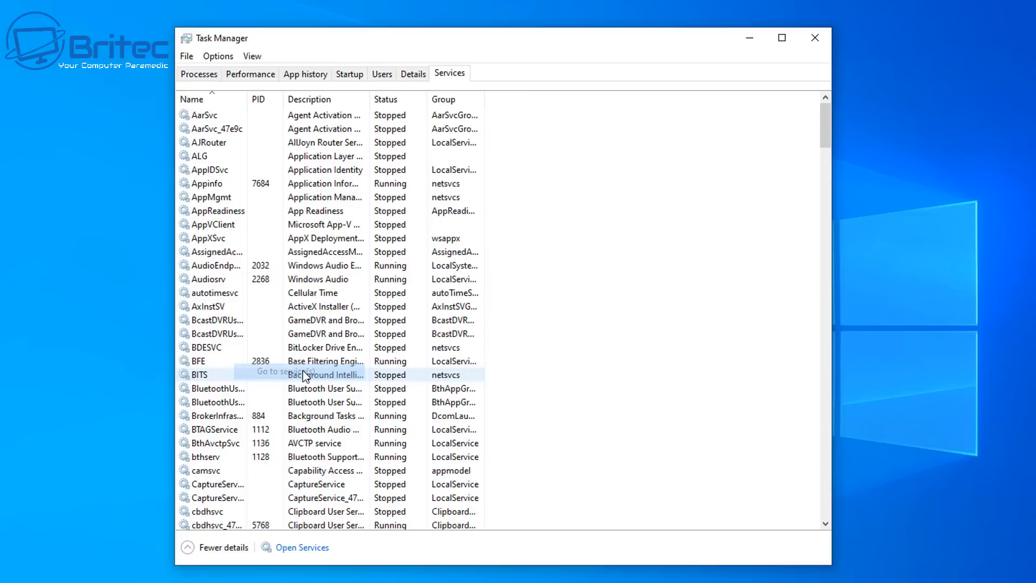
mouse_move(238, 106)
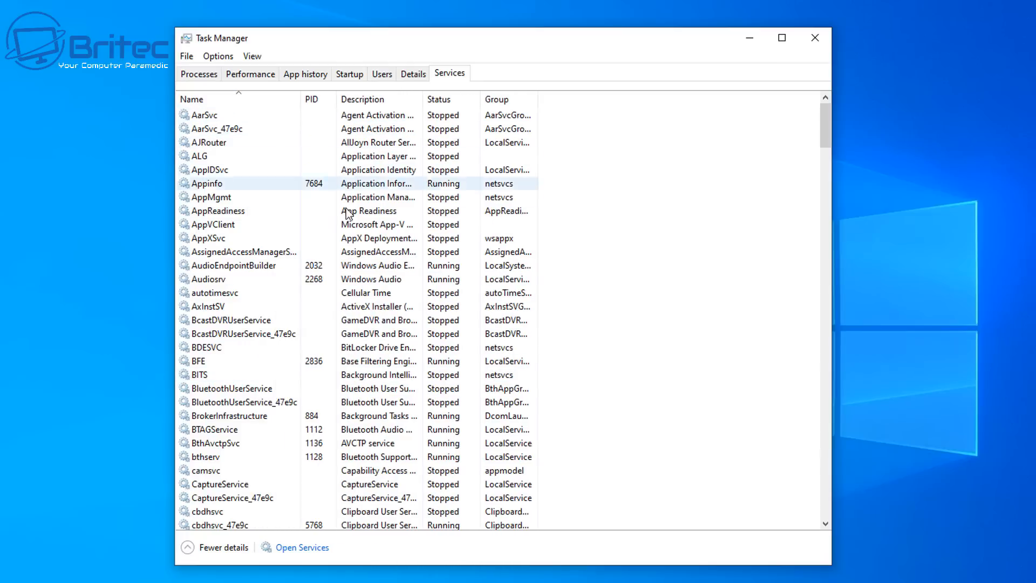
scroll(down, 3)
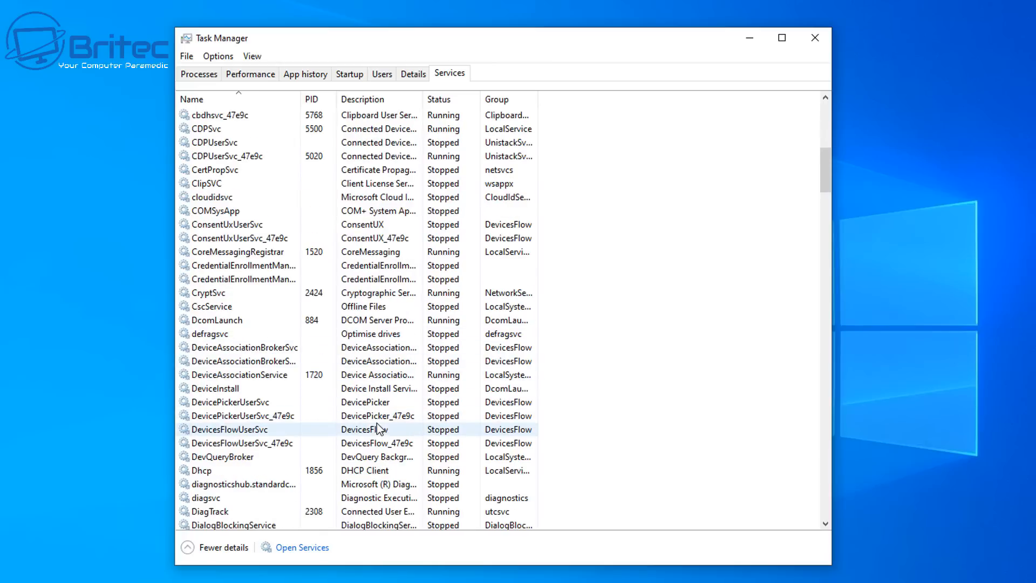
scroll(down, 3)
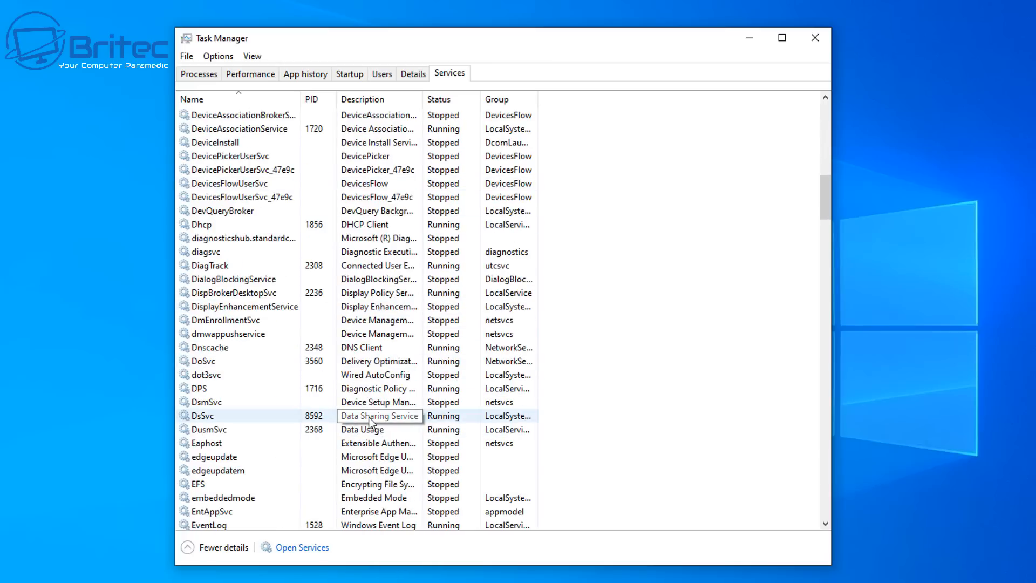
scroll(down, 3)
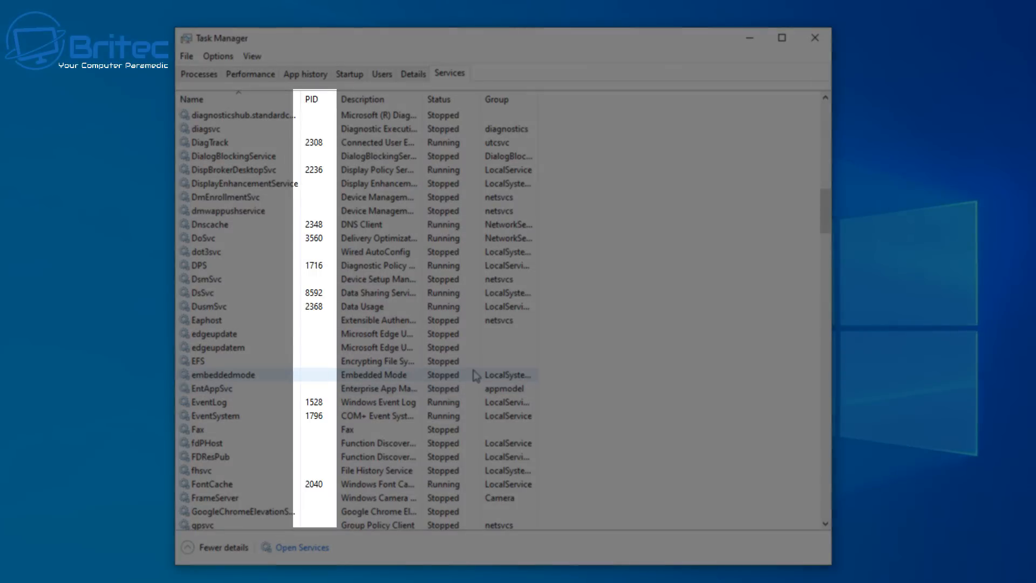
scroll(down, 3)
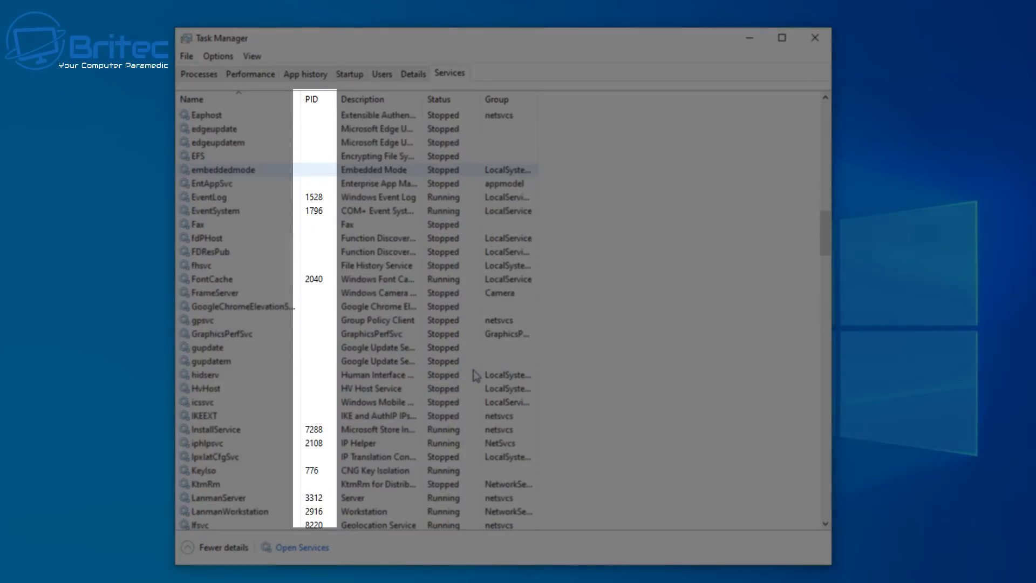
click(205, 375)
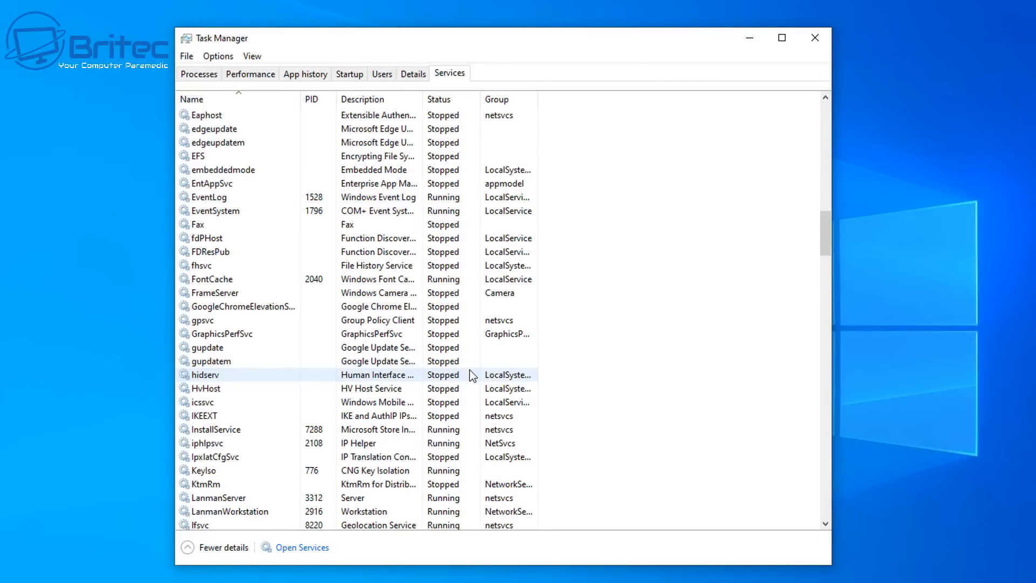
scroll(down, 3)
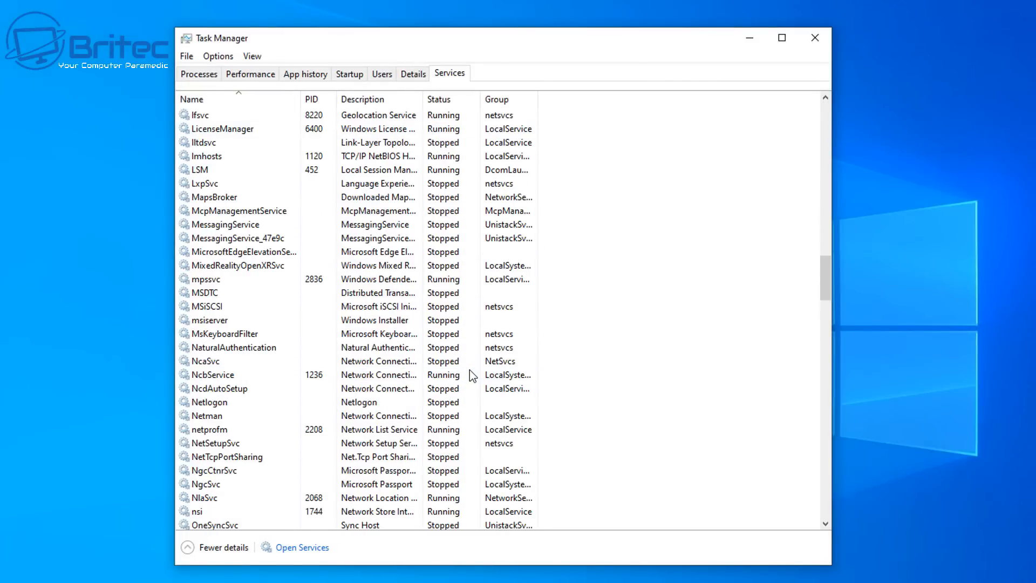
scroll(down, 3)
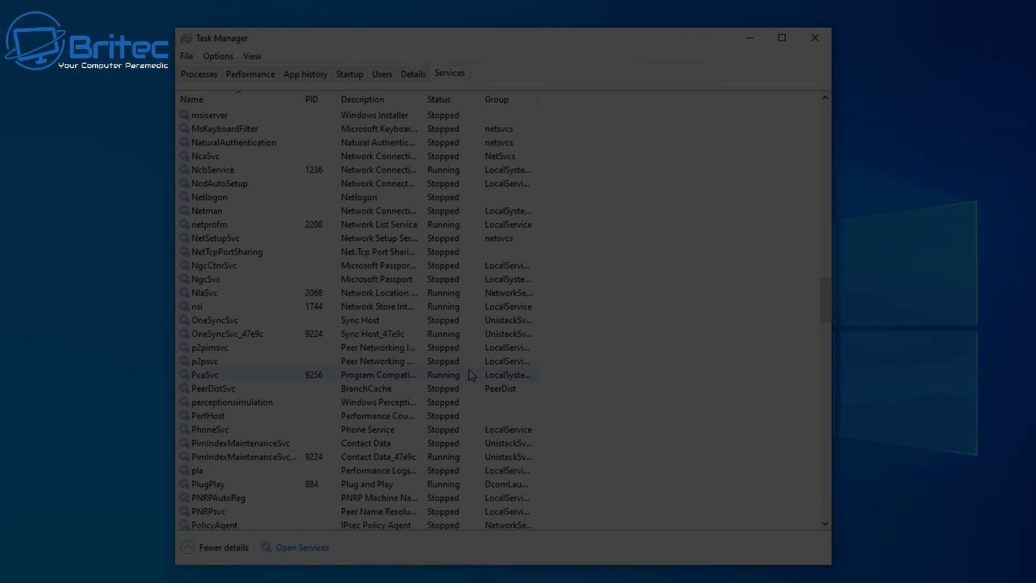
Check the hash-named process's file properties and its digital signature (Jacaltec Amusable Drillings), then dismiss them.
right_click(231, 285)
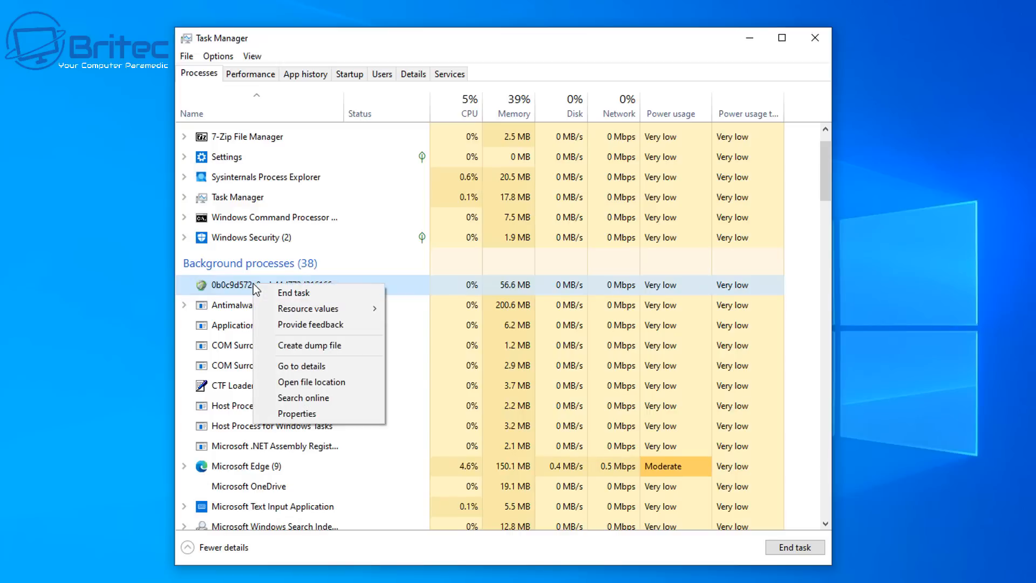
mouse_move(250, 305)
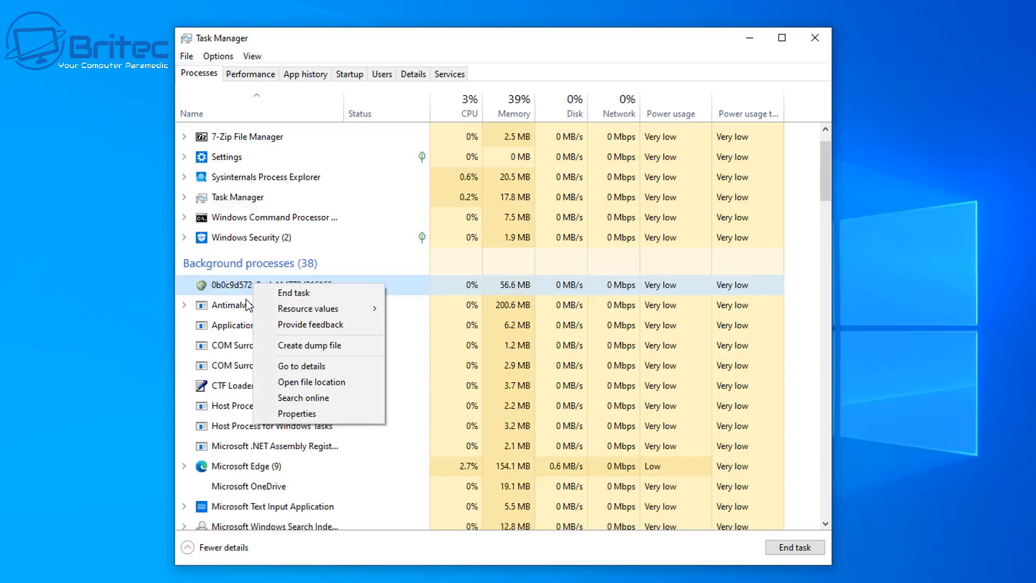
mouse_move(321, 398)
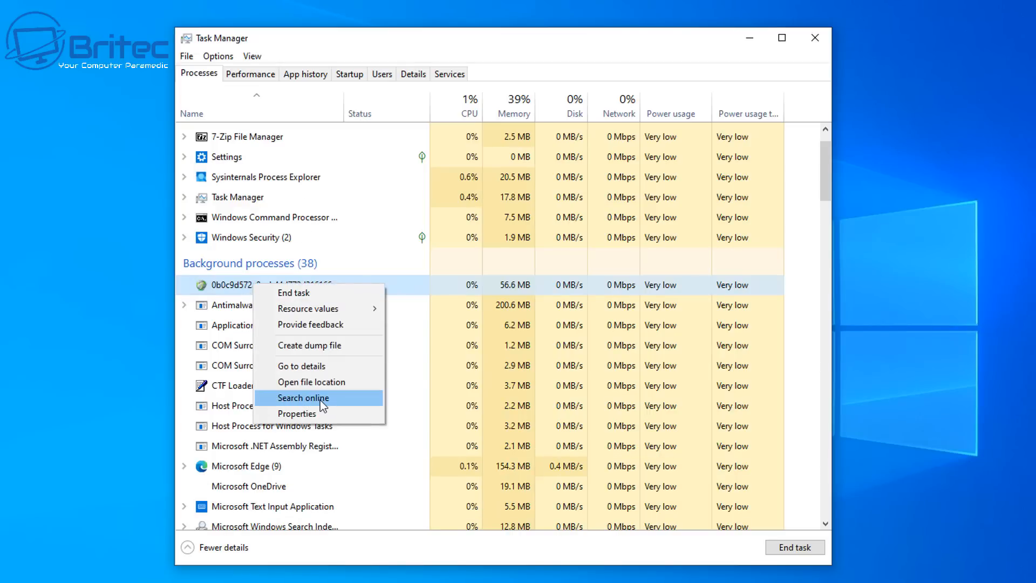
click(297, 413)
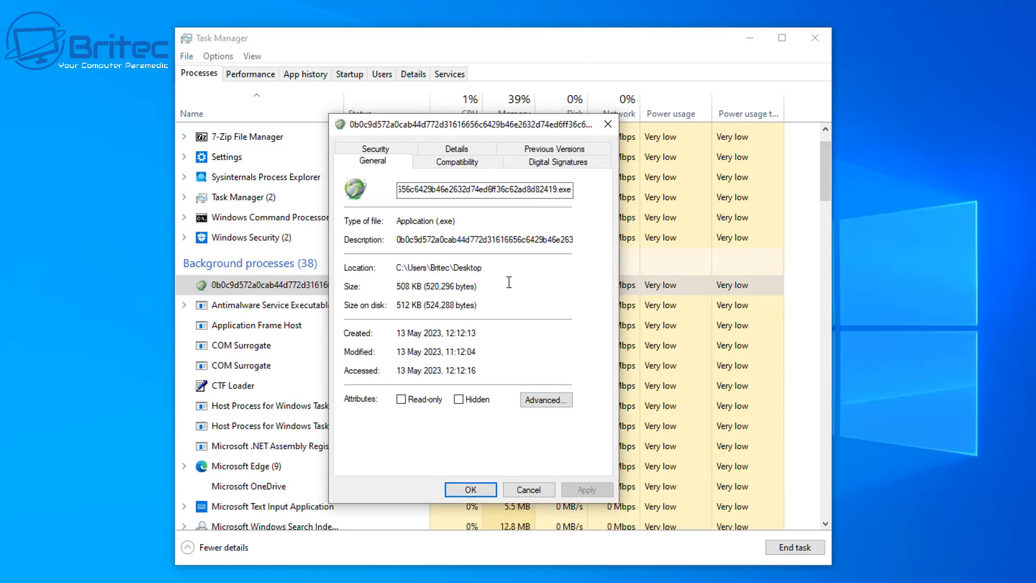
click(557, 161)
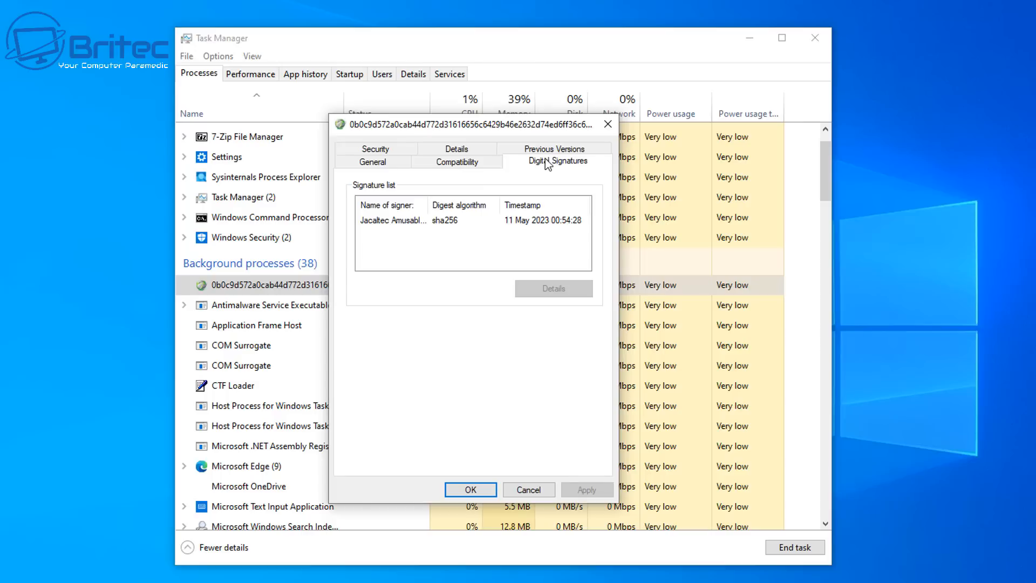
mouse_move(386, 233)
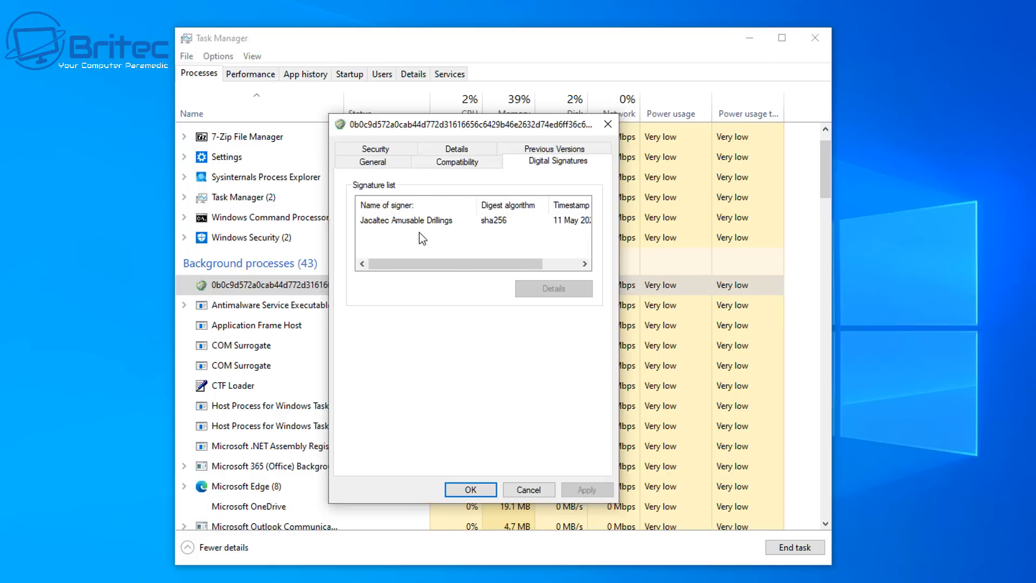
click(407, 220)
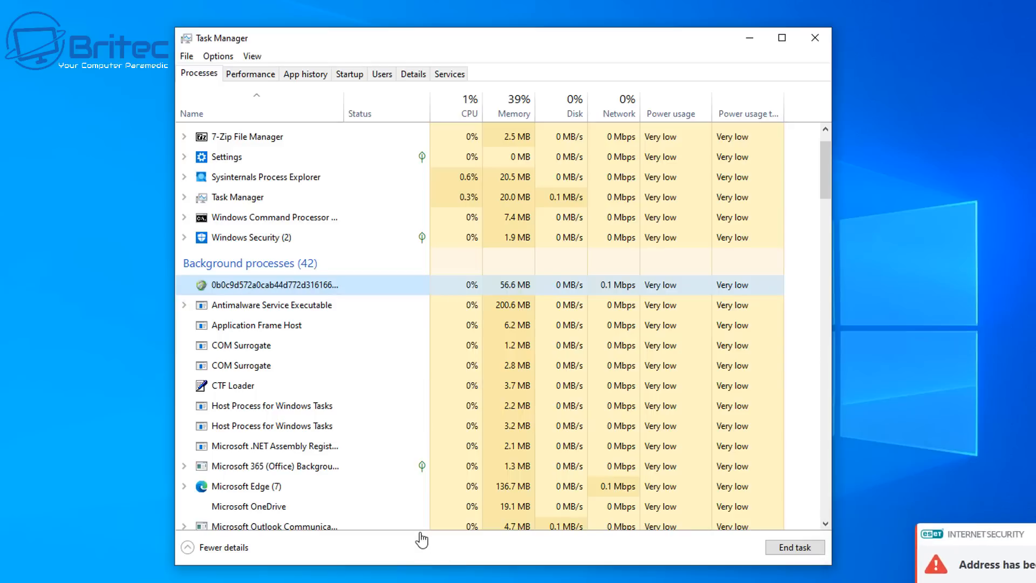
mouse_move(302, 475)
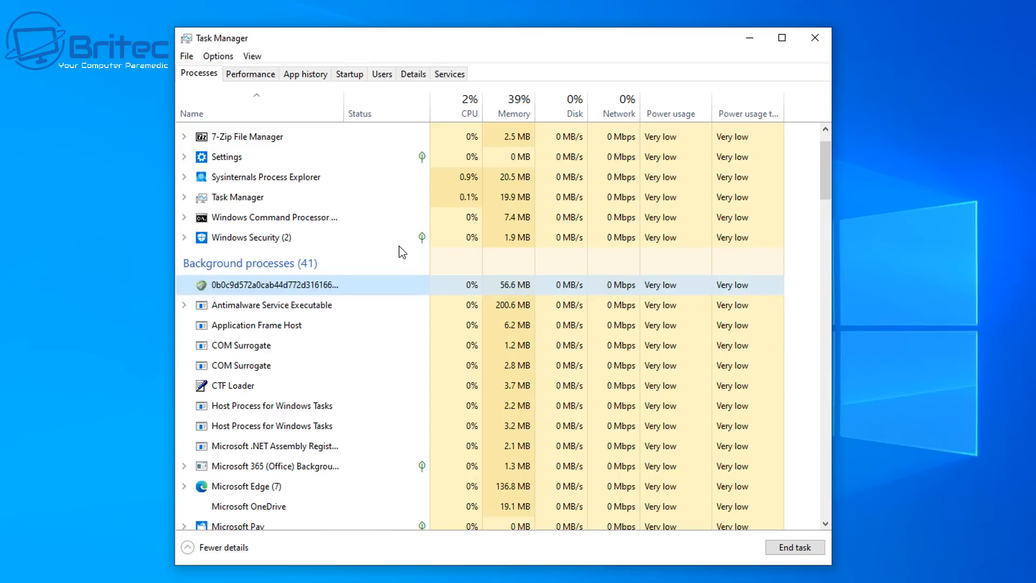
Scroll the Processes list toward the Background processes section to find the hex-named process.
scroll(up, 3)
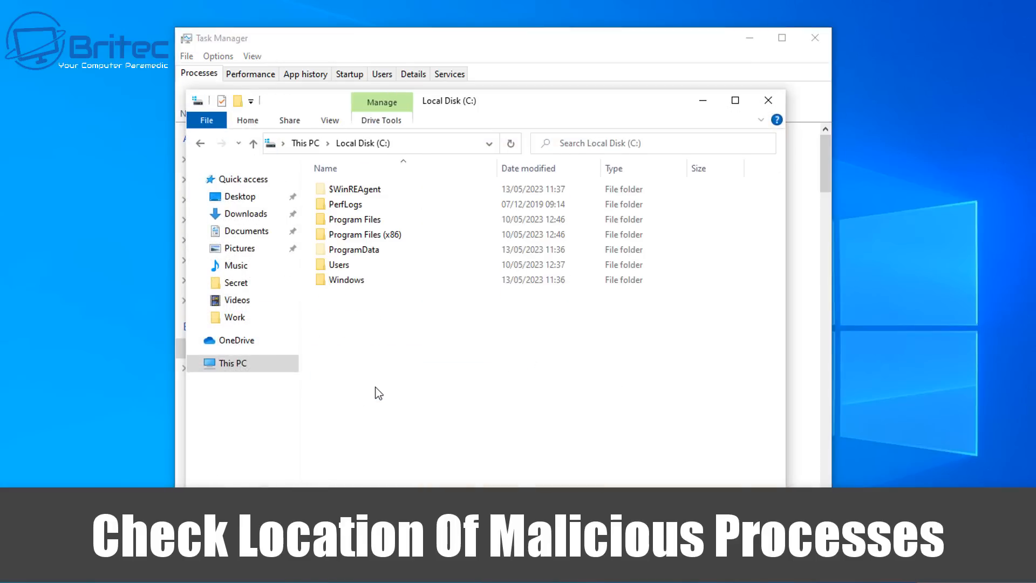
Browse from C:\Users through the user profile into AppData\Local.
double_click(338, 264)
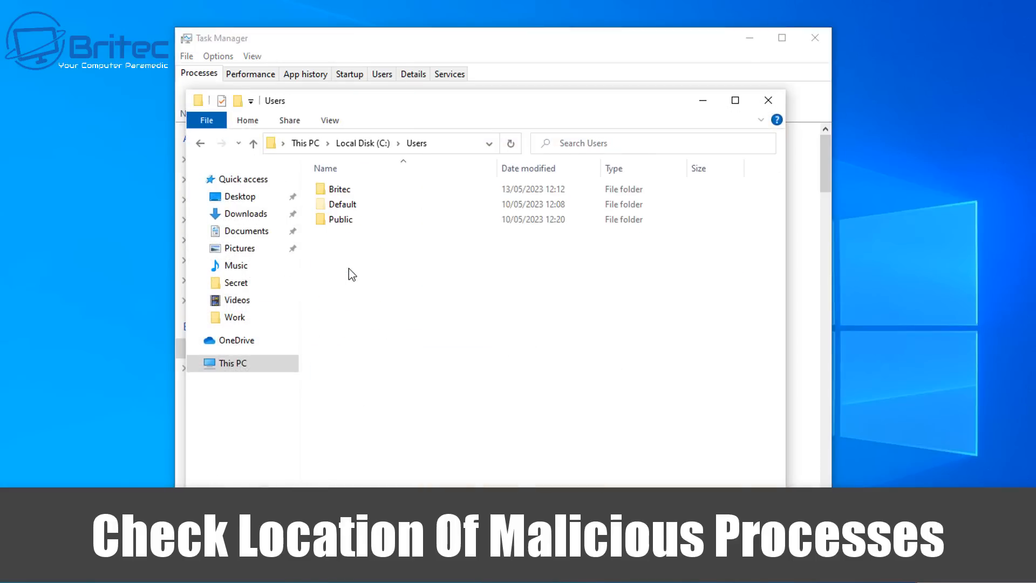
double_click(341, 188)
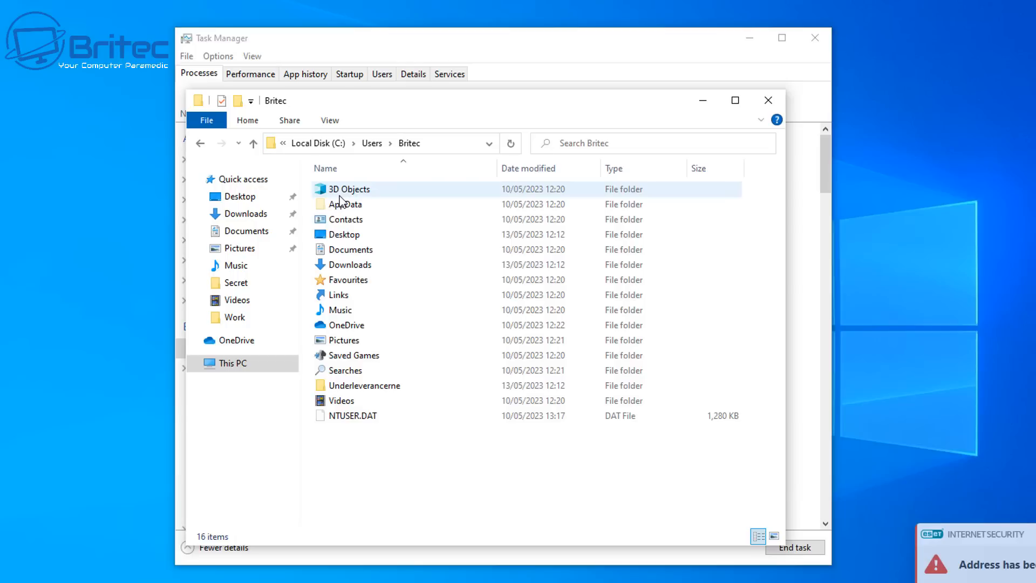
mouse_move(358, 204)
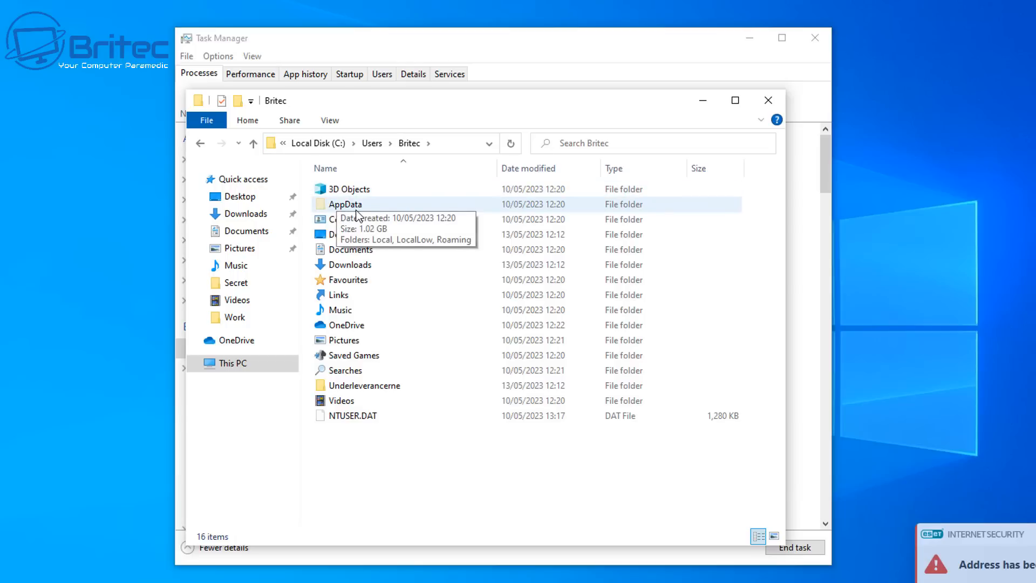
double_click(346, 204)
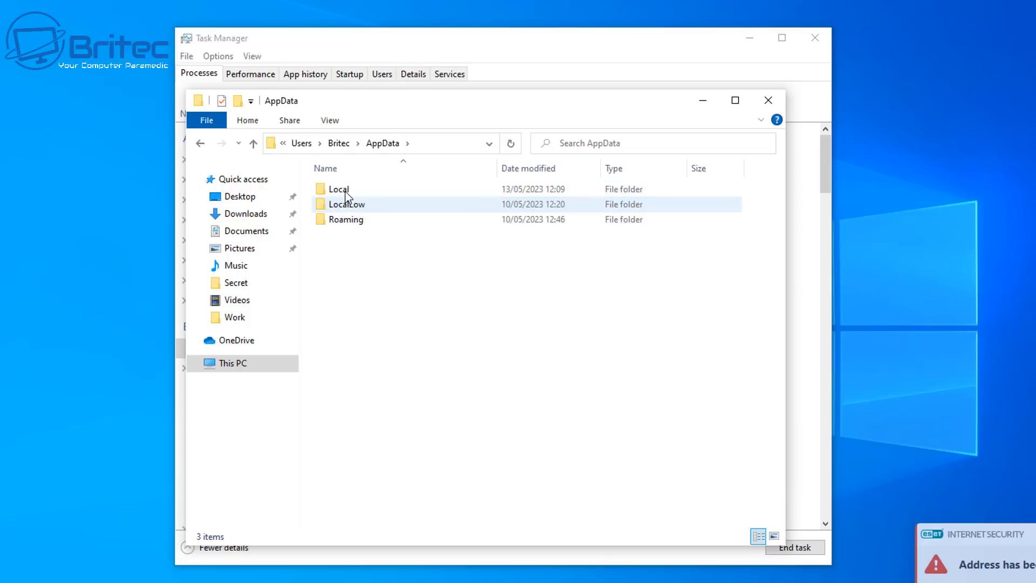
double_click(345, 219)
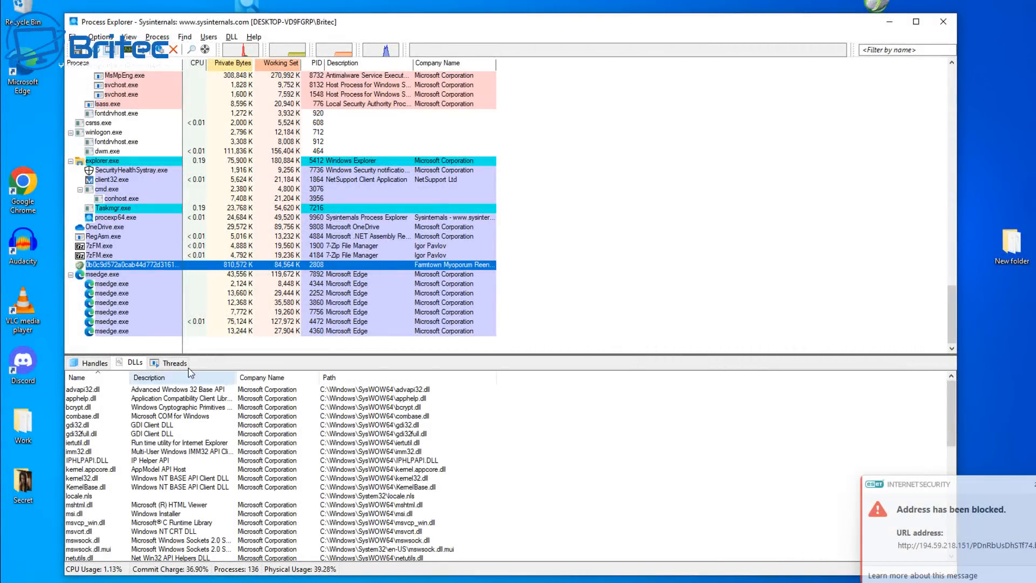
mouse_move(103, 266)
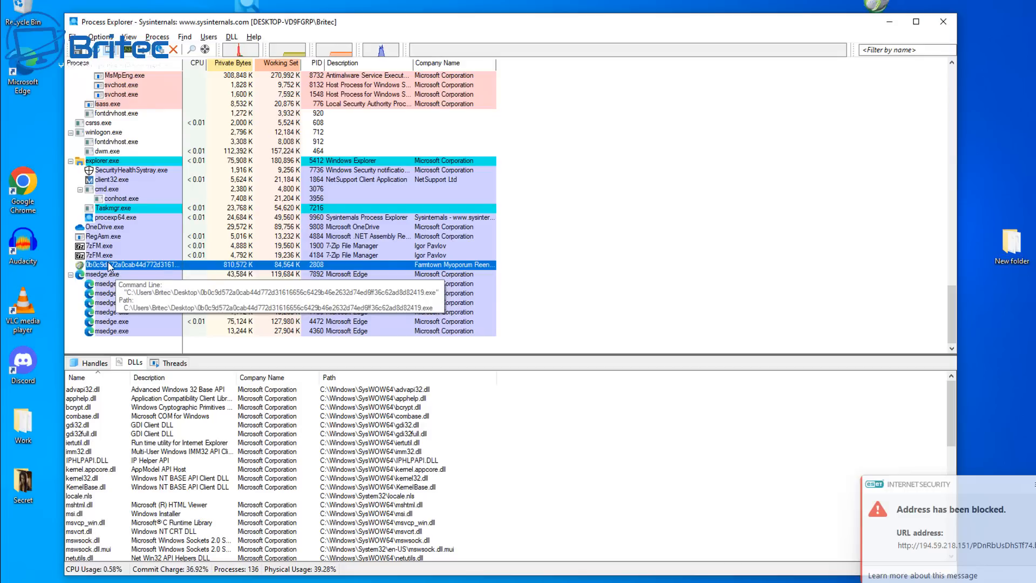
Request a VirusTotal check of the hex-named process (PID 2808), reaching VirusTotal's Terms of Service.
right_click(100, 266)
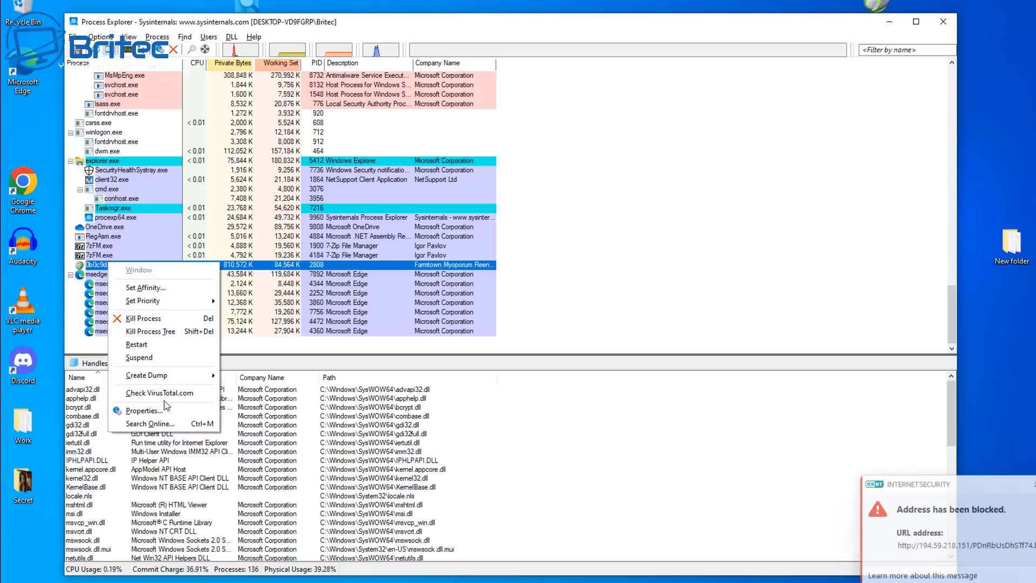
click(161, 393)
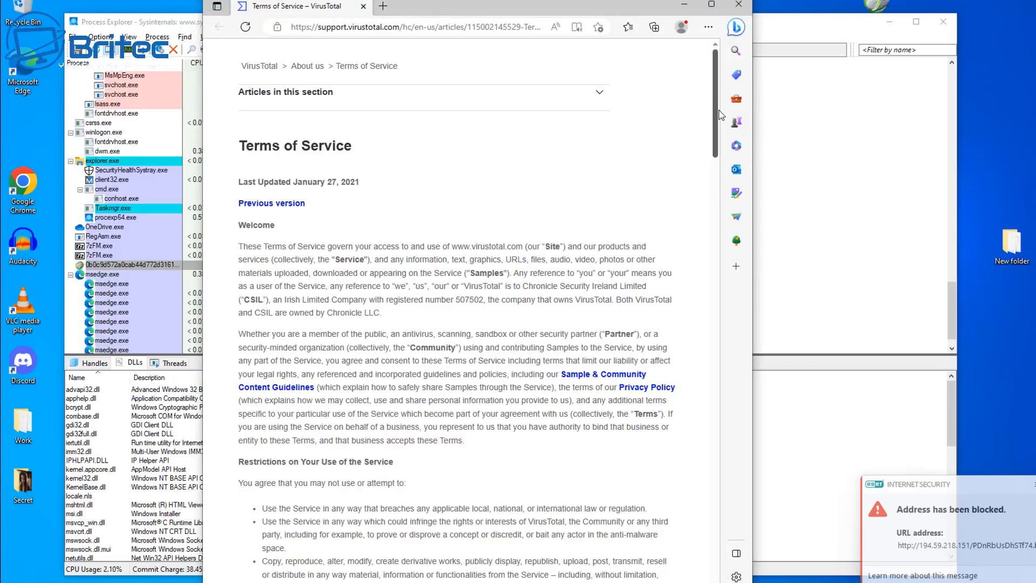
scroll(down, 3)
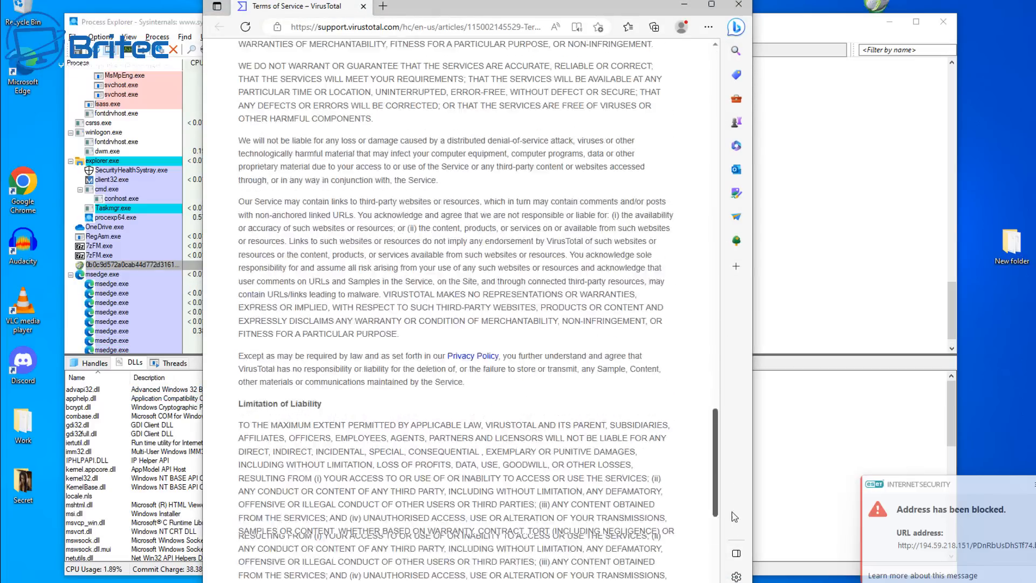
scroll(down, 3)
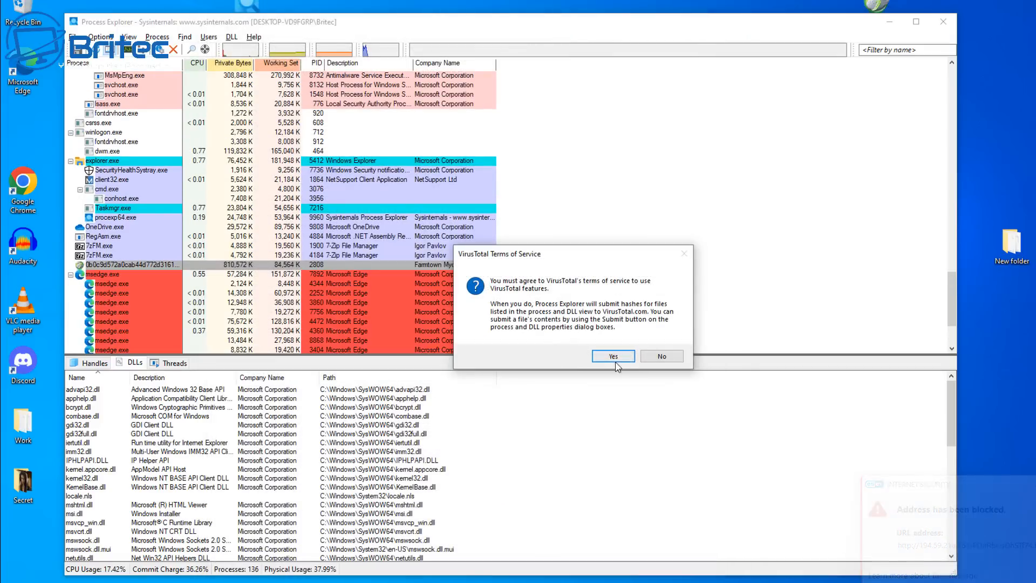
Accept VirusTotal's terms and dismiss the info message so the process hash is submitted.
click(611, 355)
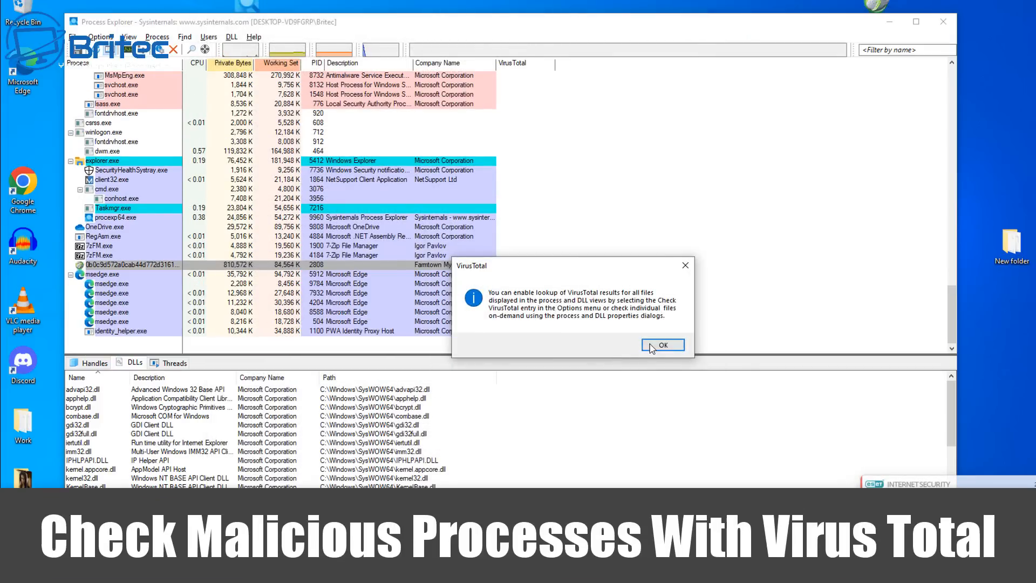
click(662, 345)
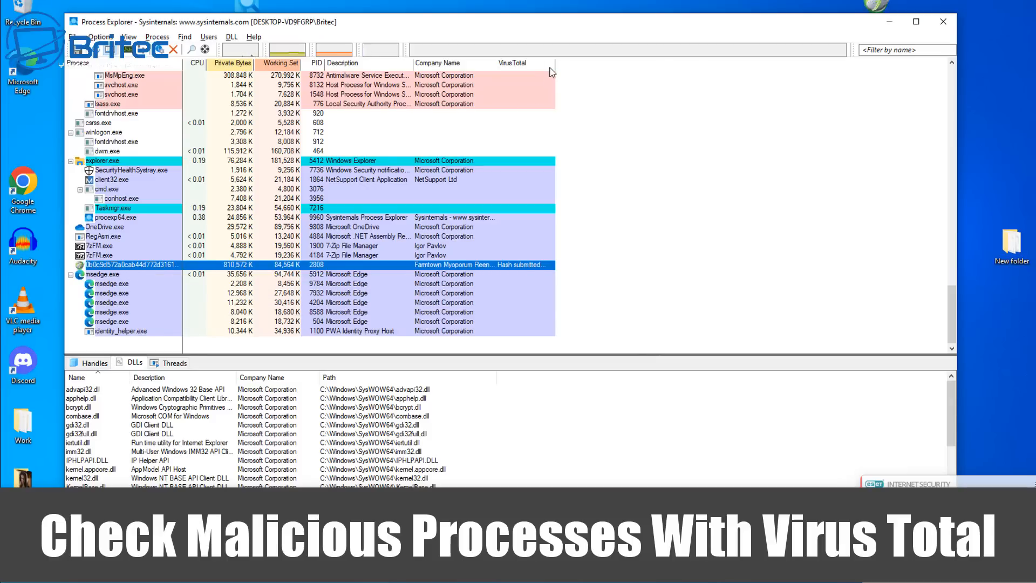
mouse_move(501, 277)
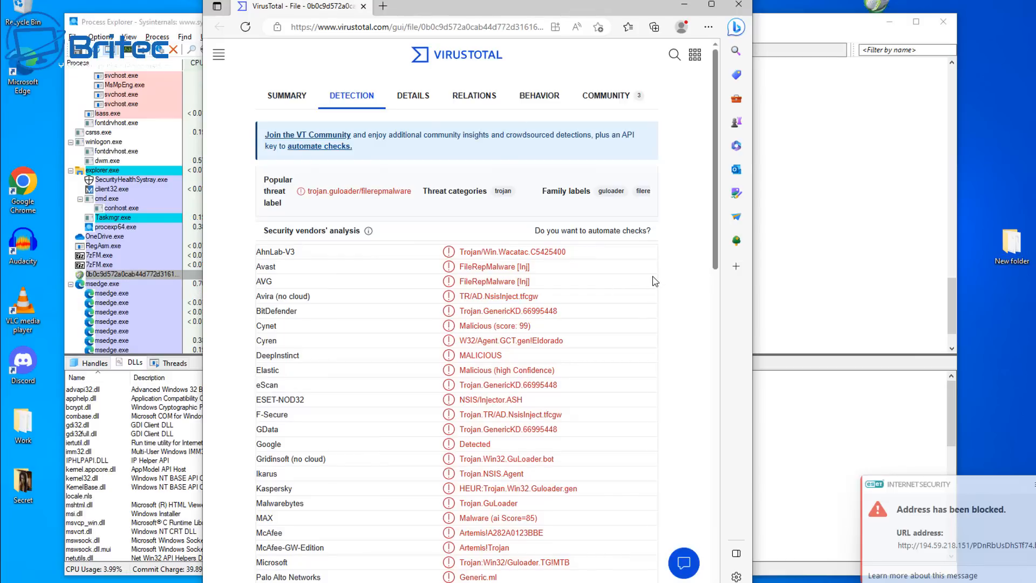
mouse_move(632, 305)
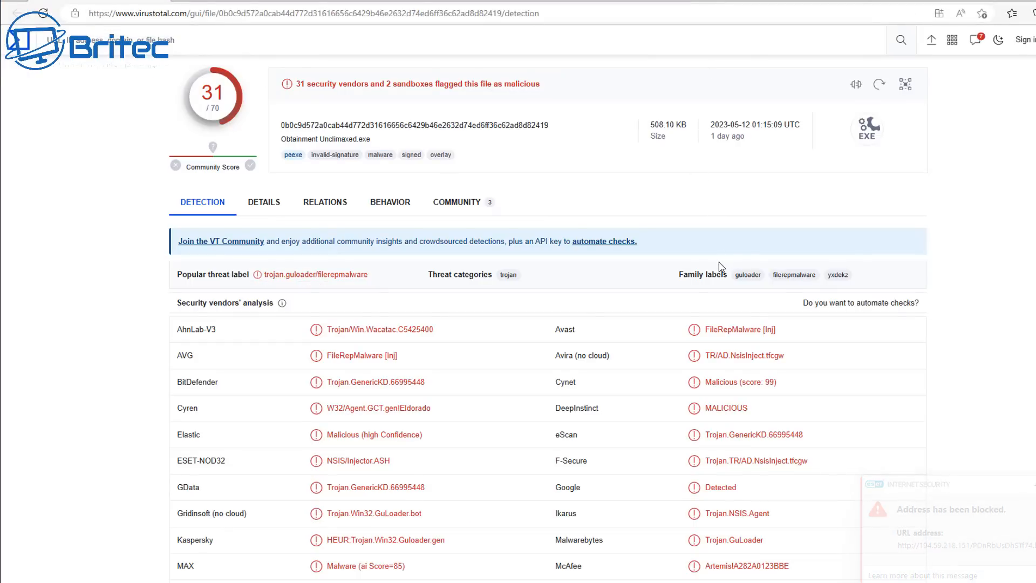
Scroll through the VirusTotal vendor detections showing 31 of 70 flag it as trojan.guloader.
scroll(down, 3)
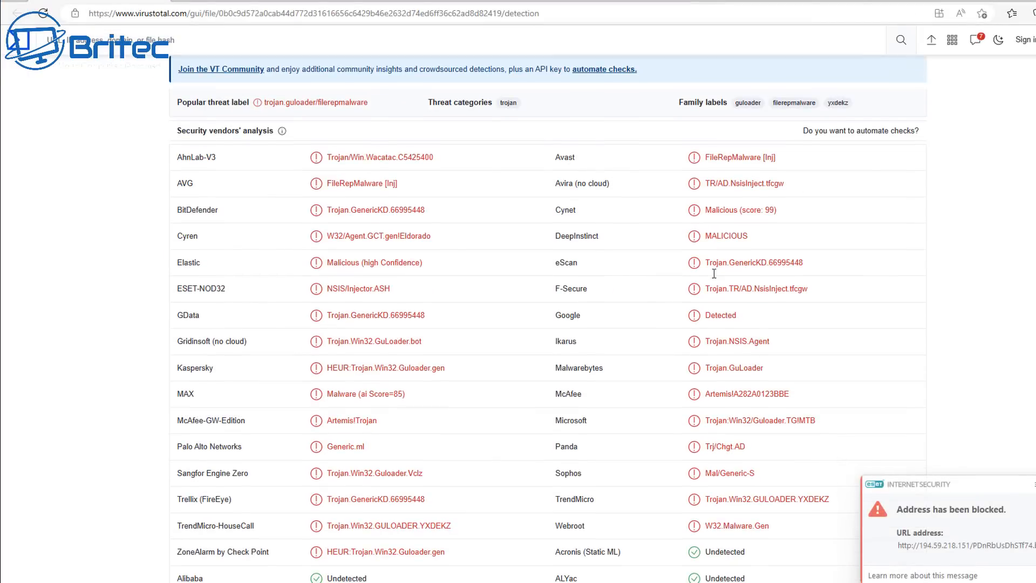
scroll(up, 3)
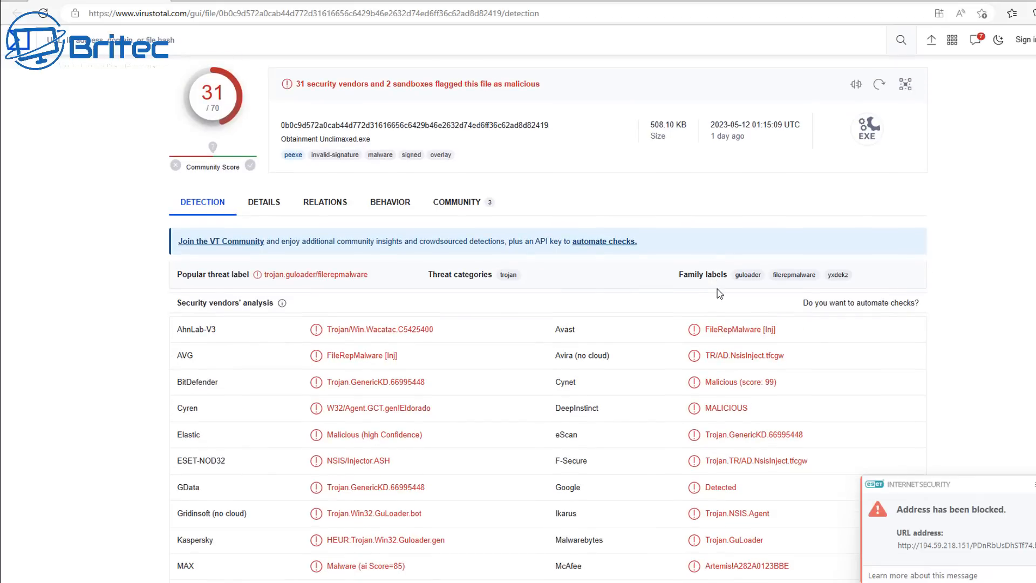
scroll(down, 3)
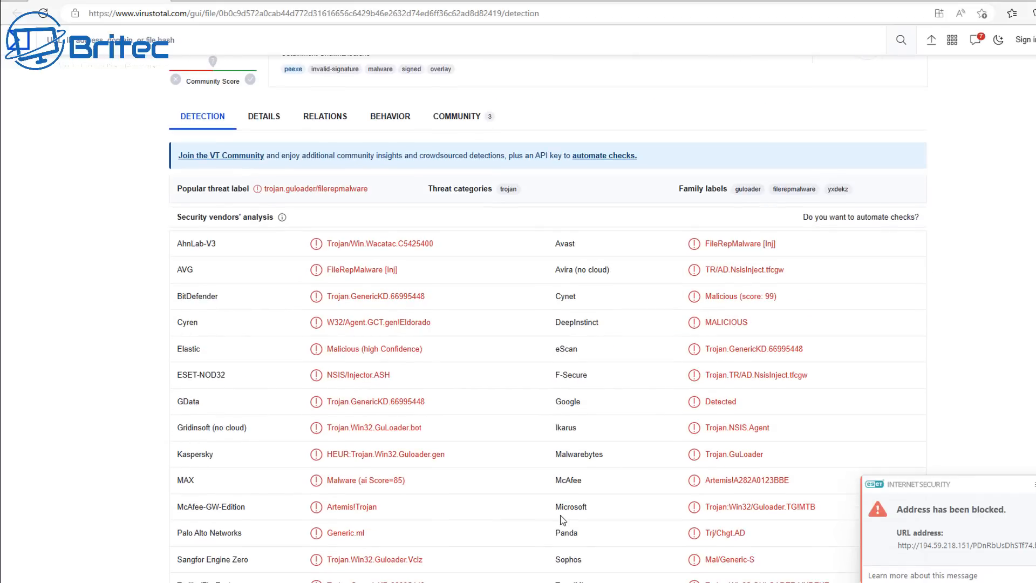
mouse_move(492, 473)
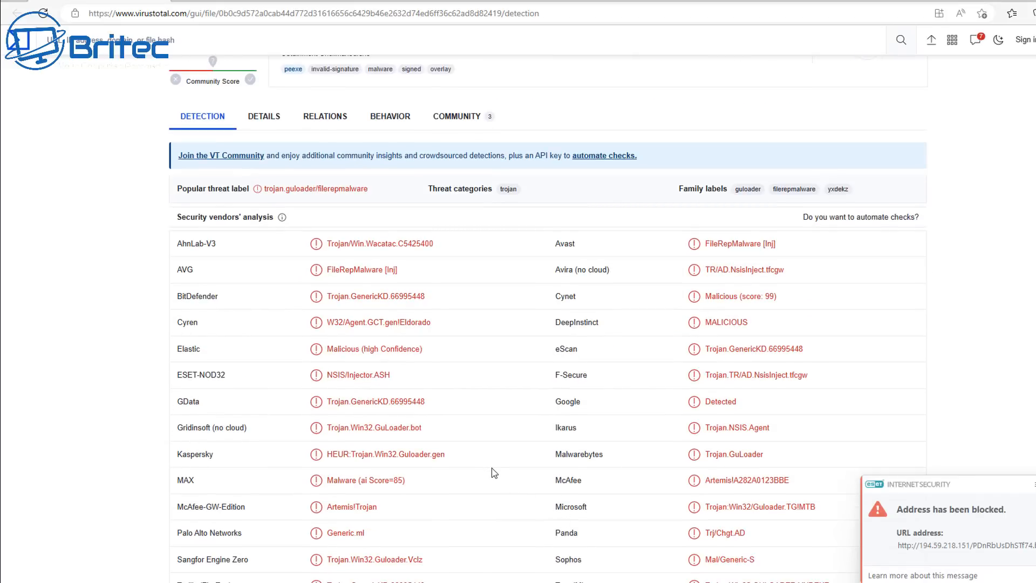
mouse_move(339, 387)
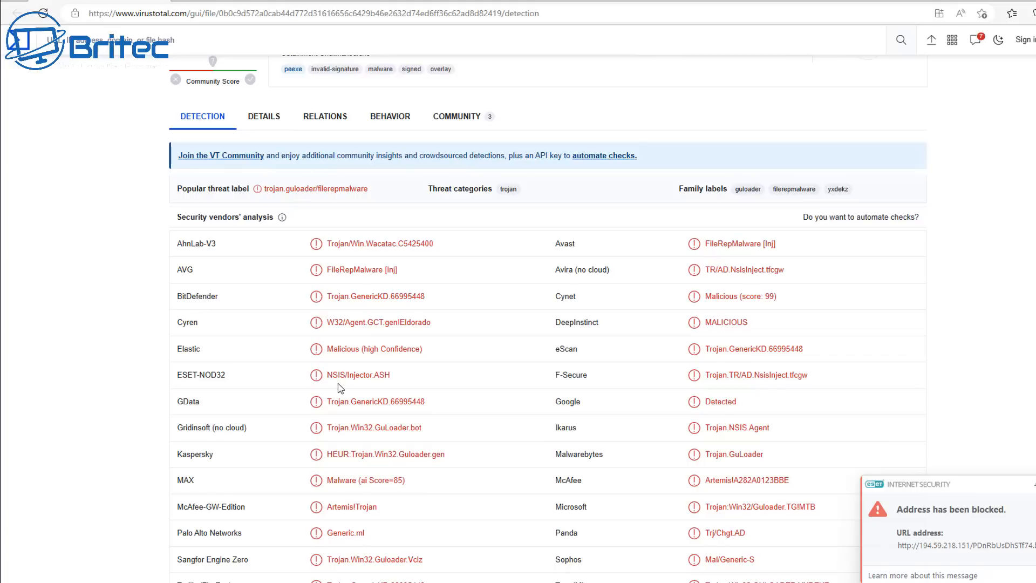
mouse_move(844, 413)
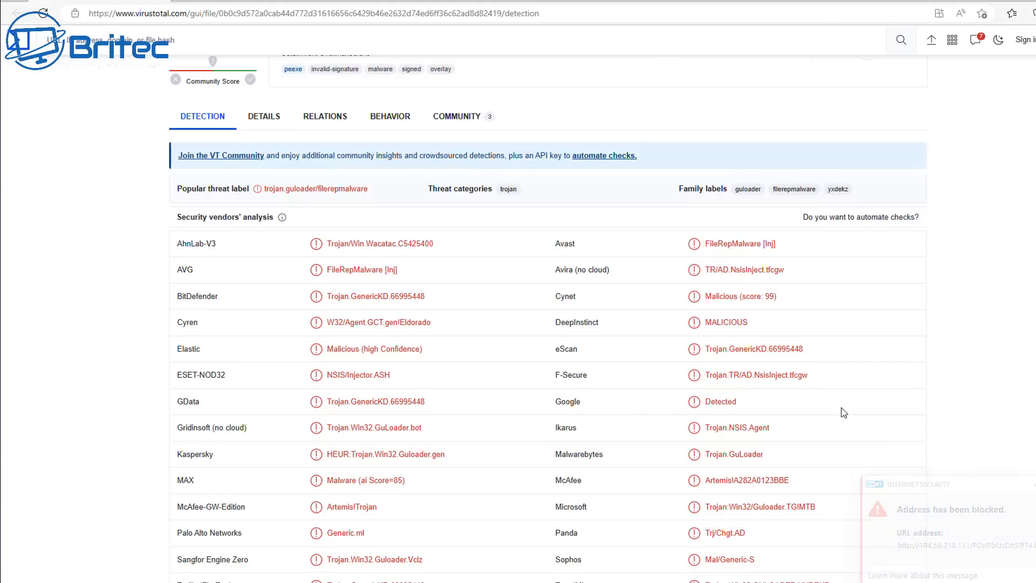
scroll(down, 3)
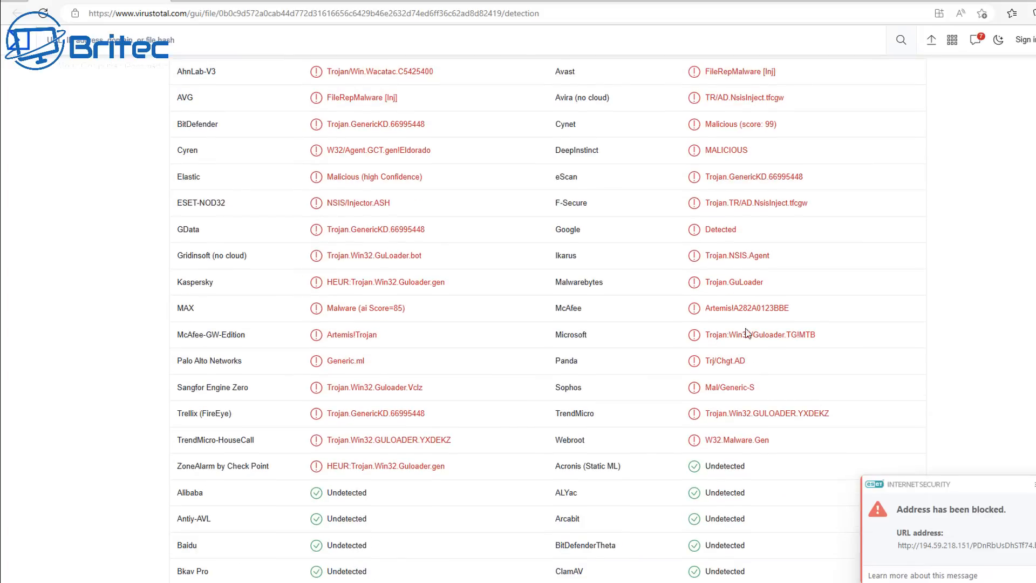
mouse_move(787, 357)
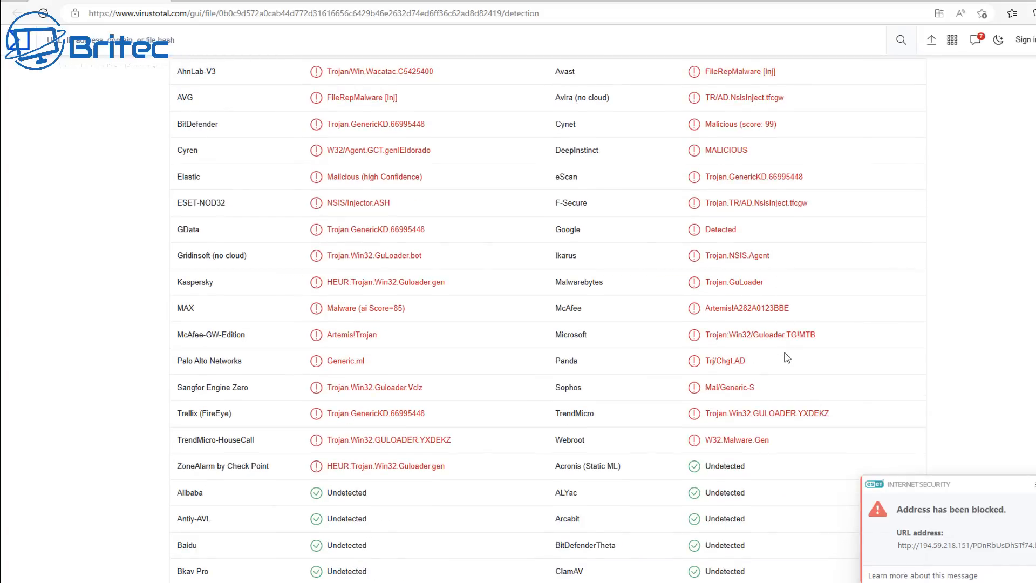
mouse_move(760, 417)
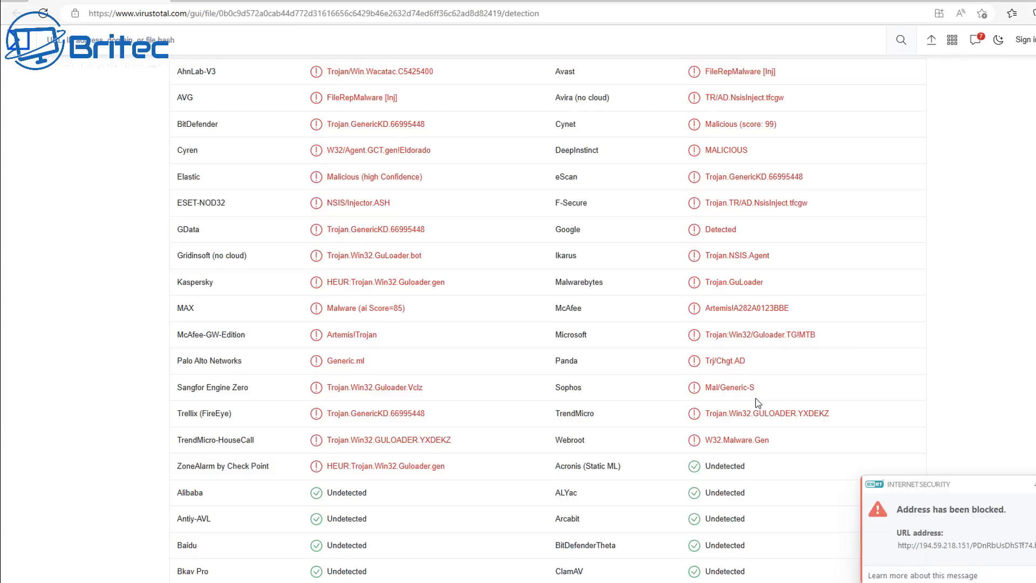
mouse_move(753, 402)
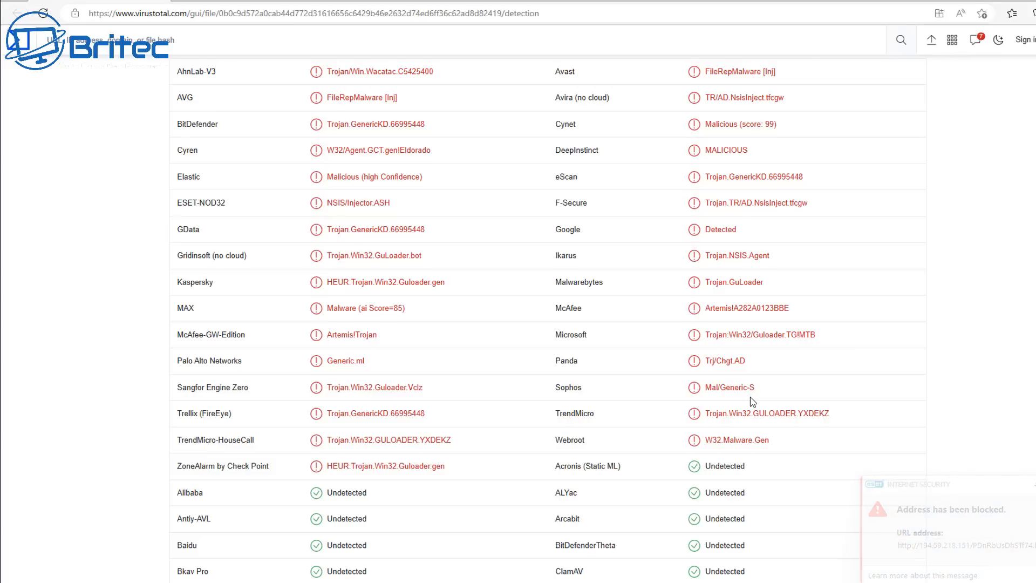
scroll(up, 3)
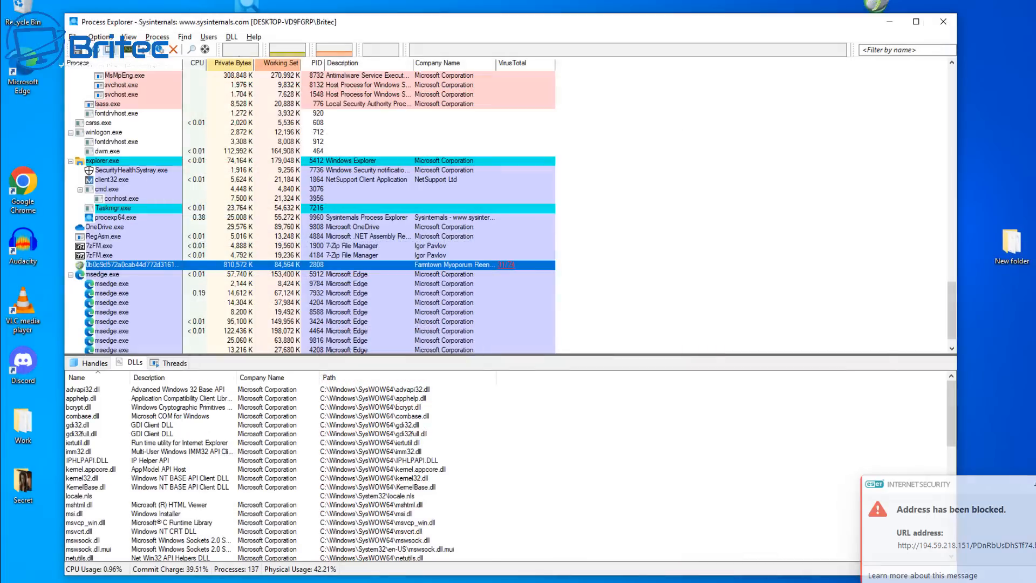
Send client32.exe to VirusTotal for a malware check from its context menu.
right_click(112, 180)
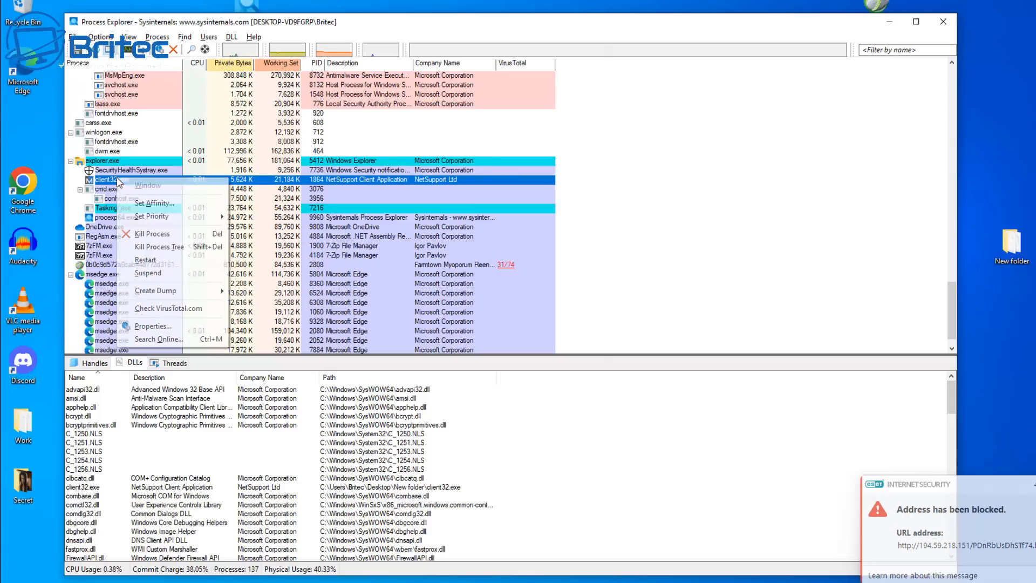
mouse_move(188, 319)
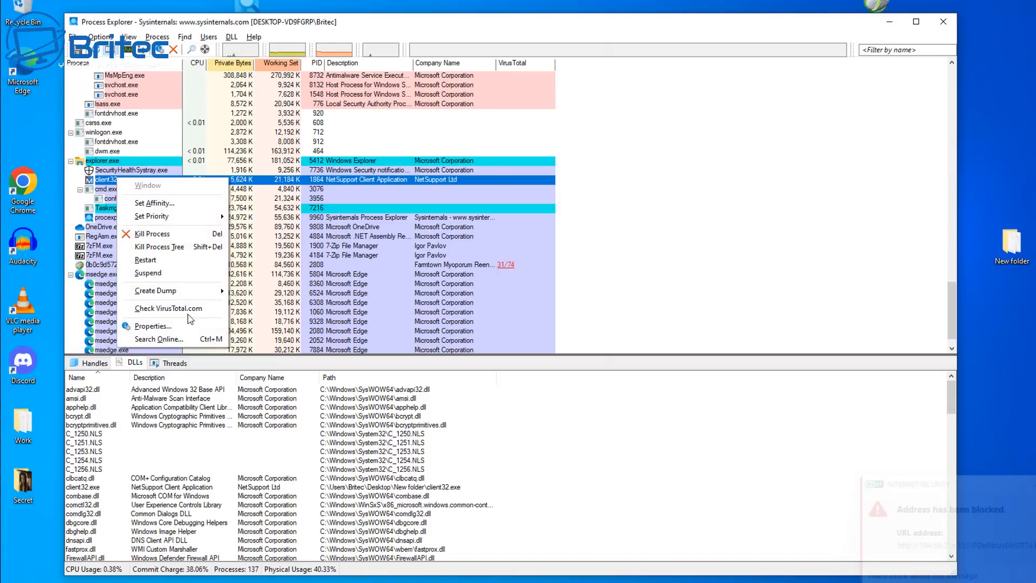
click(171, 308)
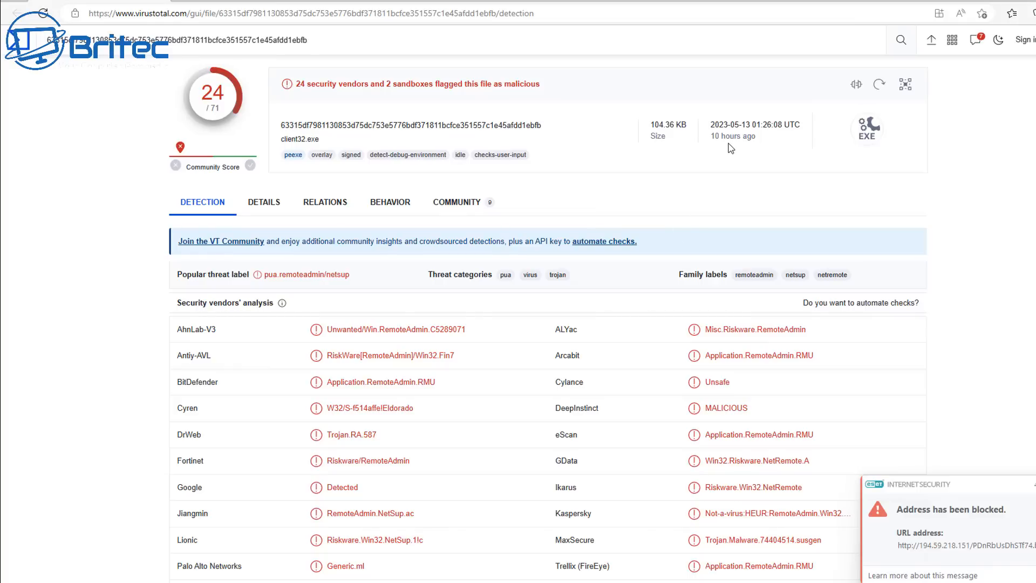
mouse_move(702, 172)
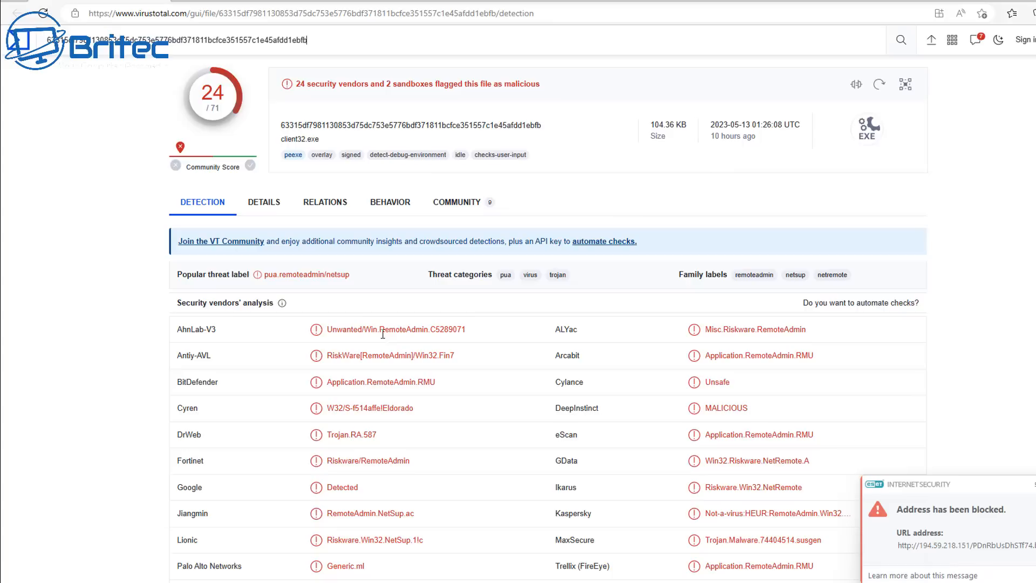
mouse_move(396, 340)
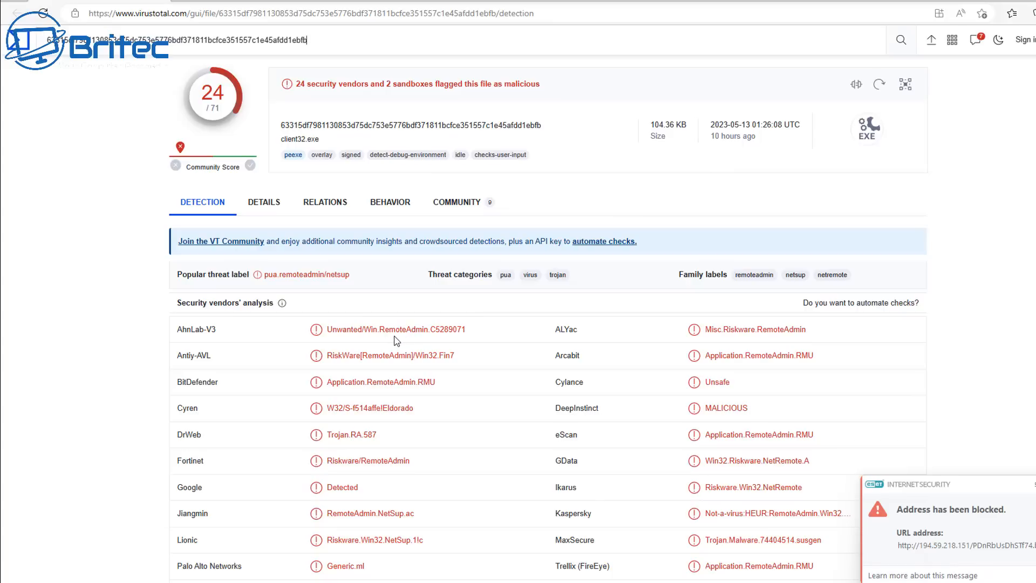
mouse_move(949, 560)
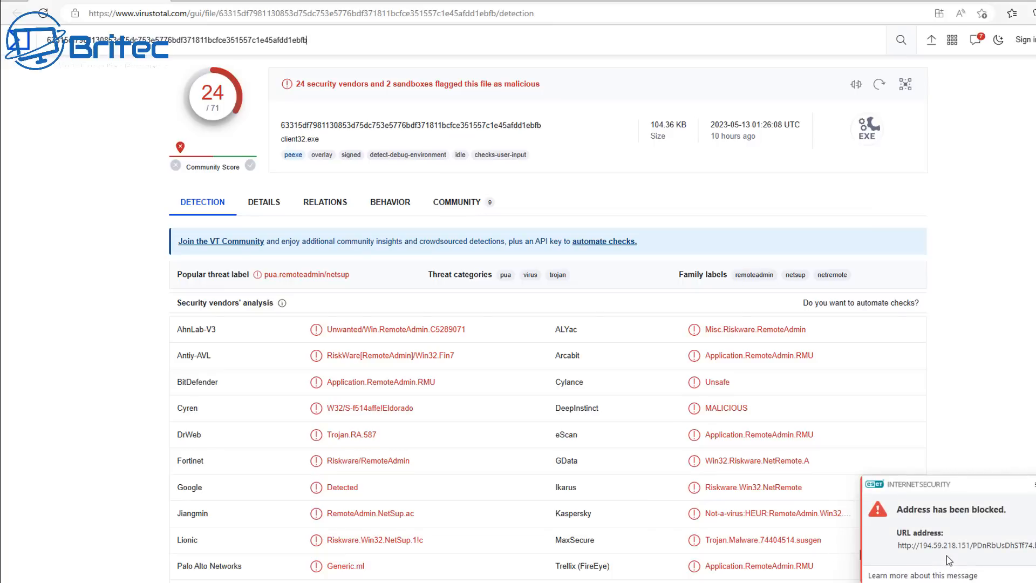
mouse_move(518, 442)
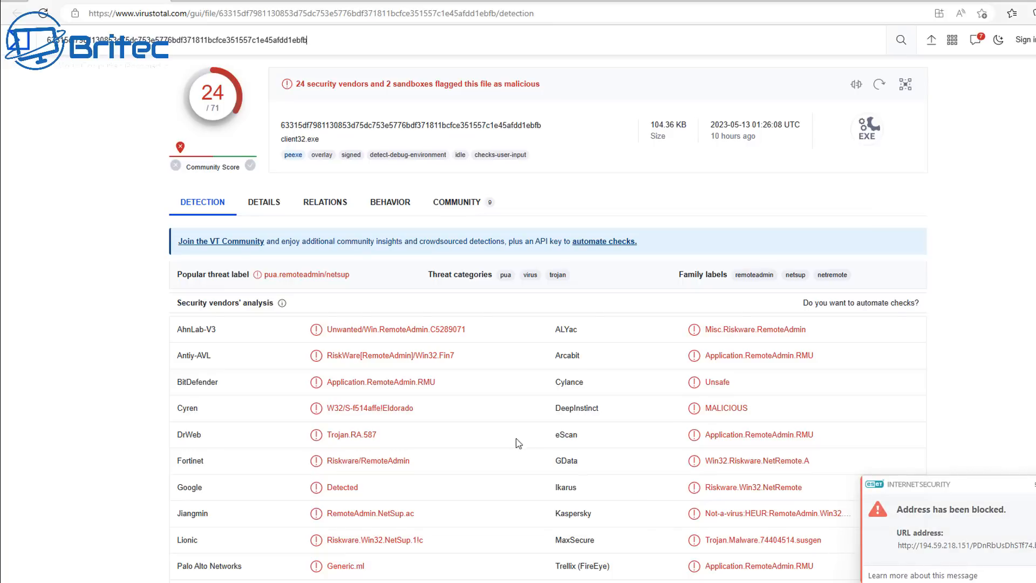
mouse_move(439, 332)
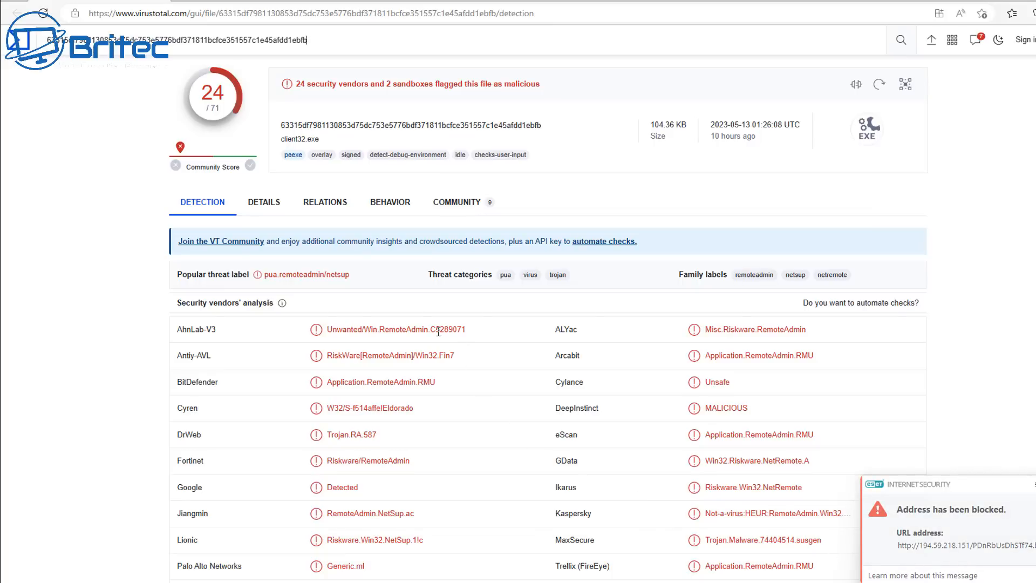
mouse_move(588, 514)
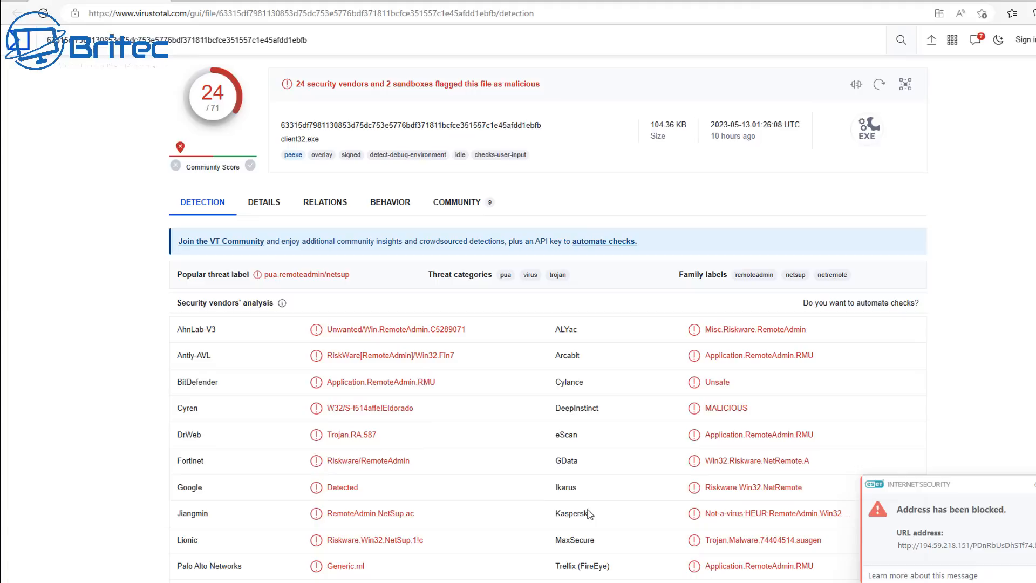
mouse_move(416, 488)
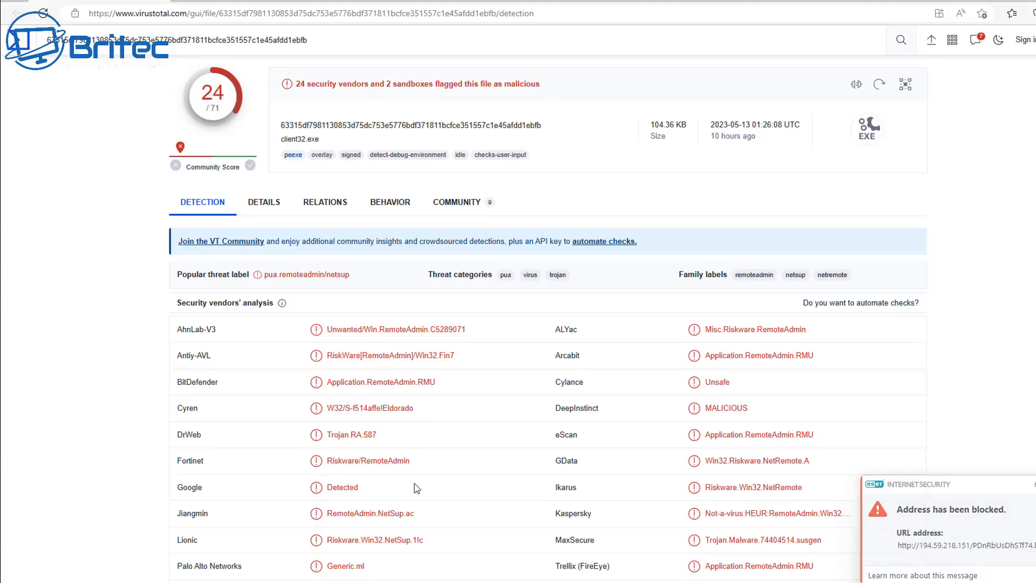
mouse_move(382, 471)
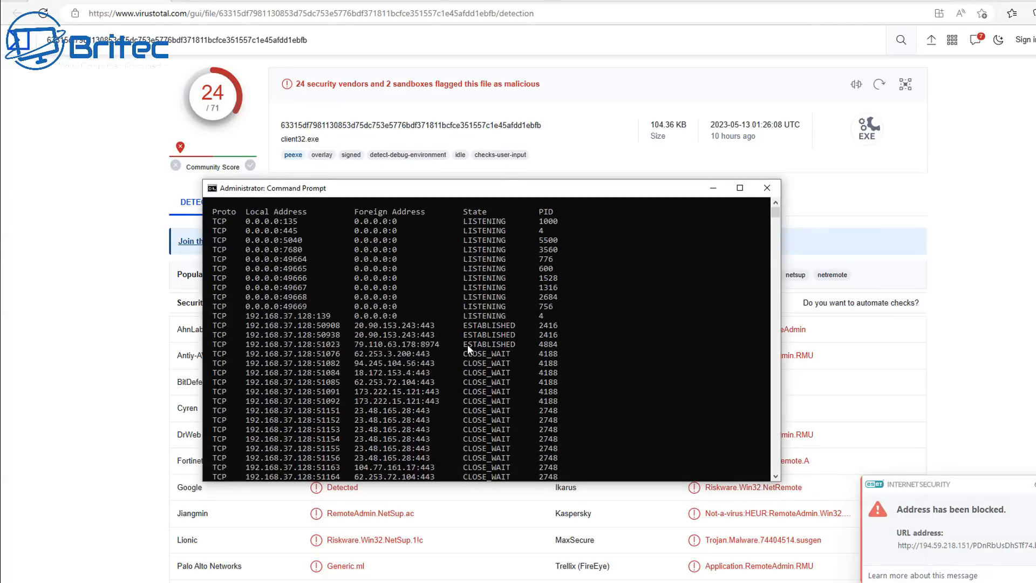
Scroll through the netstat -ano list of active connections and their owning PIDs.
scroll(down, 3)
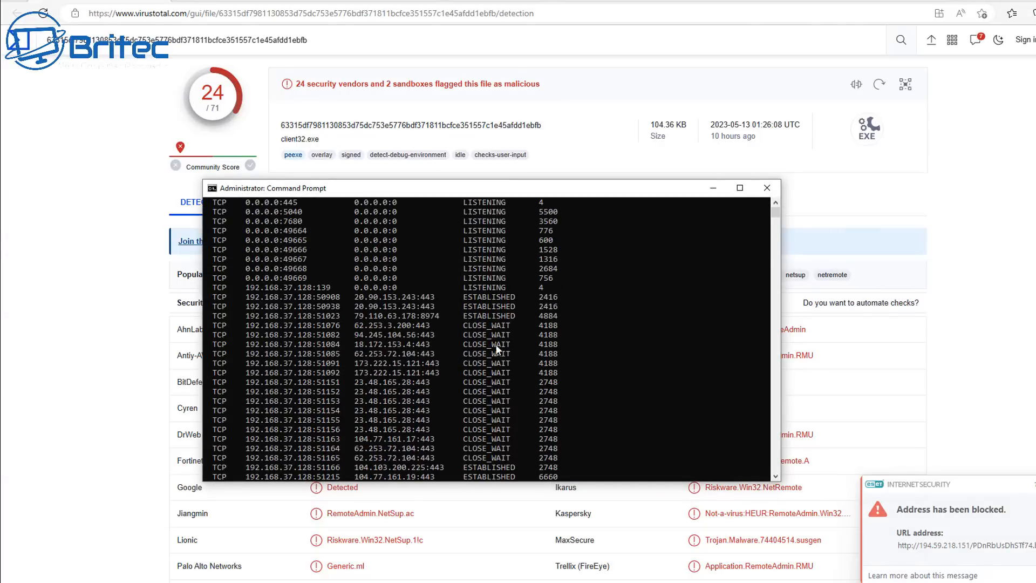
scroll(down, 3)
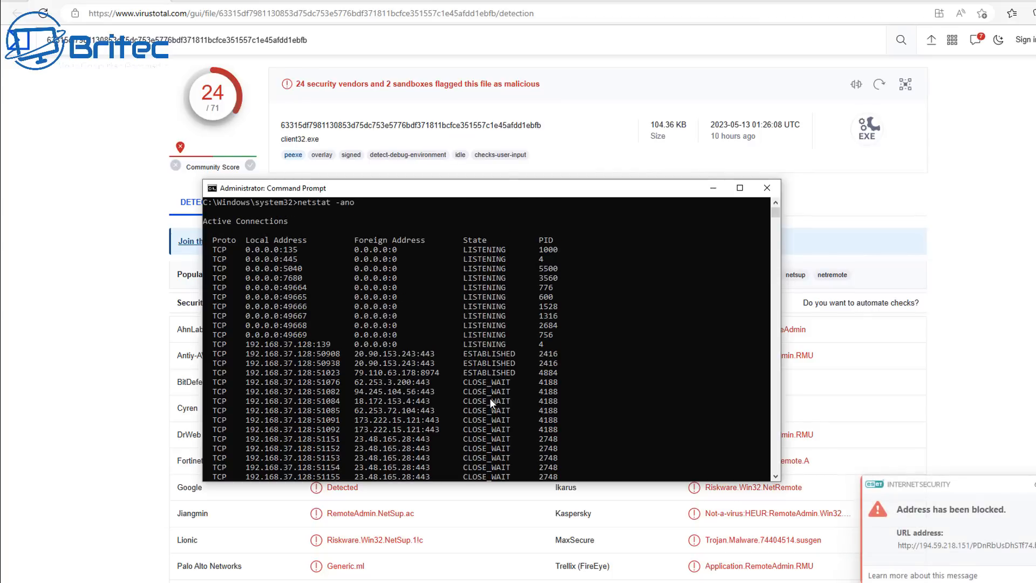
mouse_move(495, 313)
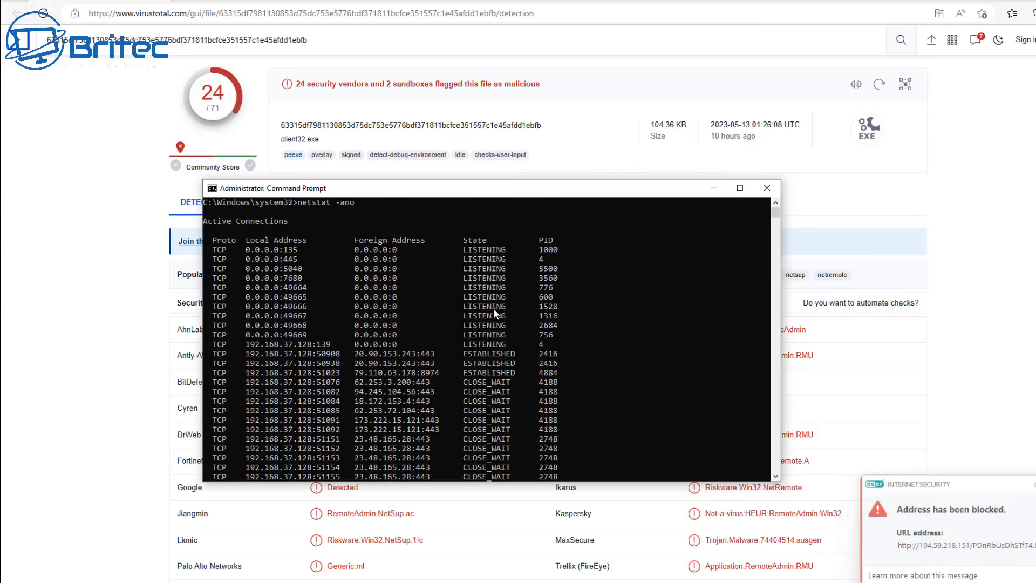
scroll(down, 3)
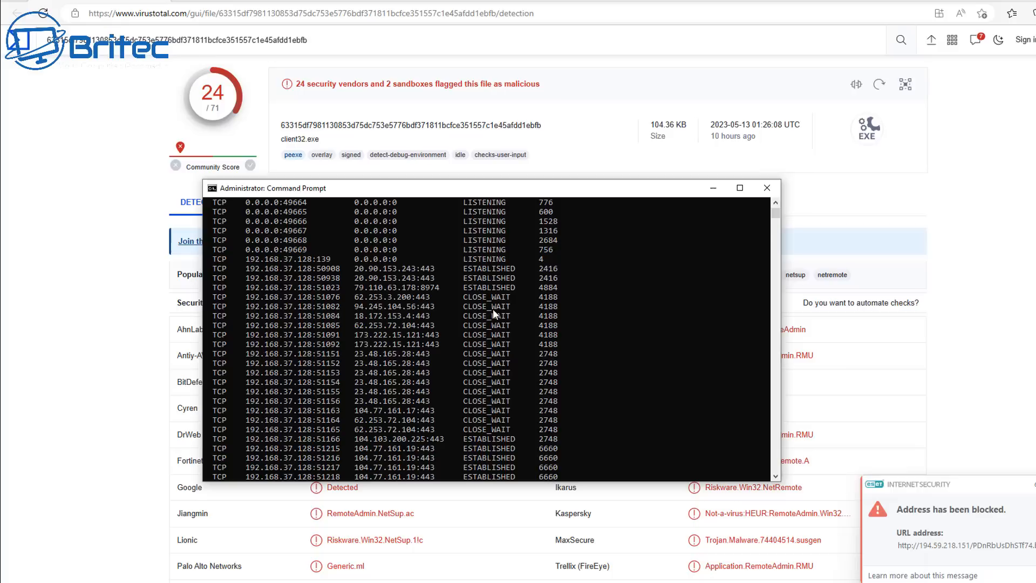
scroll(down, 3)
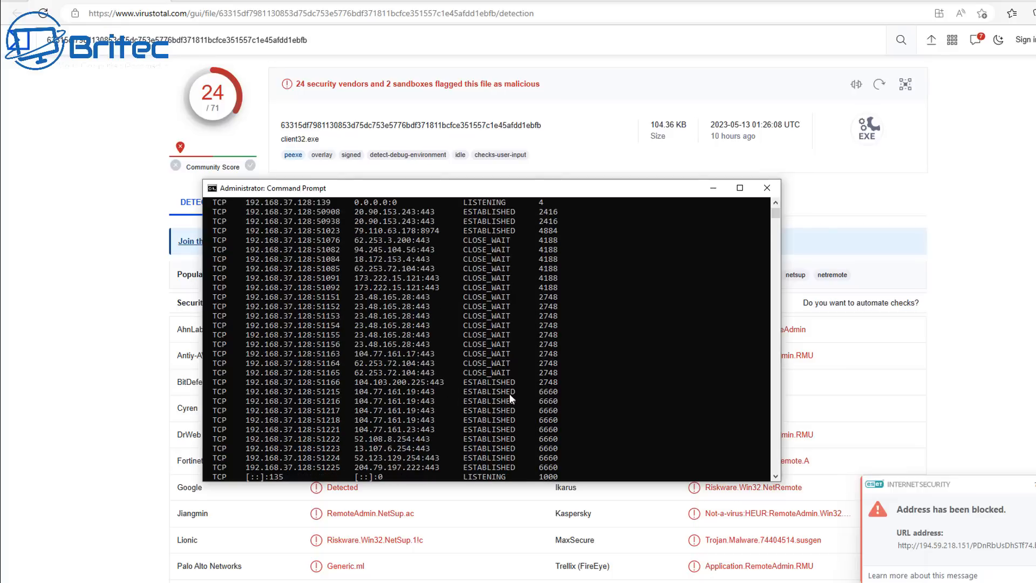
mouse_move(548, 211)
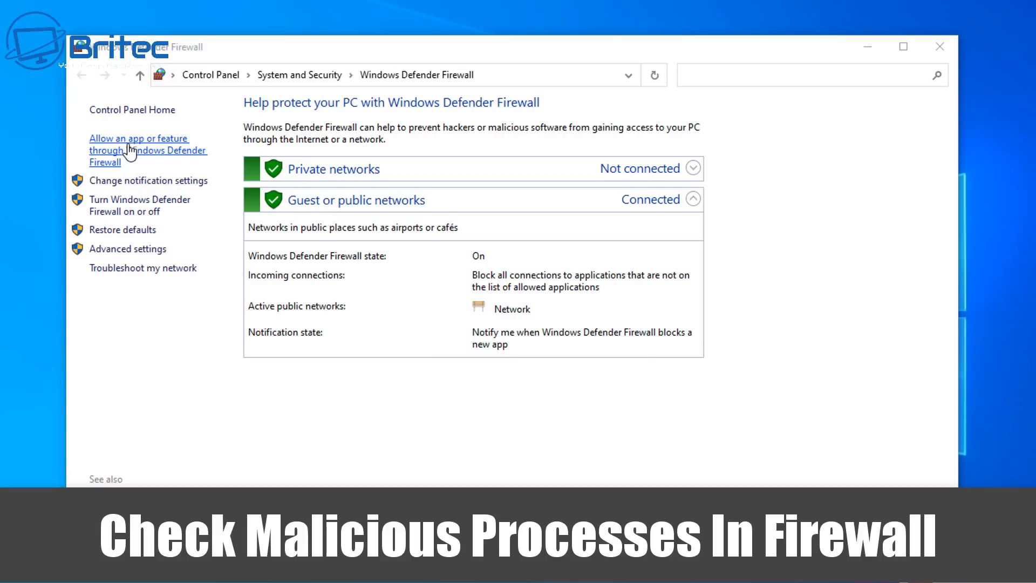
mouse_move(140, 157)
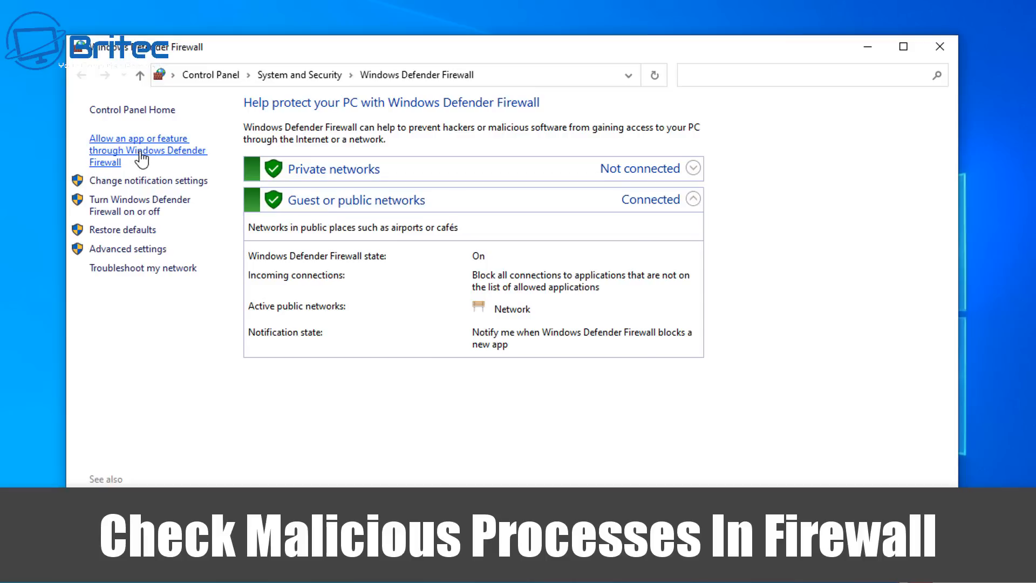
Show the firewall's Allowed apps list and inspect the GUID-named entry.
click(138, 150)
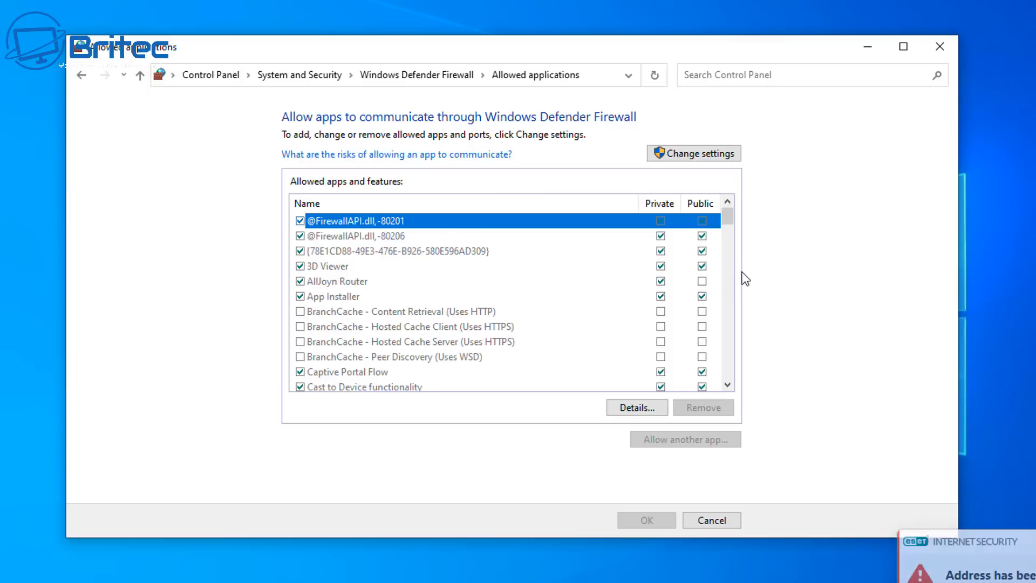
mouse_move(727, 386)
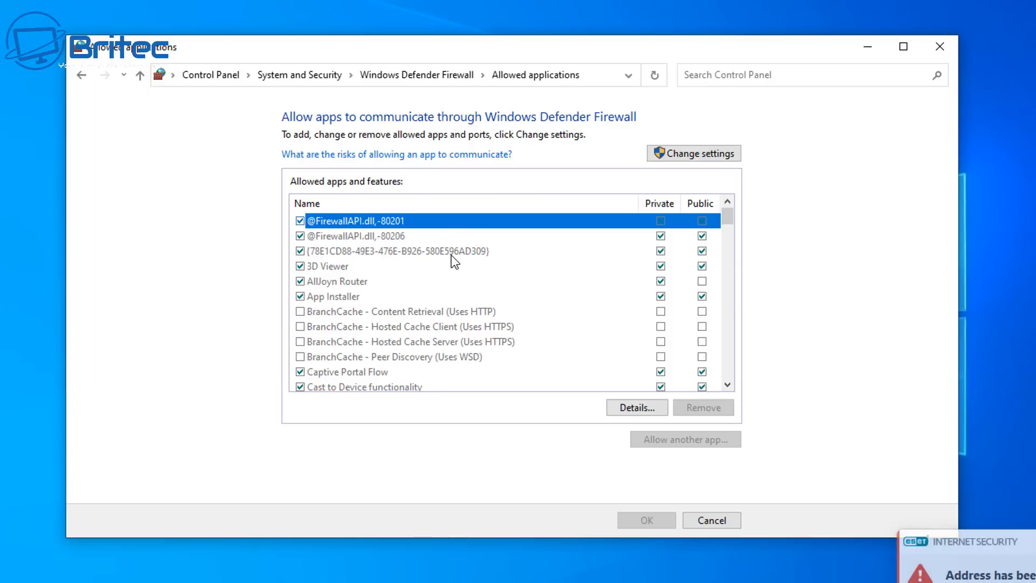
click(392, 250)
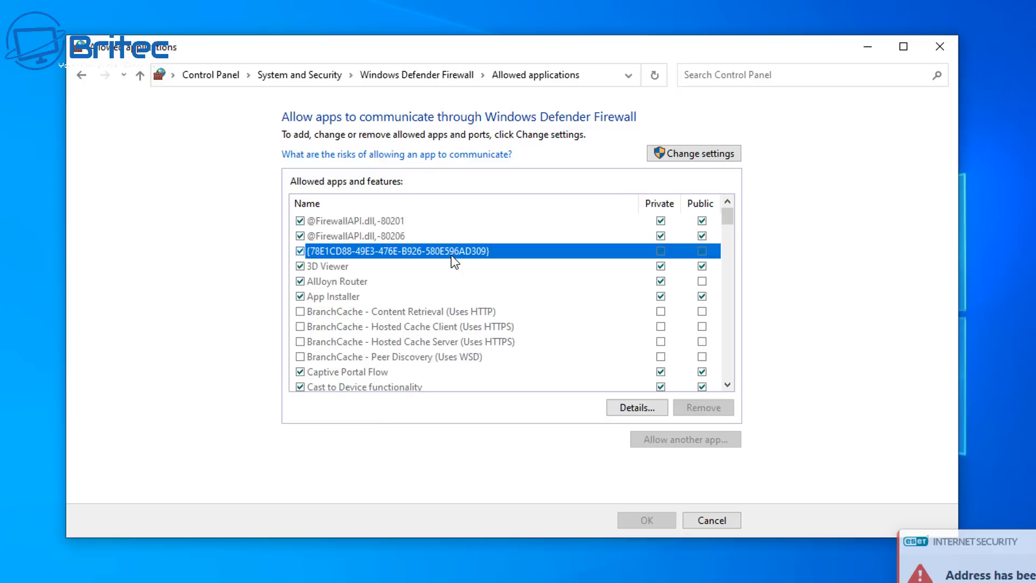
mouse_move(453, 283)
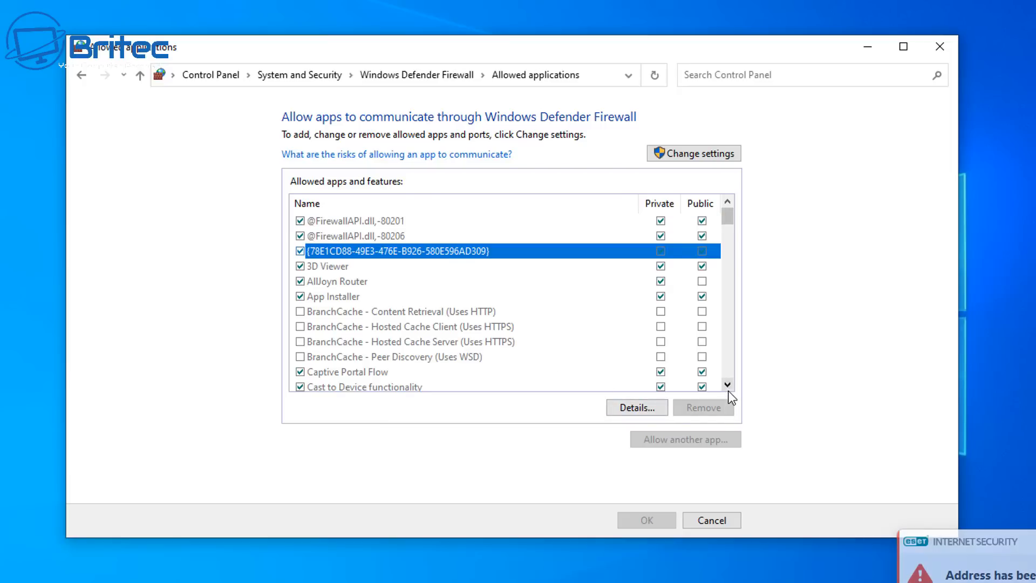
scroll(down, 3)
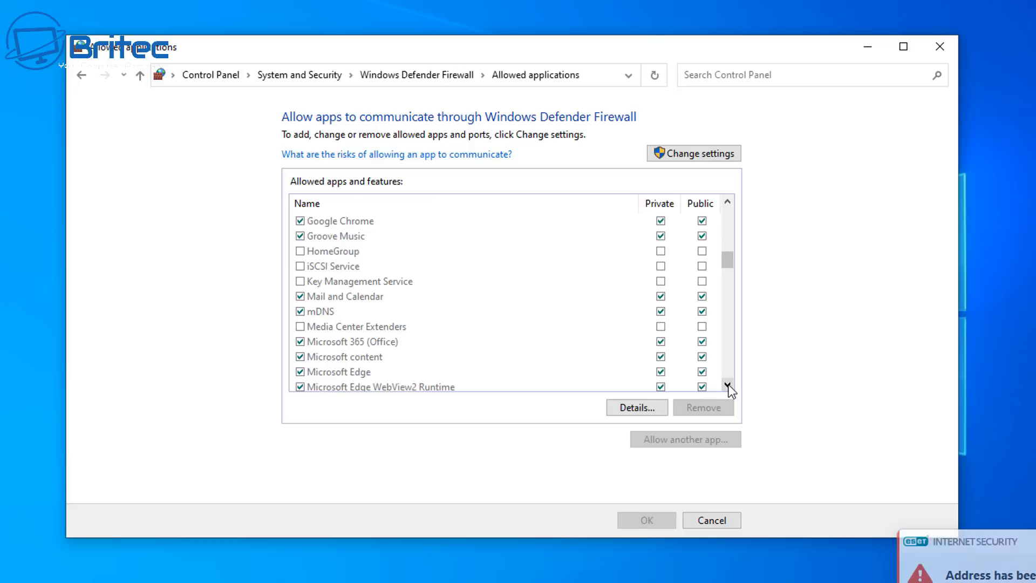
scroll(down, 3)
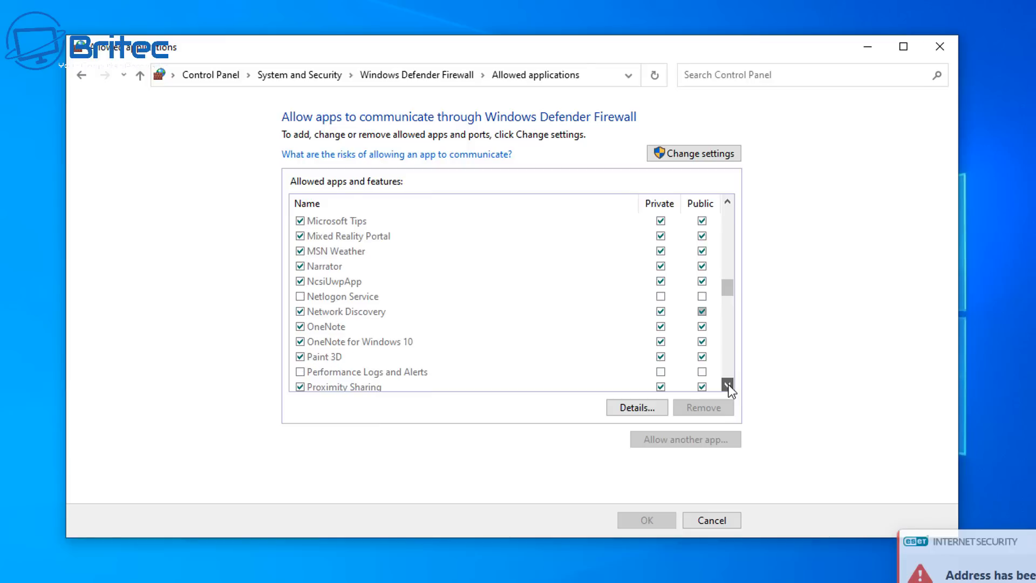
Browse through the remaining allowed apps and back up to the top of the list.
click(726, 386)
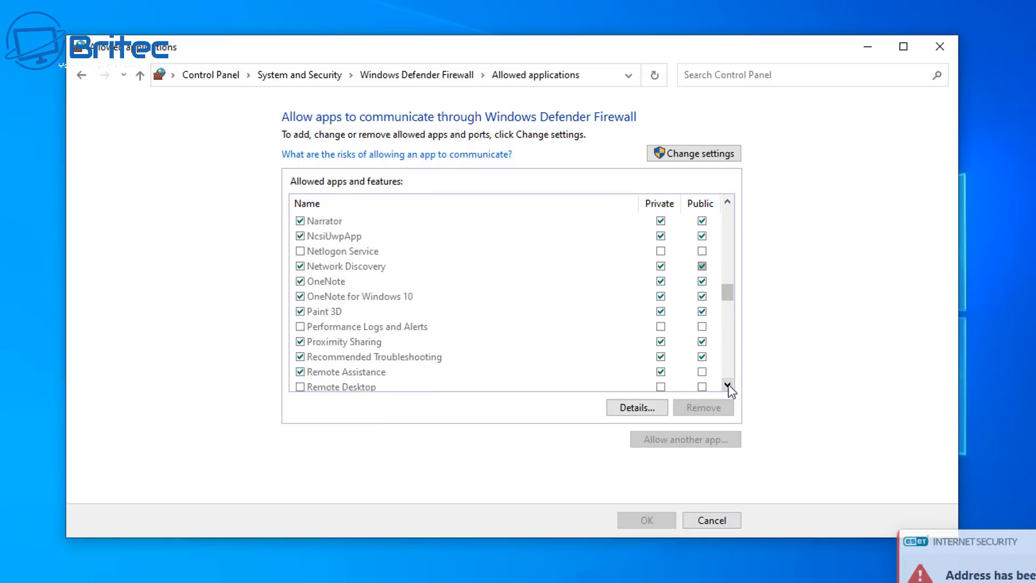
click(729, 386)
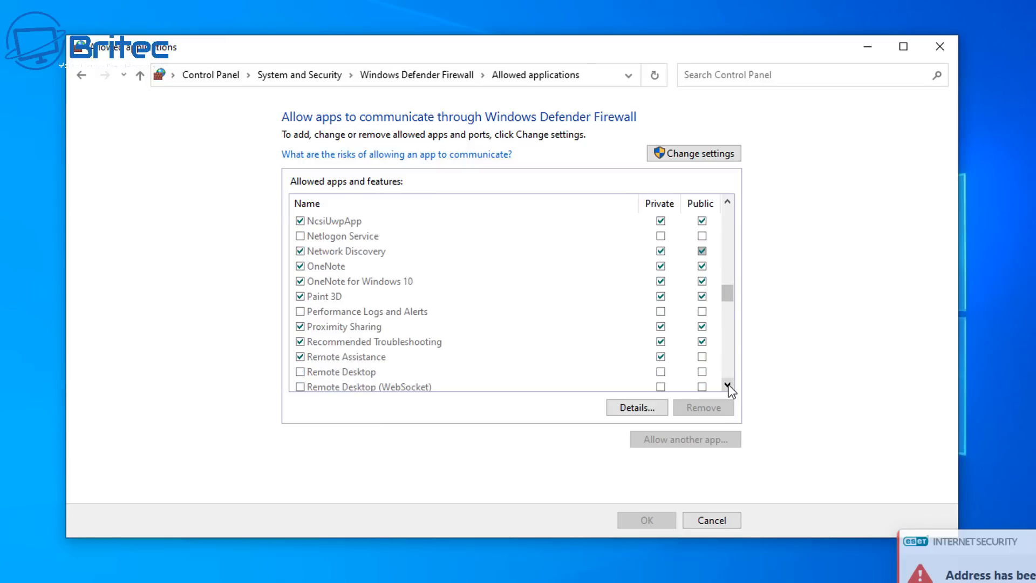
scroll(down, 3)
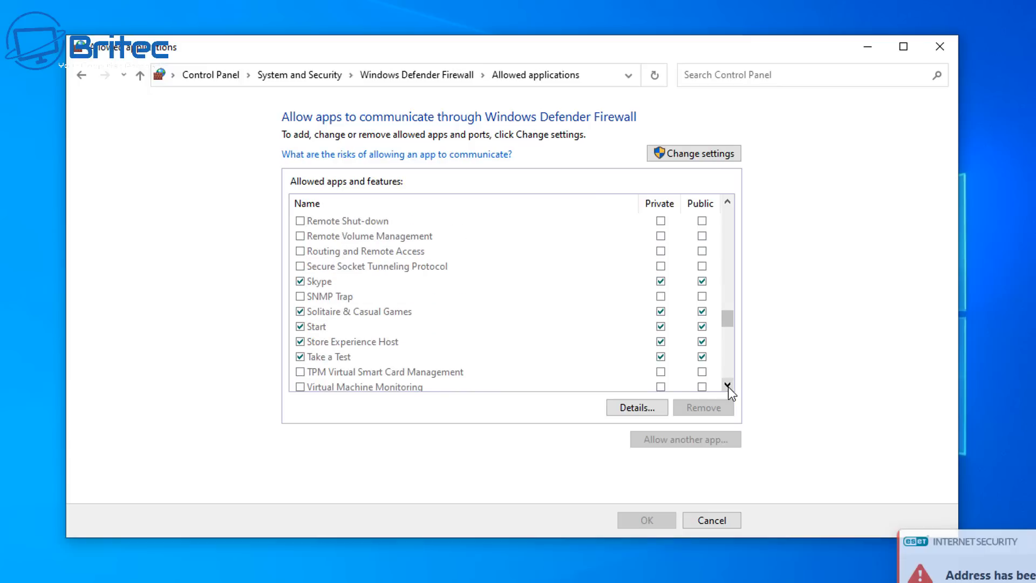
scroll(down, 3)
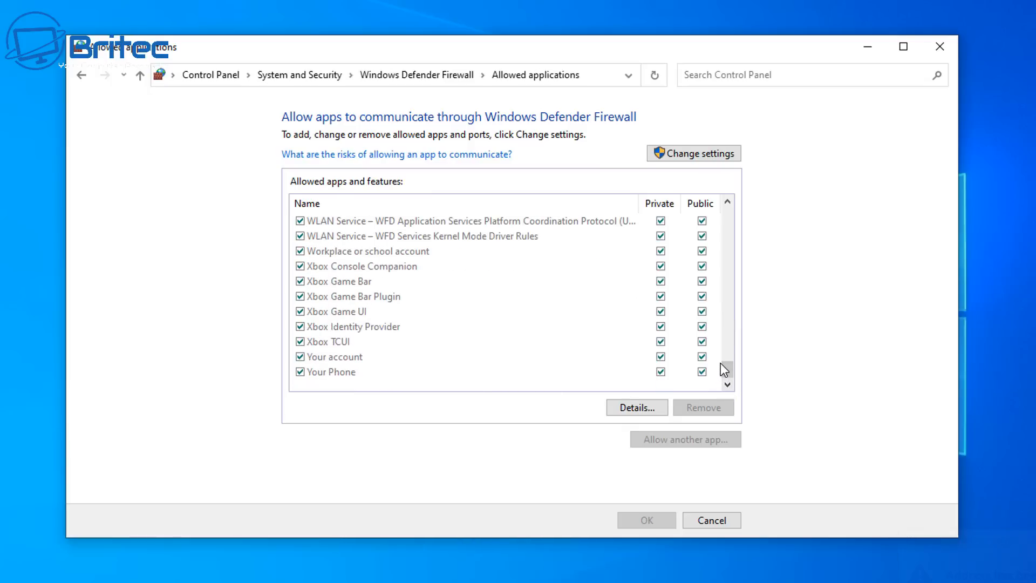
scroll(up, 3)
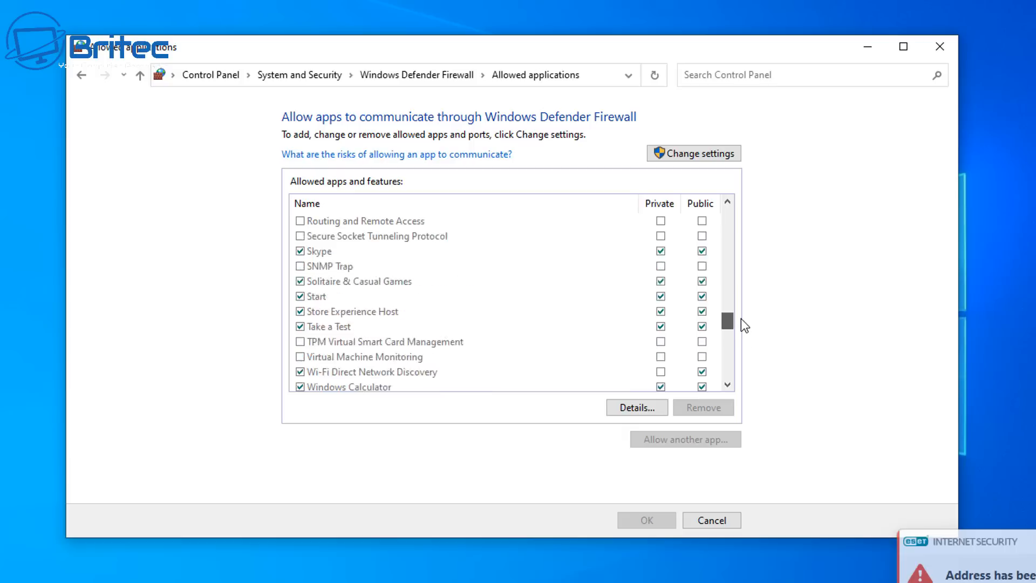
scroll(up, 3)
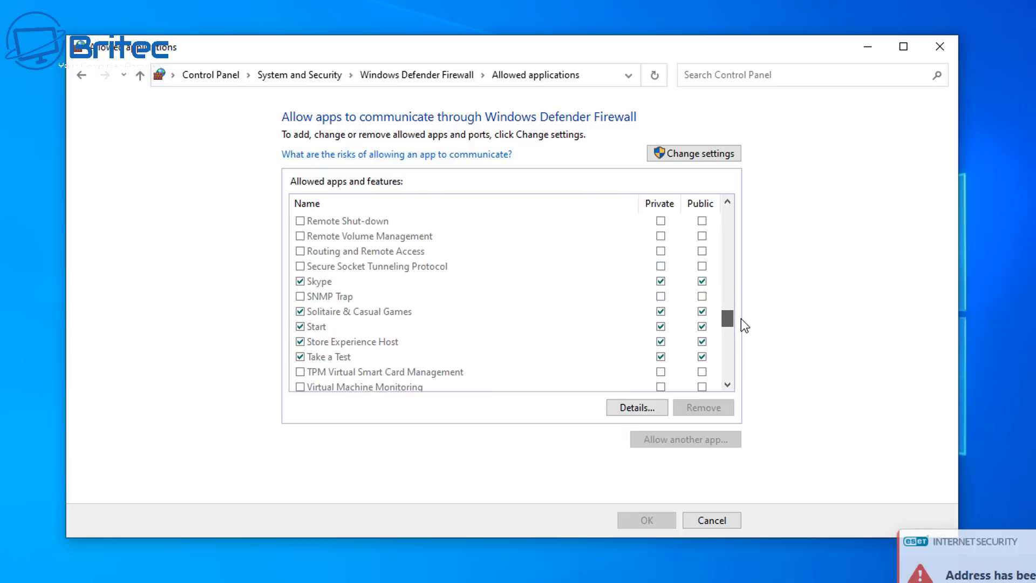
scroll(up, 3)
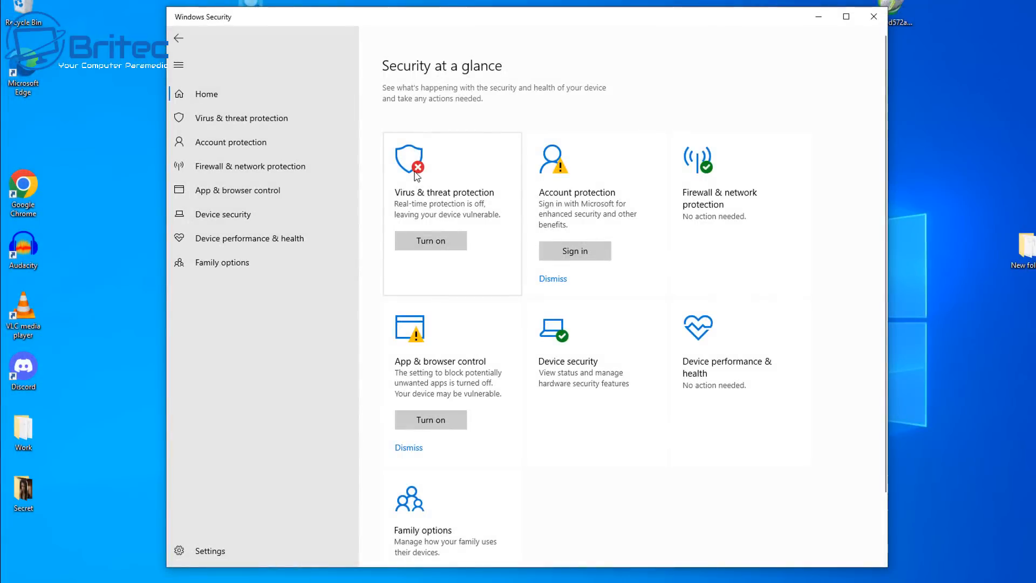
mouse_move(423, 183)
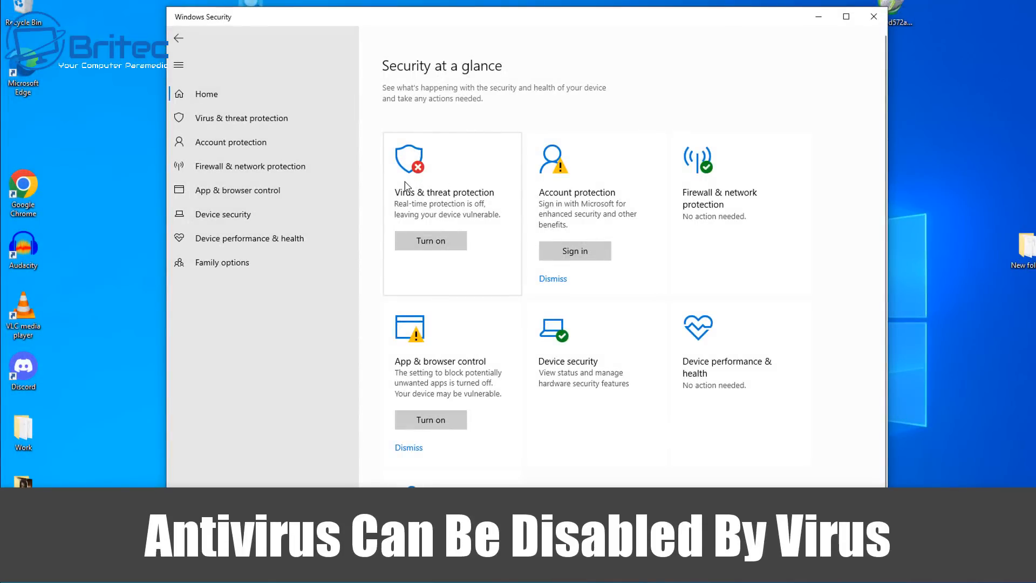
mouse_move(720, 176)
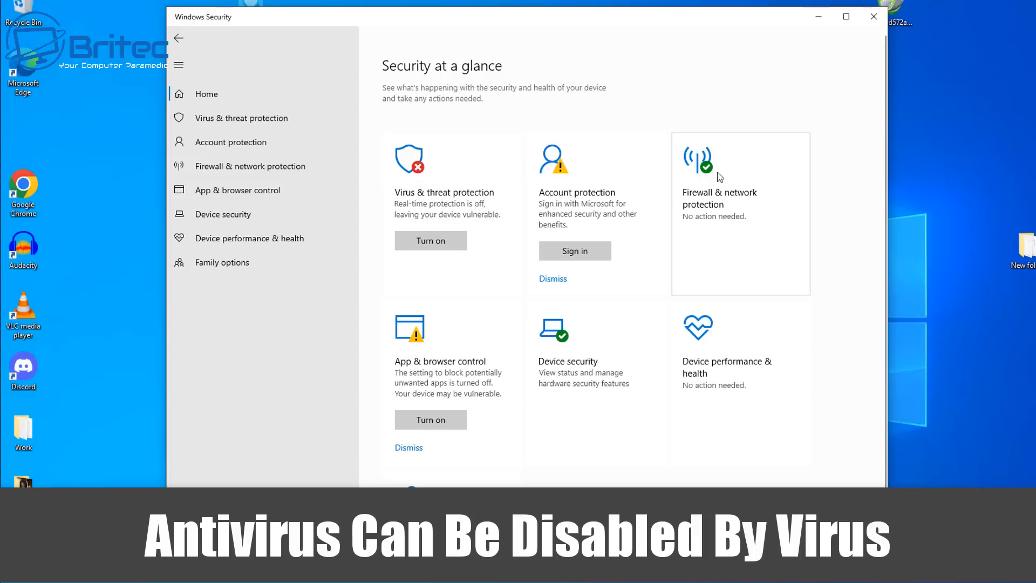
mouse_move(678, 178)
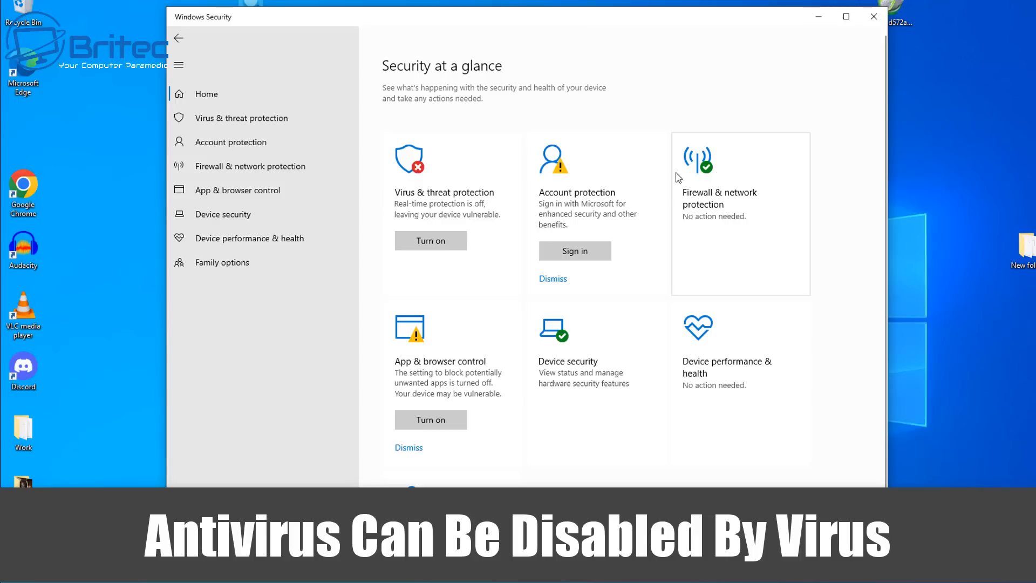
mouse_move(426, 182)
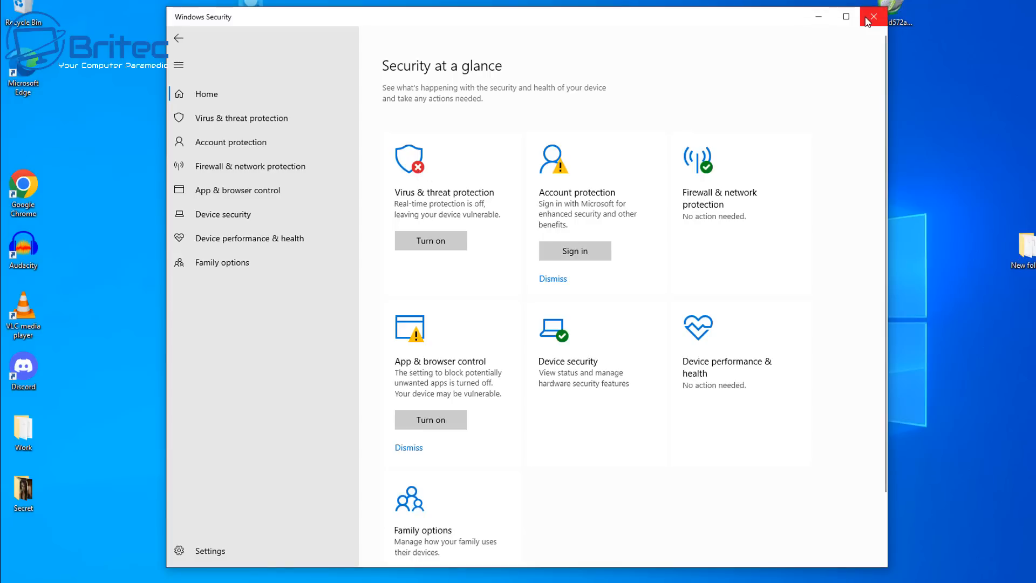
Close the Windows Security overview showing virus protection is off.
click(873, 16)
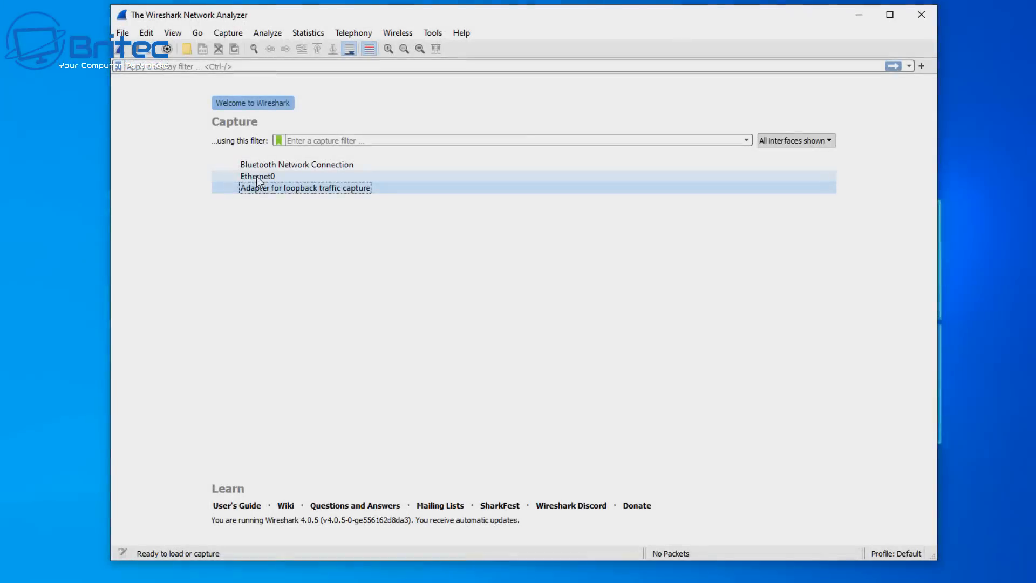
Start a live Wireshark capture on Ethernet0, approving the UAC prompt, and watch packets arrive.
click(257, 176)
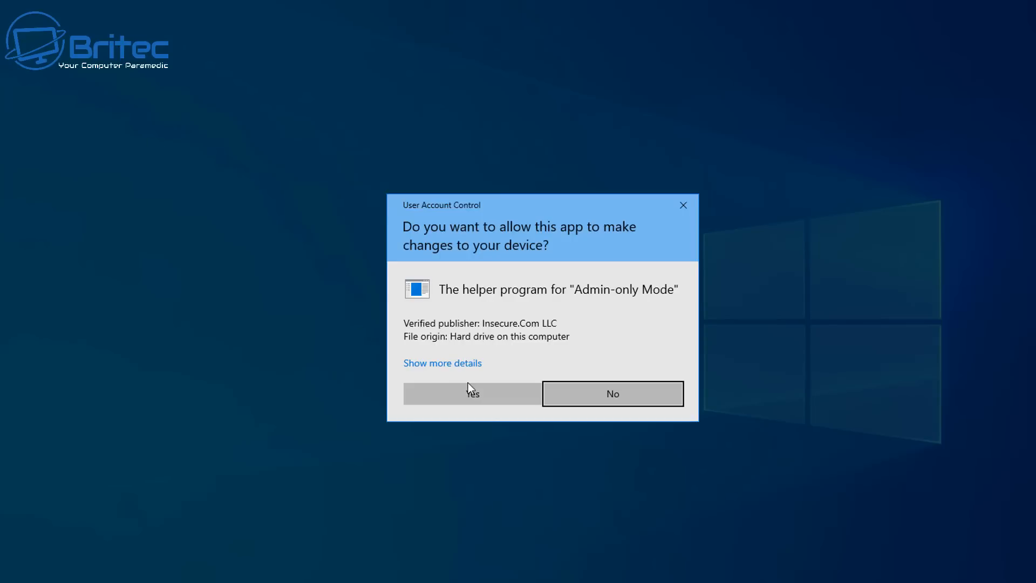
click(472, 393)
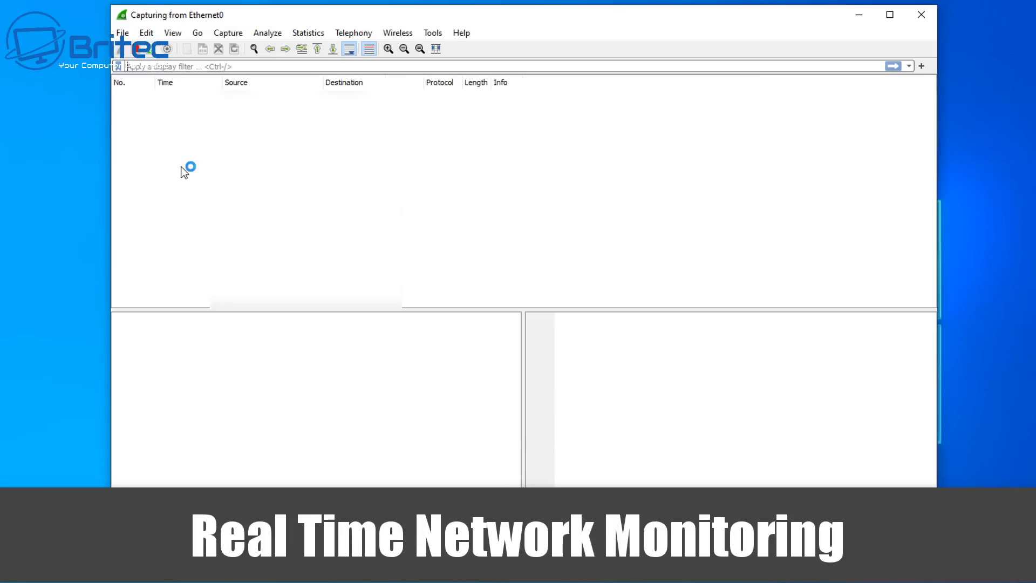
mouse_move(184, 171)
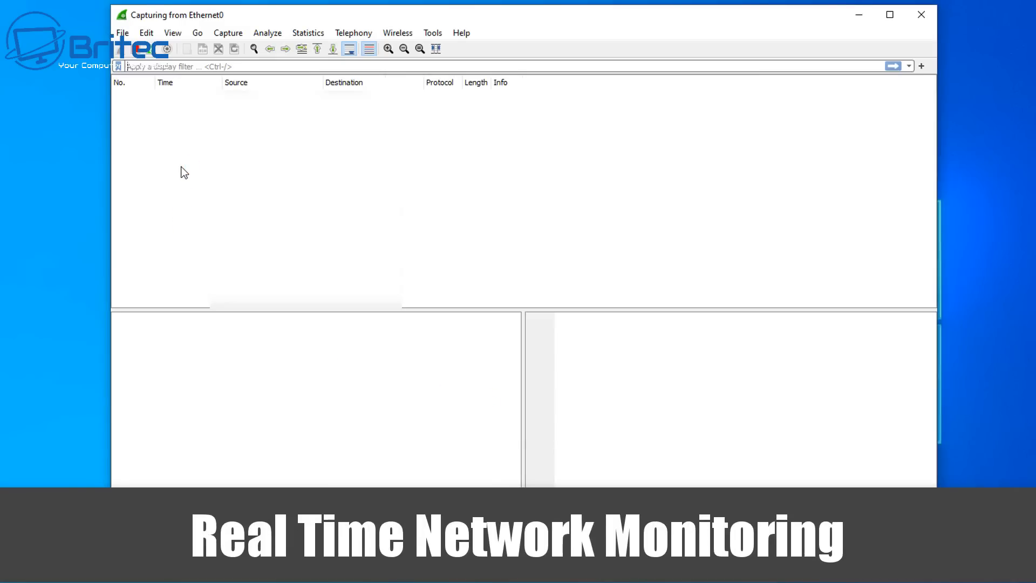
mouse_move(251, 221)
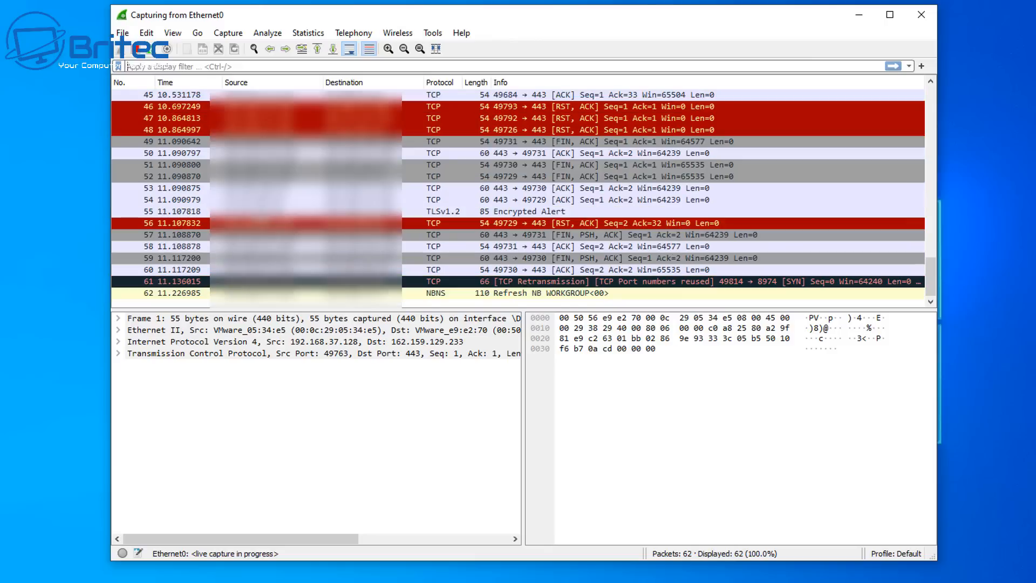
scroll(down, 3)
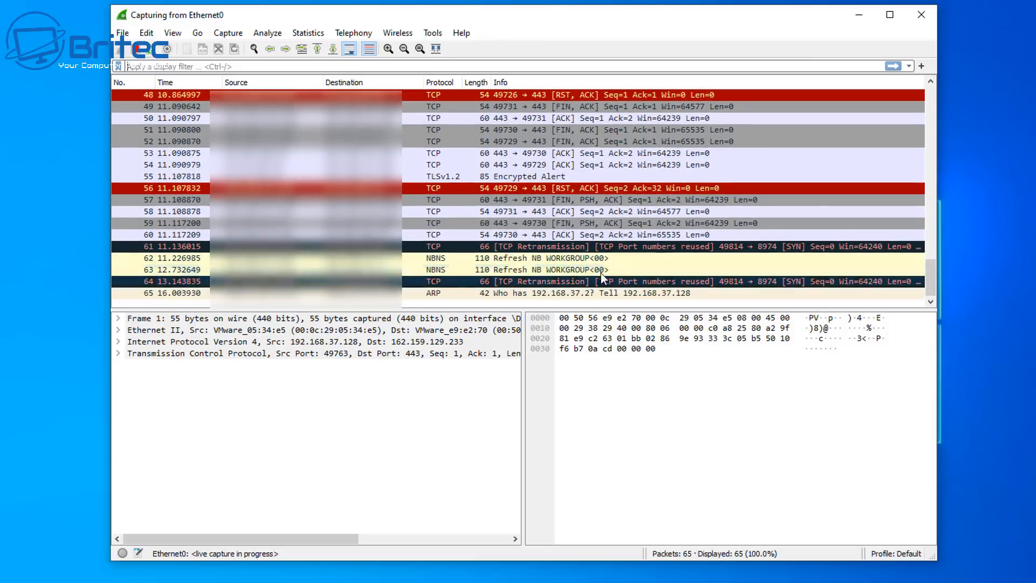
scroll(down, 3)
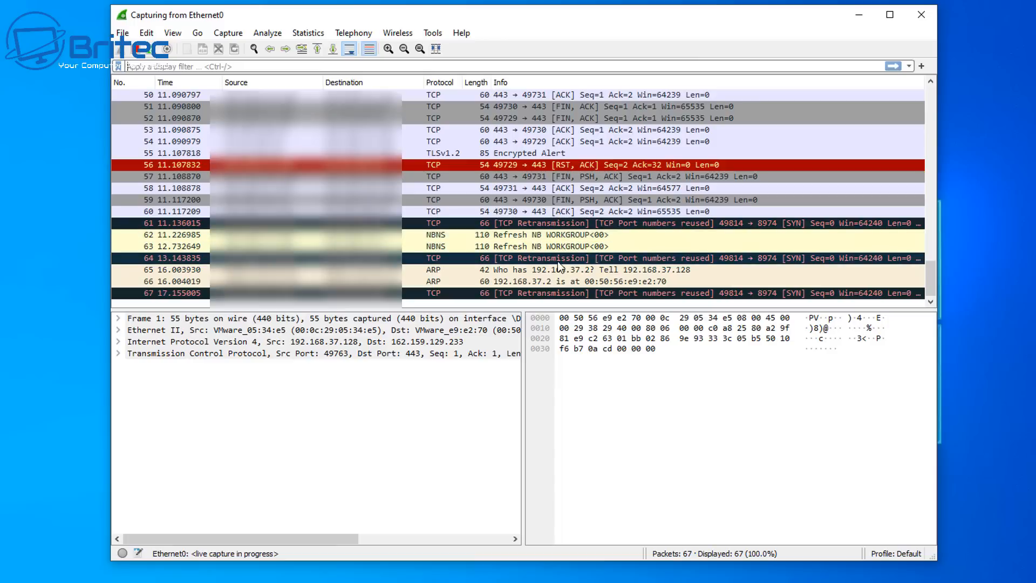
mouse_move(517, 266)
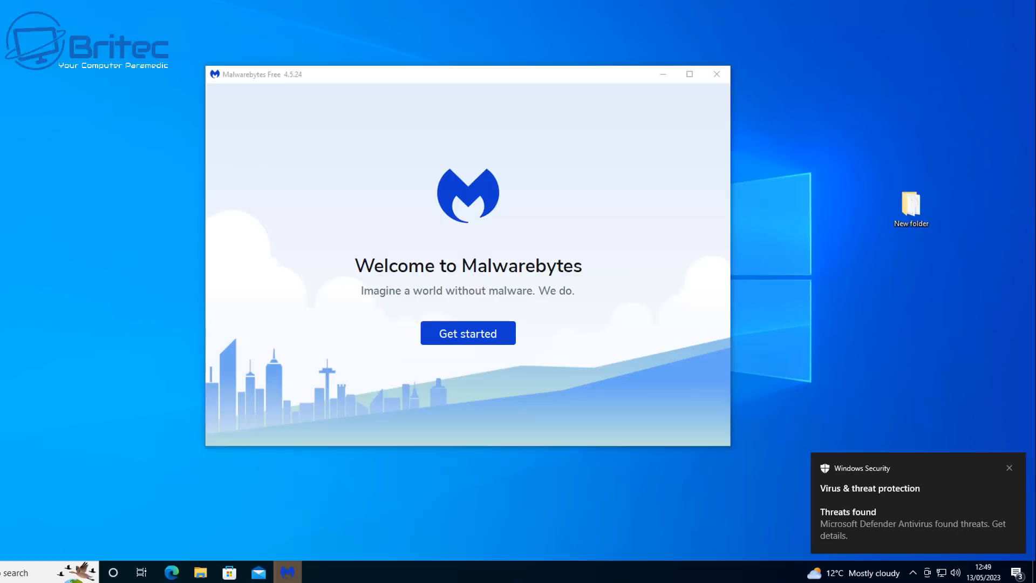
mouse_move(960, 544)
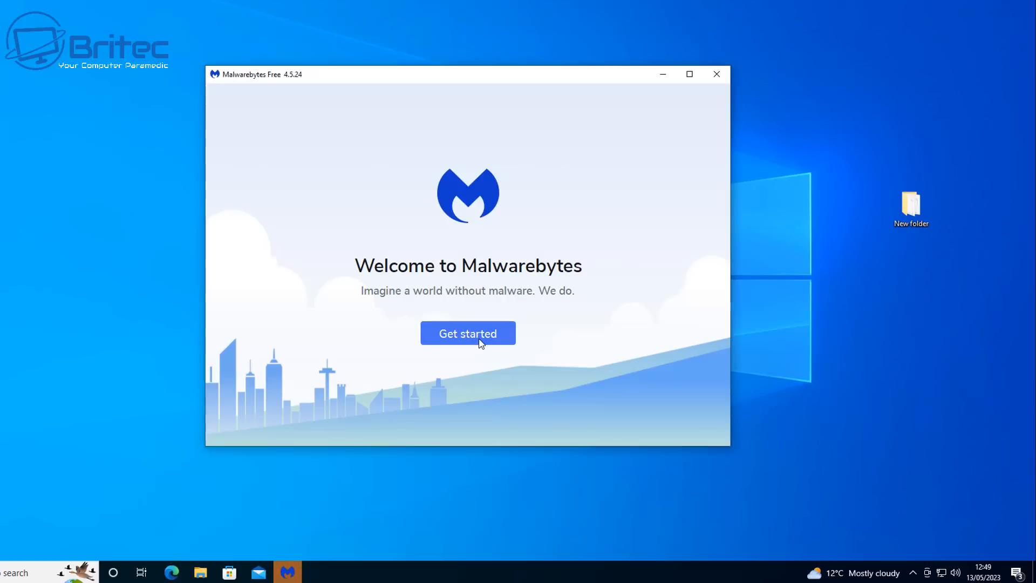
Finish Malwarebytes first-run setup with the free trial and run a Threat Scan that flags two items.
click(468, 334)
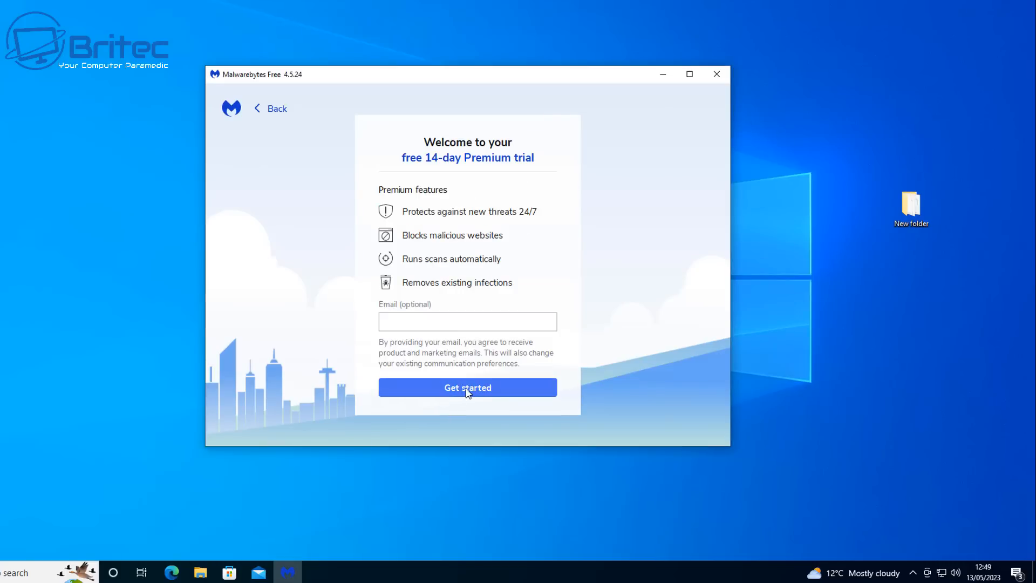
click(467, 387)
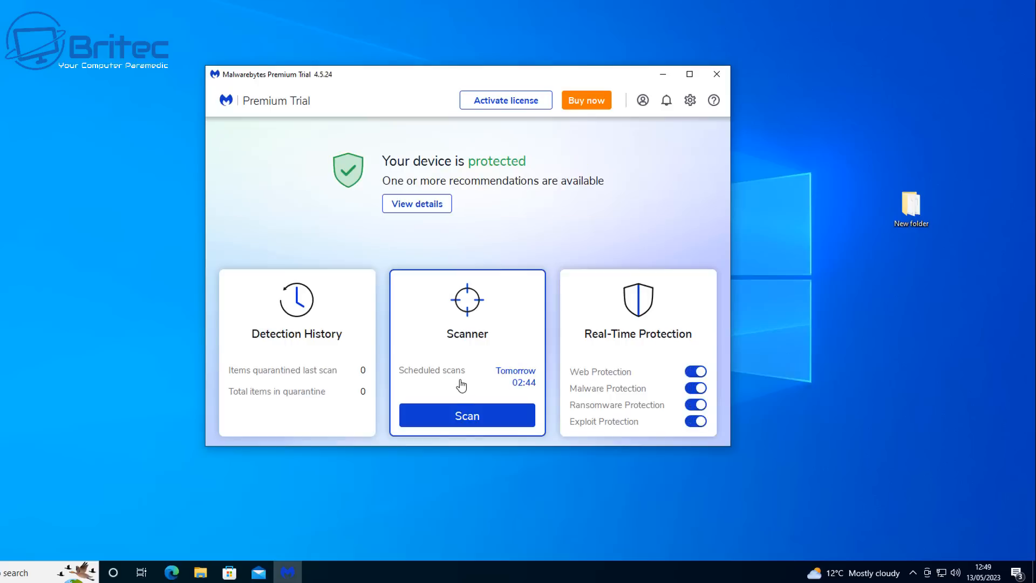
click(466, 414)
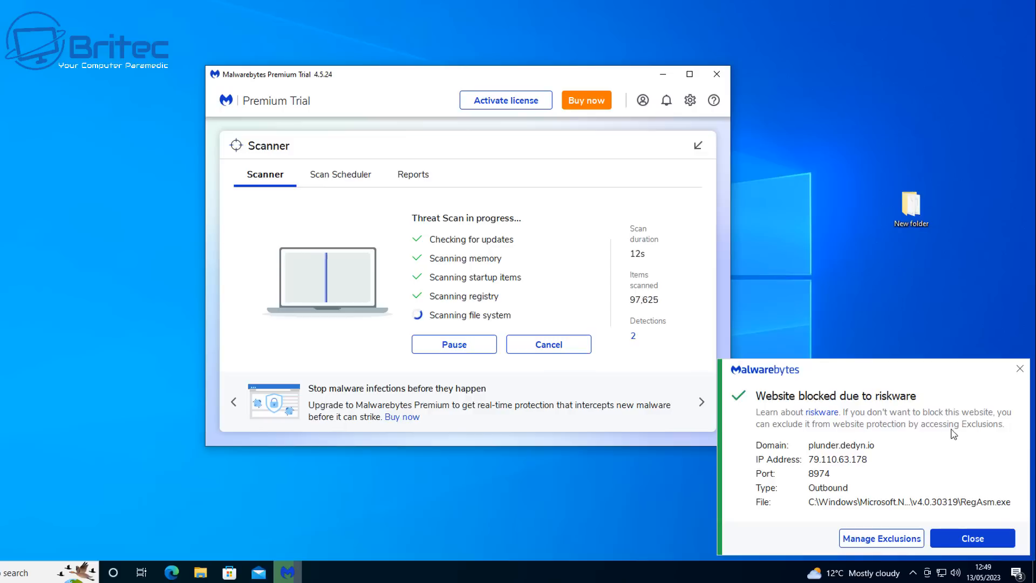
mouse_move(877, 459)
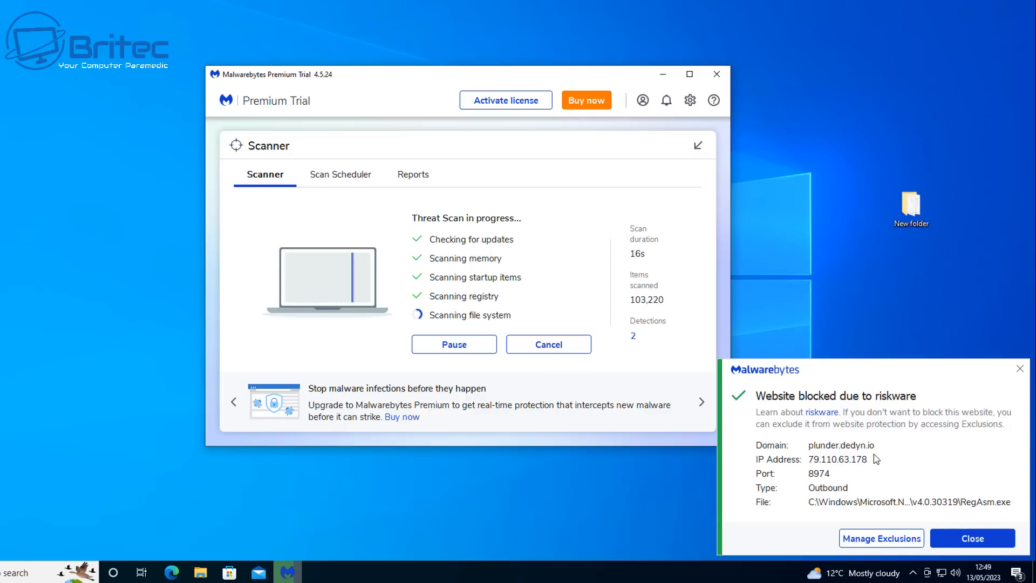
mouse_move(1010, 511)
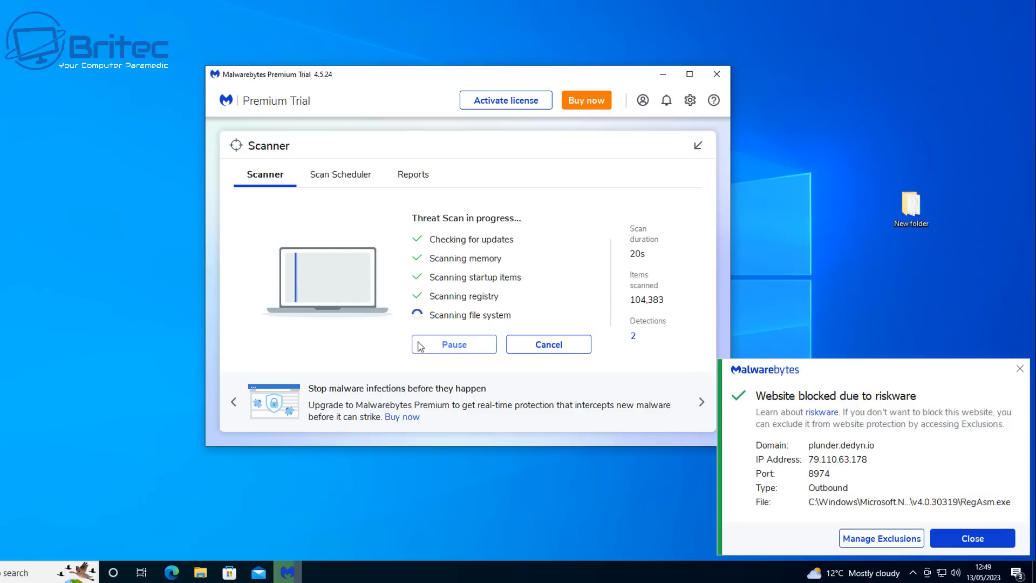
mouse_move(299, 305)
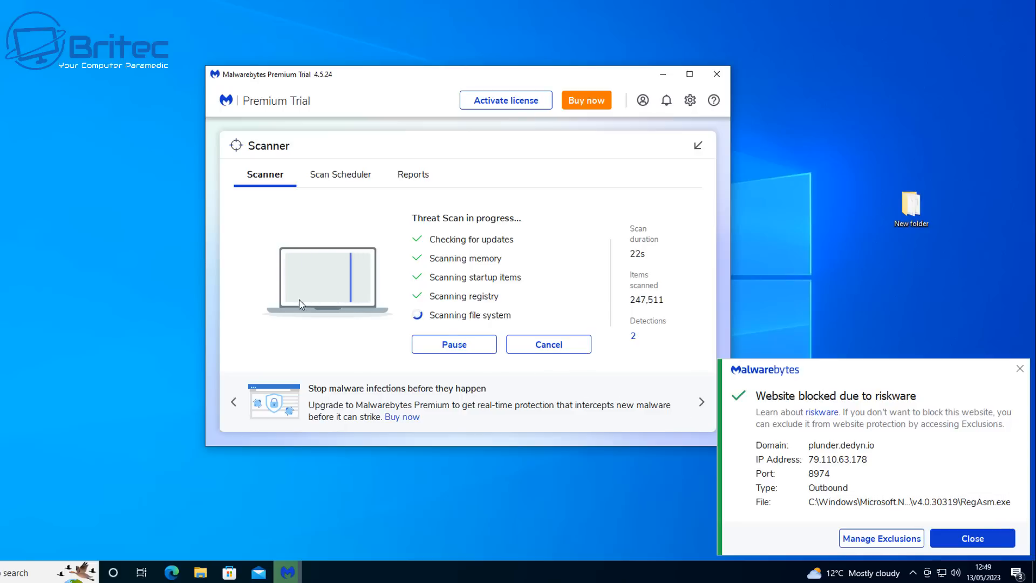
mouse_move(188, 305)
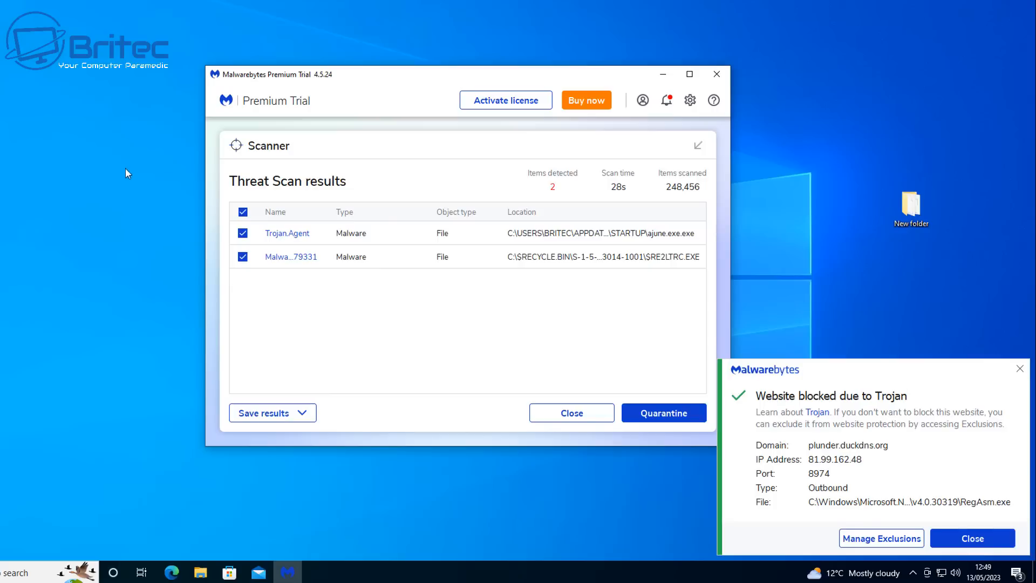
click(972, 538)
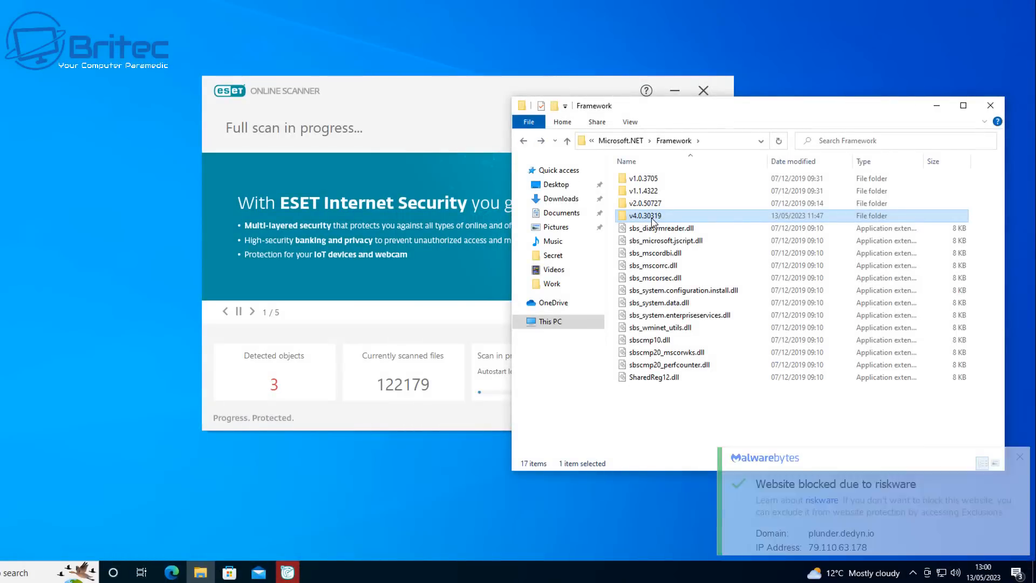
Delete the infected v4.0.30319 folder from Microsoft.NET Framework with administrator permission.
right_click(644, 216)
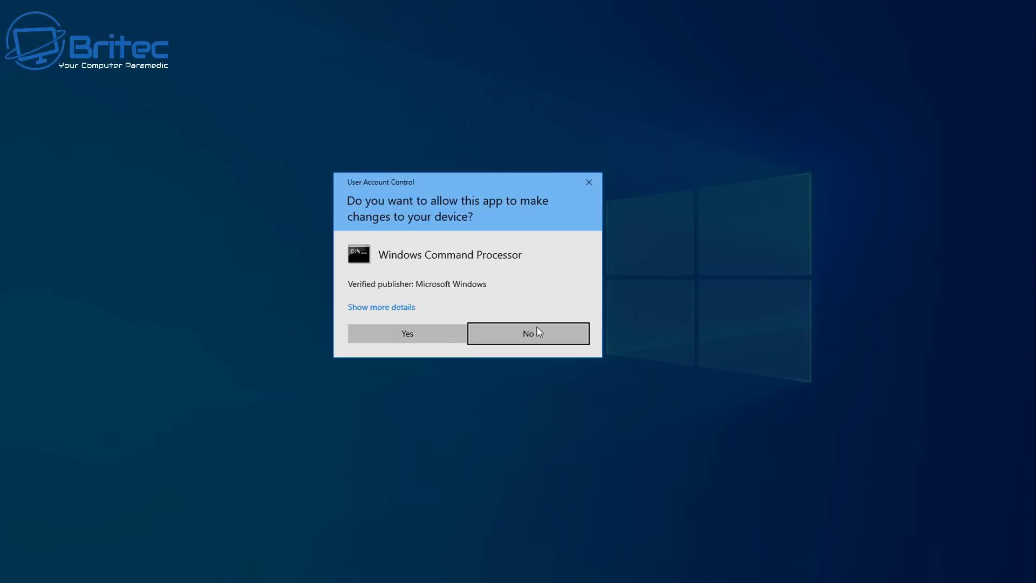
click(527, 334)
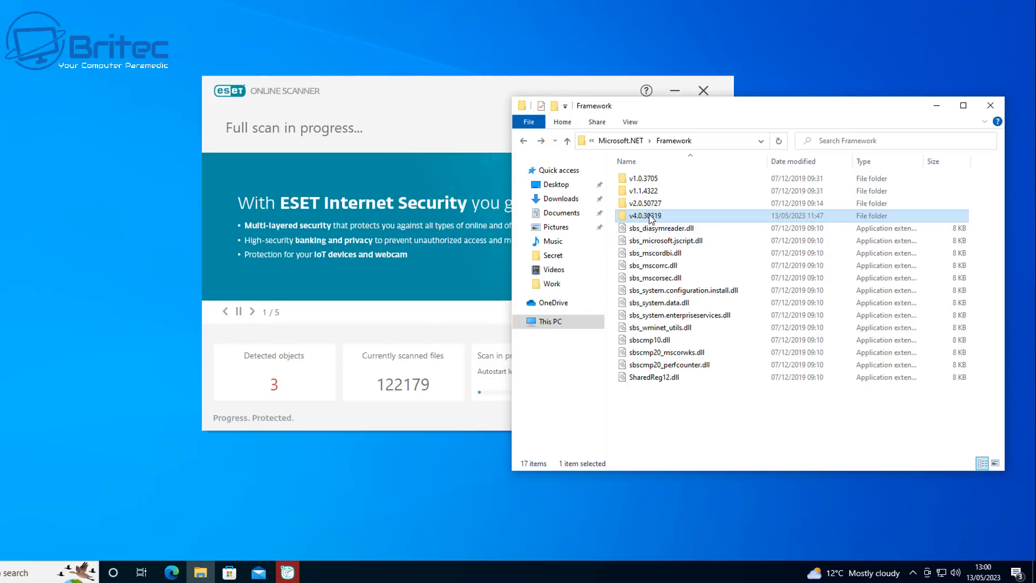
right_click(644, 216)
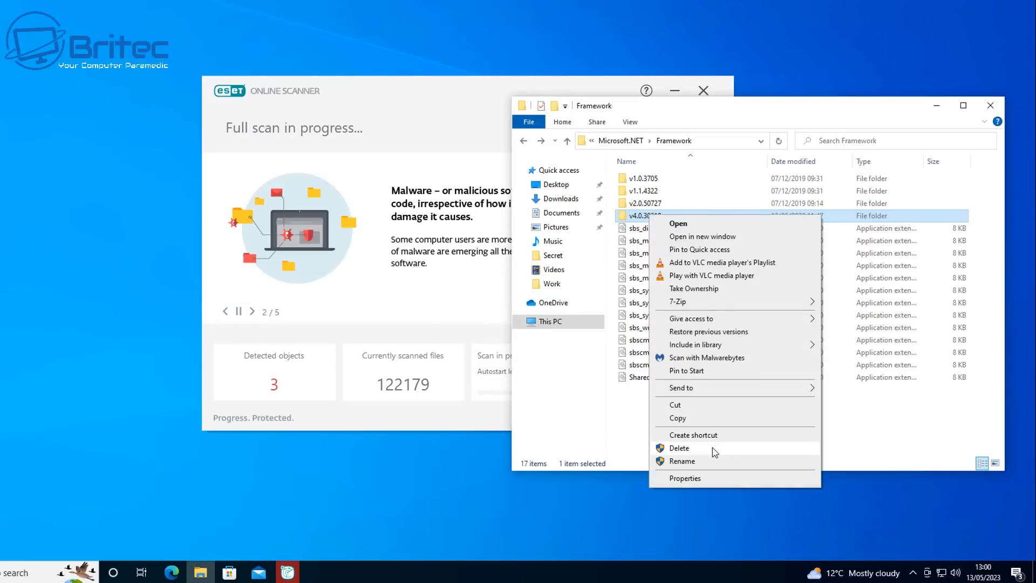
click(679, 448)
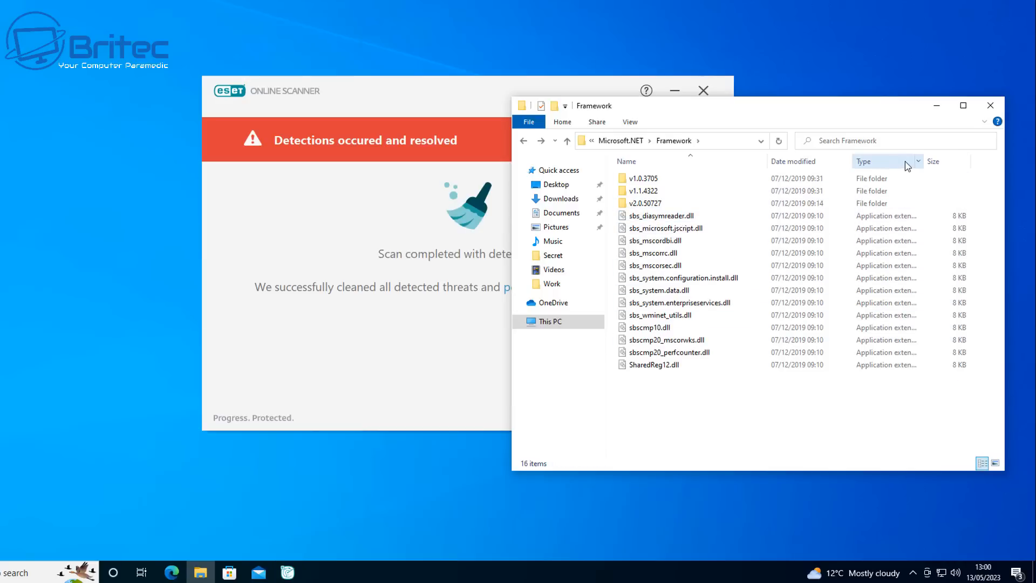
mouse_move(981, 121)
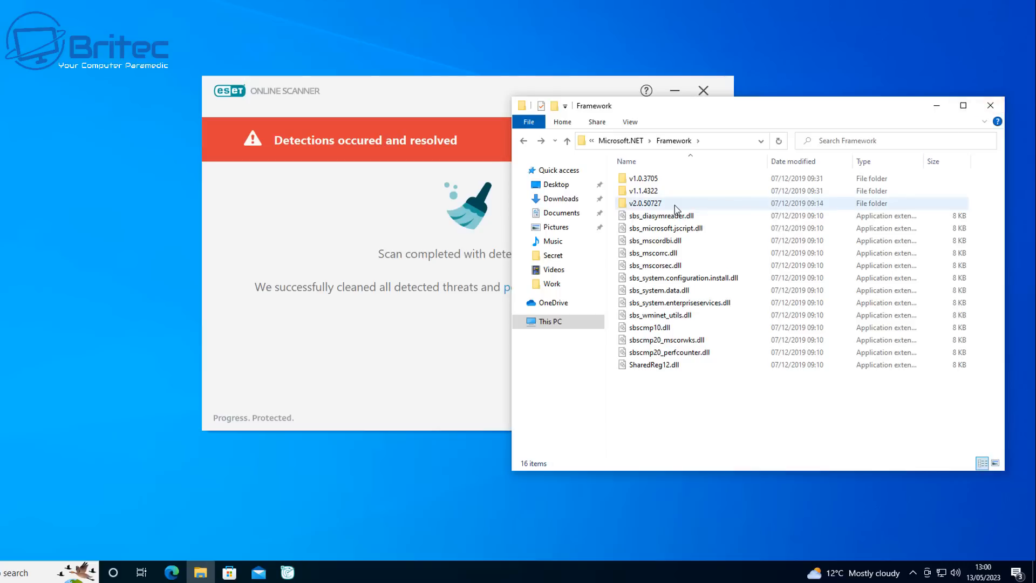
Inspect the context options for the remaining Framework contents and the v2.0.50727 folder.
right_click(647, 211)
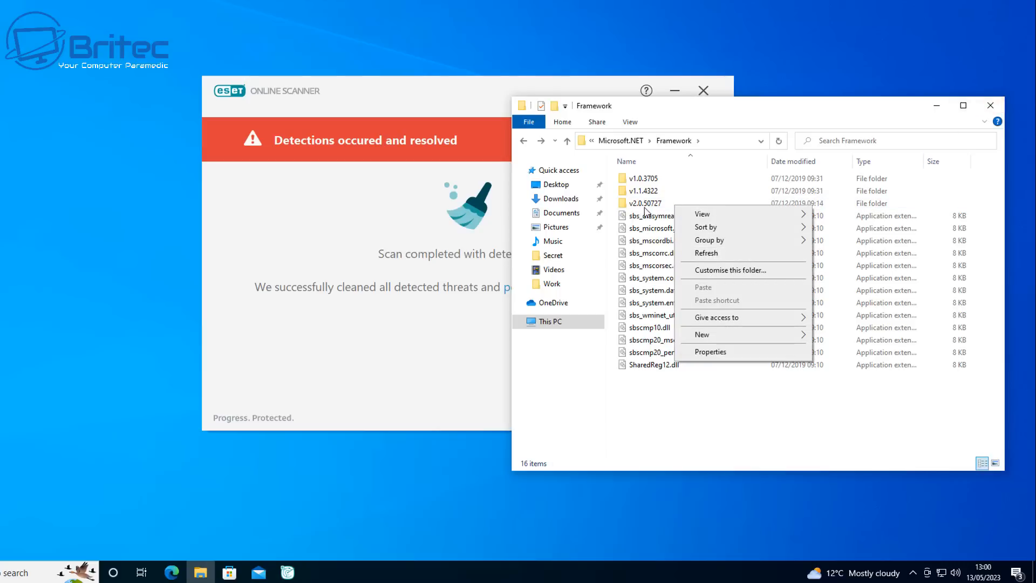
right_click(644, 203)
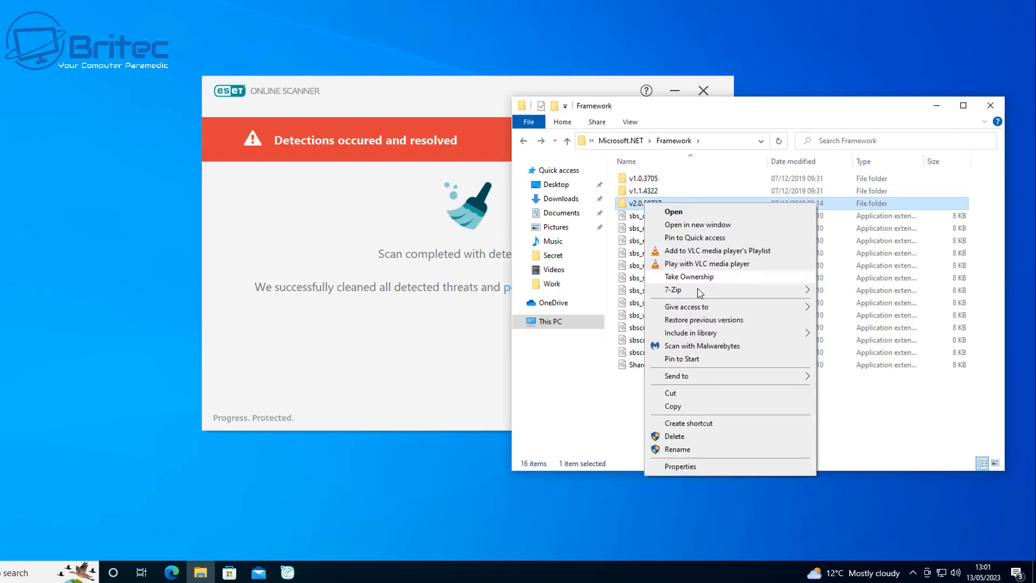
mouse_move(682, 283)
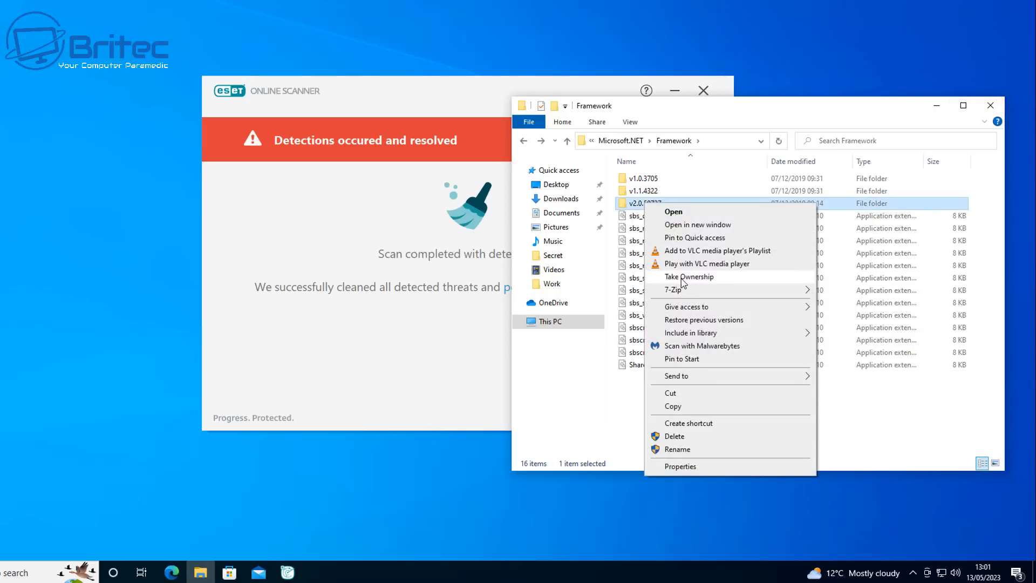
mouse_move(697, 281)
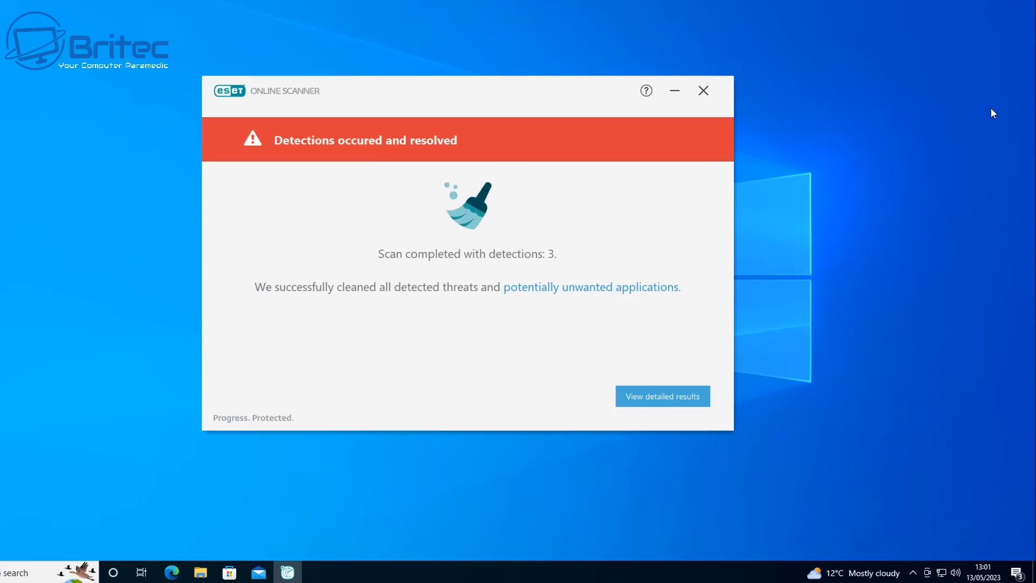
Review ESET's report of three resolved detections, continue past it, and bring up the Win+X menu.
click(661, 396)
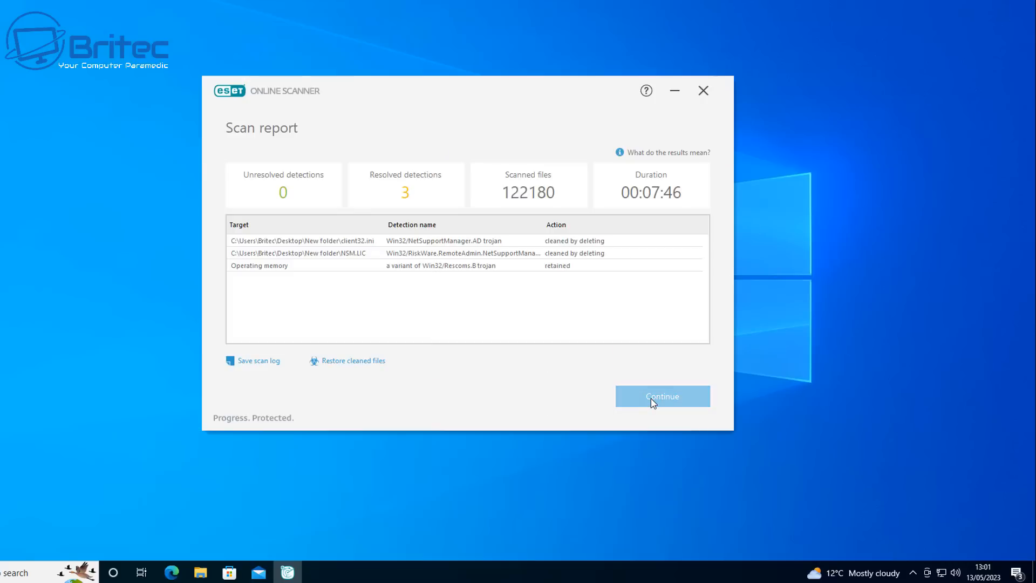
mouse_move(334, 273)
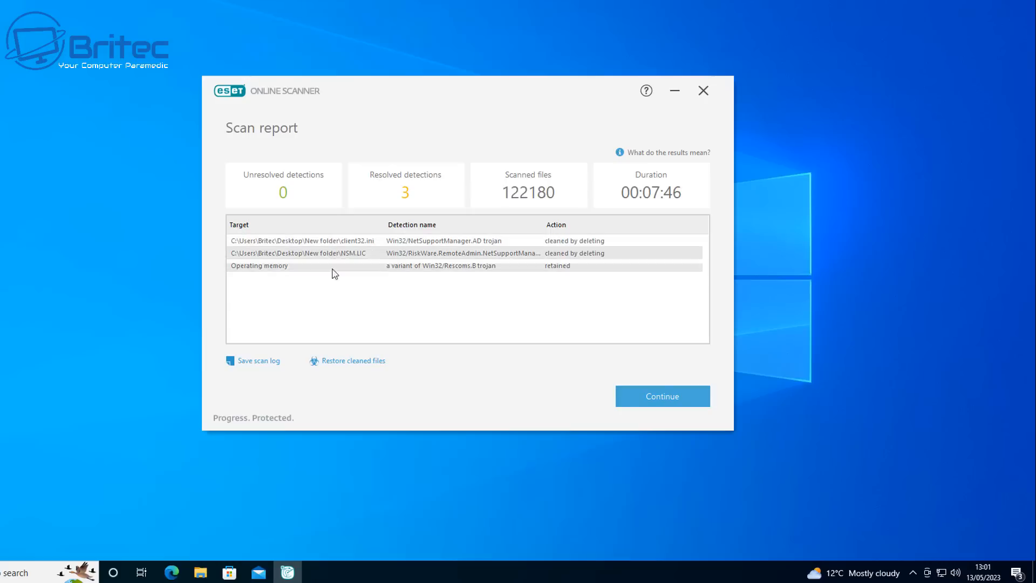
mouse_move(386, 369)
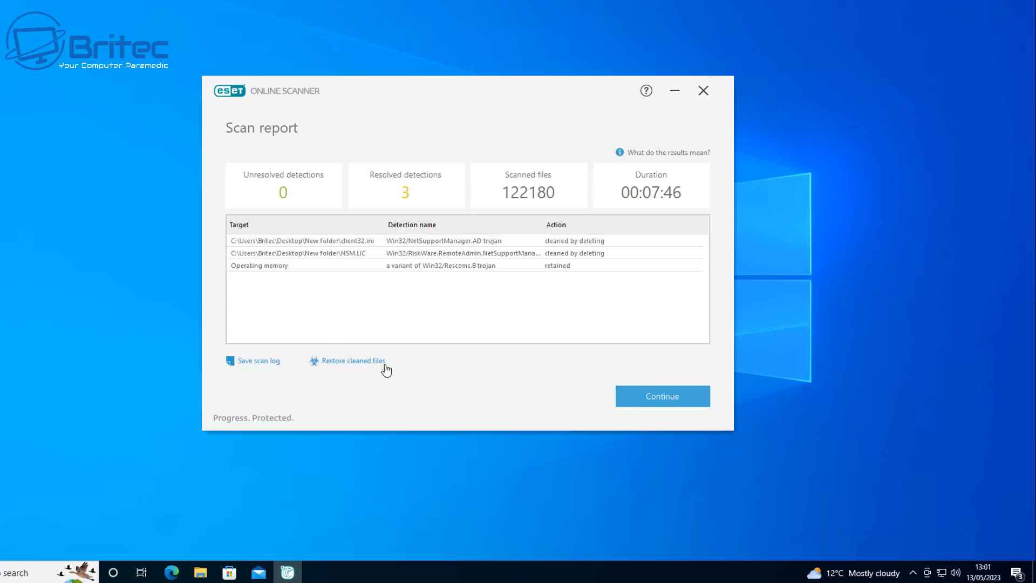
mouse_move(662, 396)
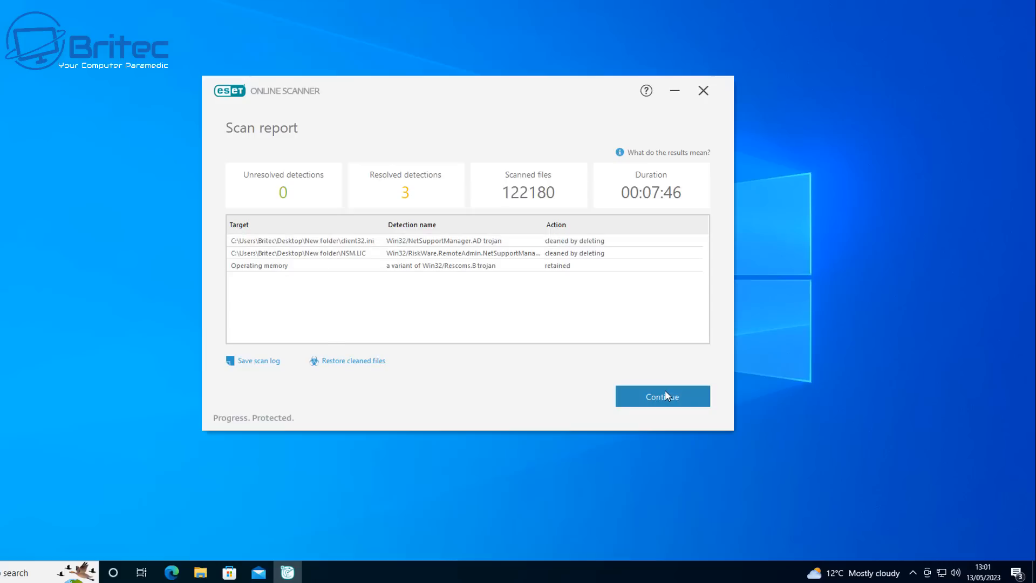
click(662, 396)
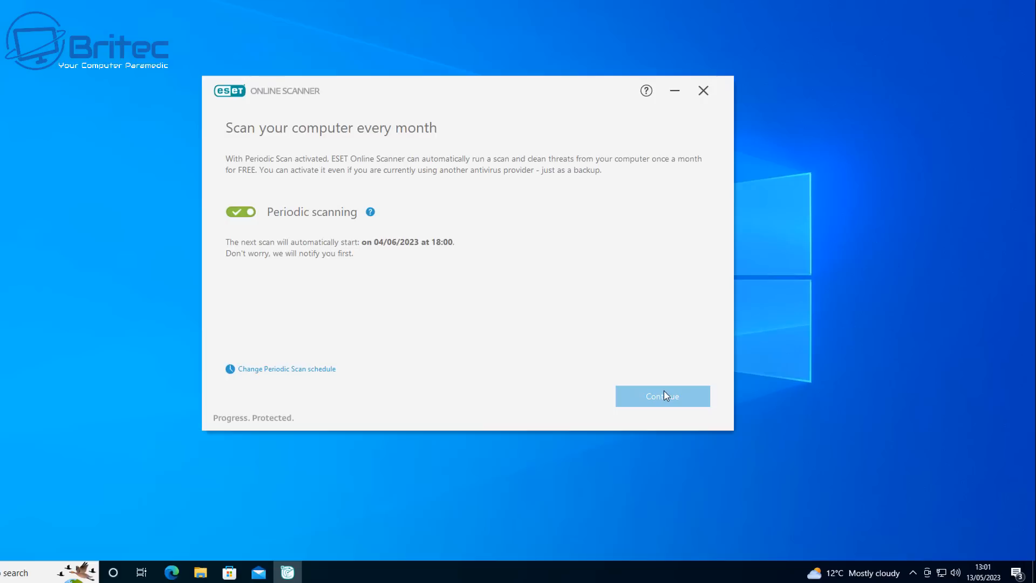
mouse_move(653, 400)
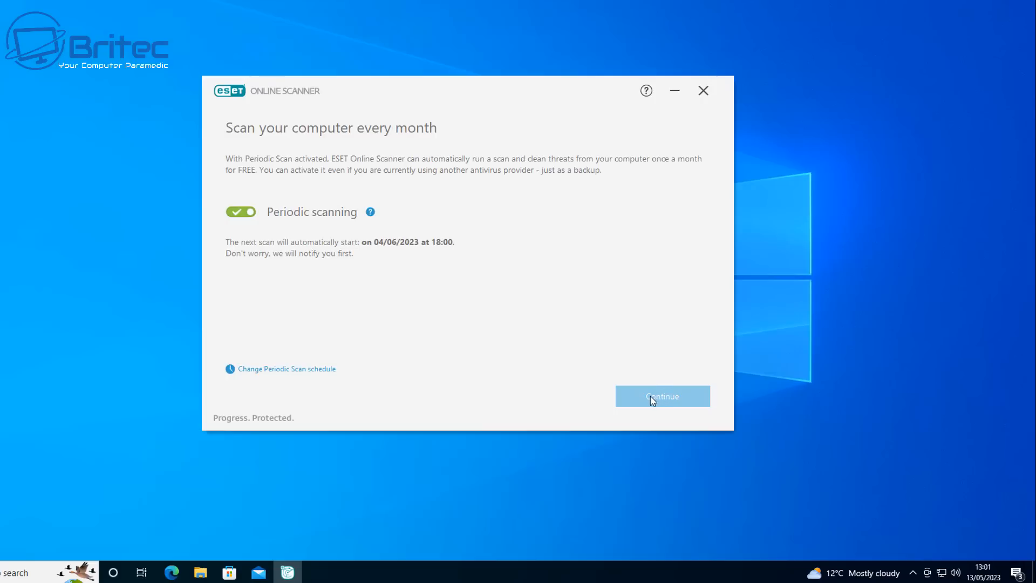
mouse_move(645, 402)
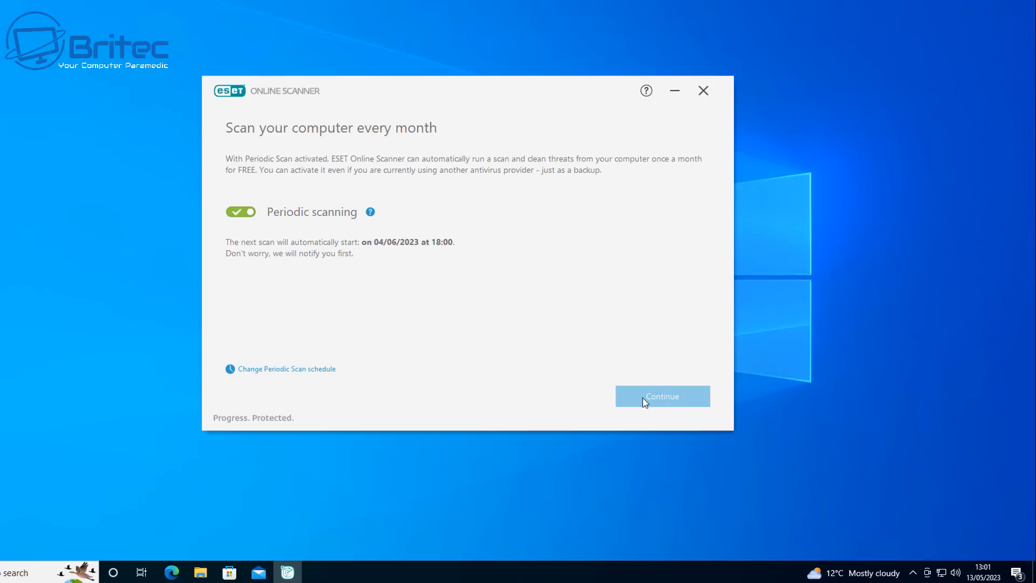
mouse_move(256, 219)
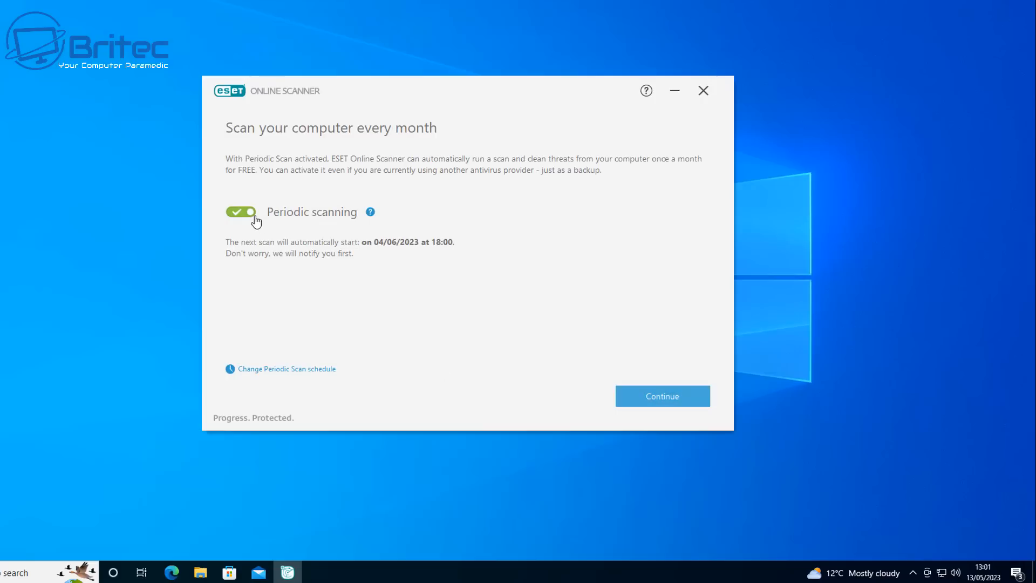
right_click(12, 572)
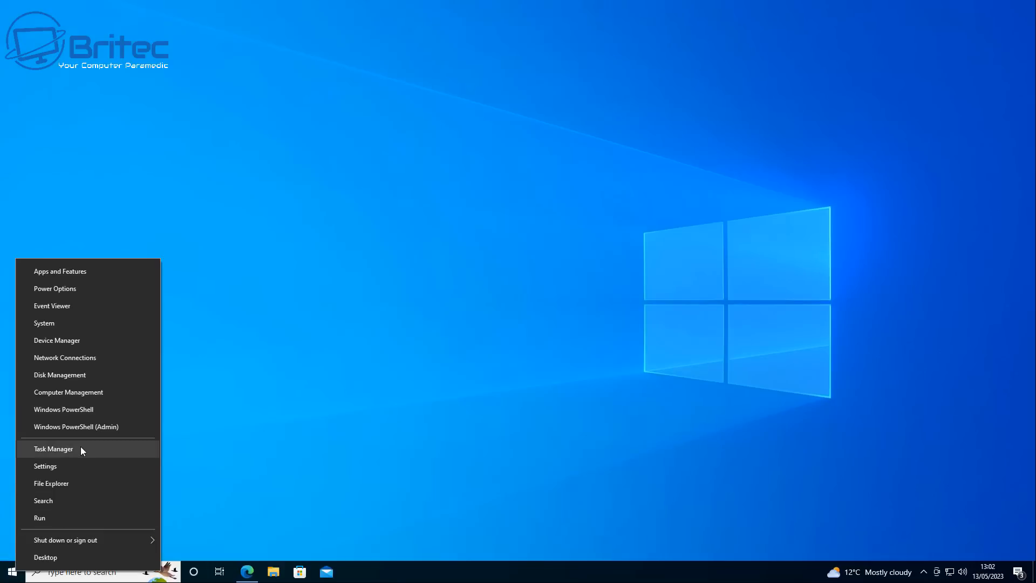
Review the full Task Manager process list for leftover malware, find nothing suspicious, and close it.
click(54, 449)
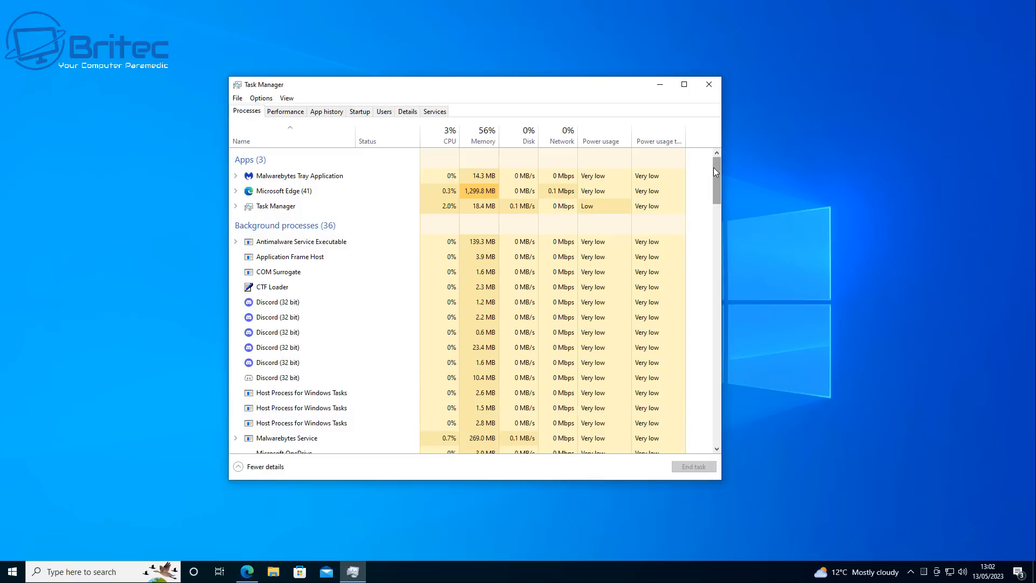
scroll(down, 3)
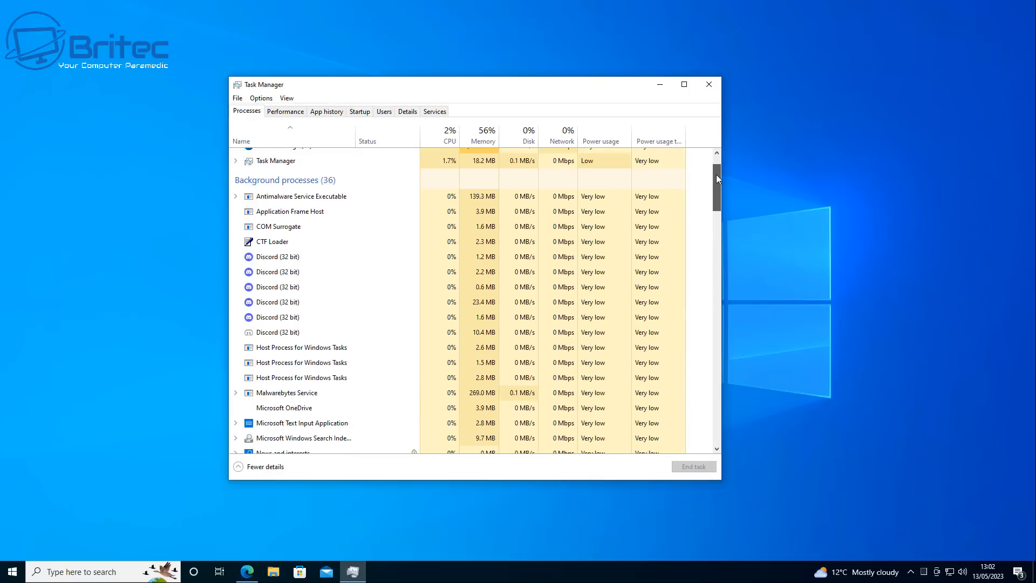
scroll(down, 3)
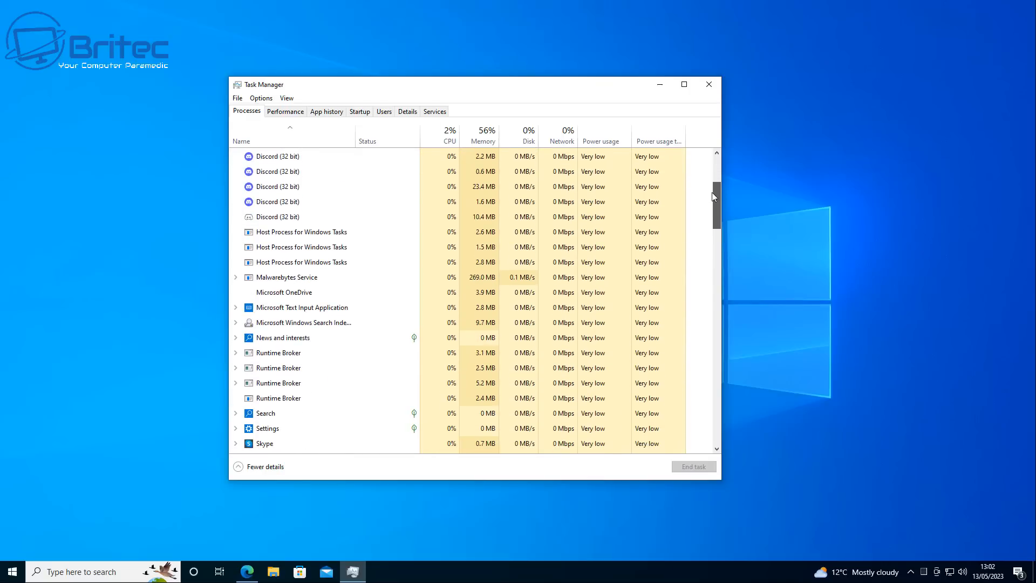
scroll(down, 3)
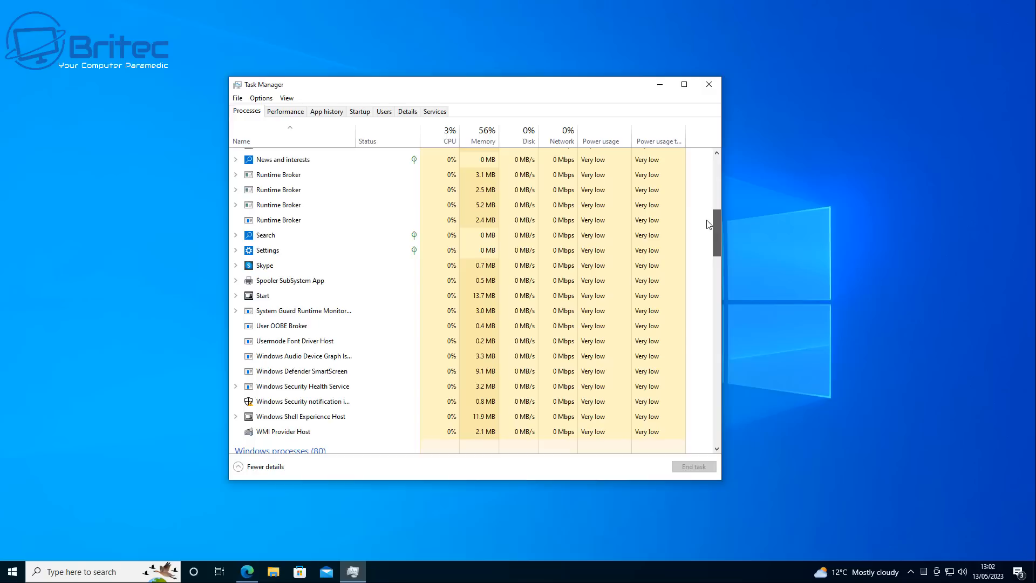
scroll(down, 3)
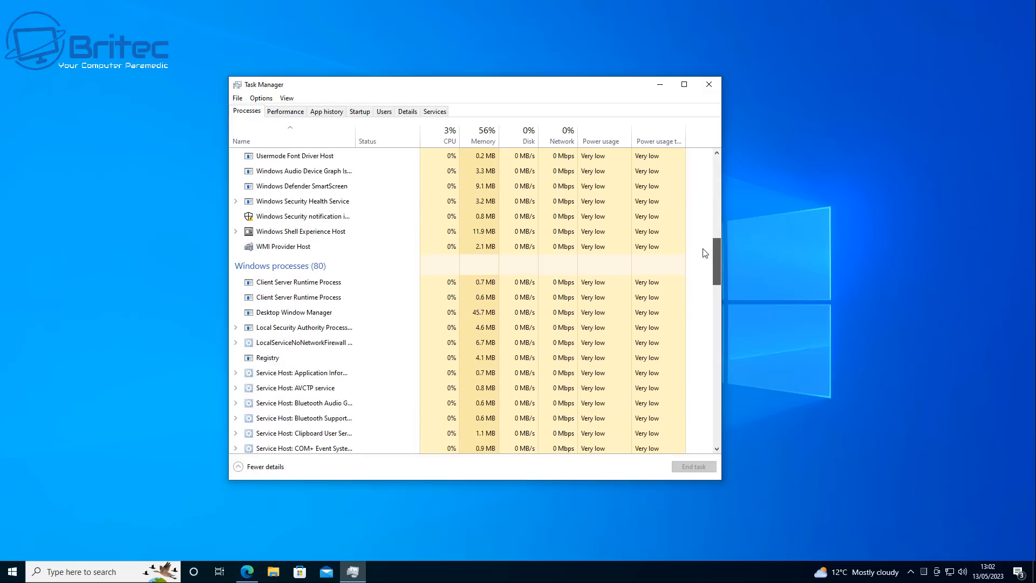
scroll(down, 3)
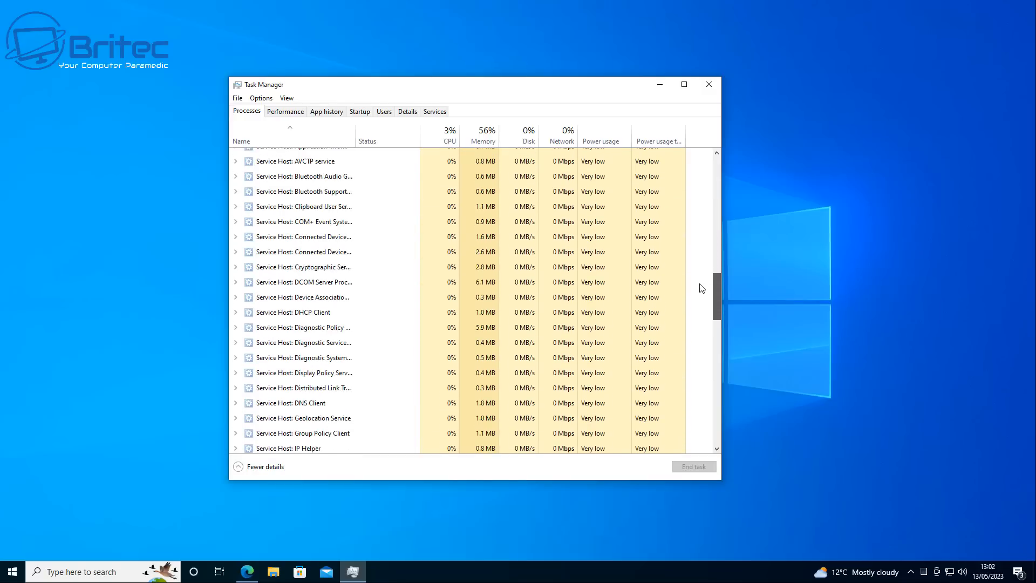
scroll(down, 3)
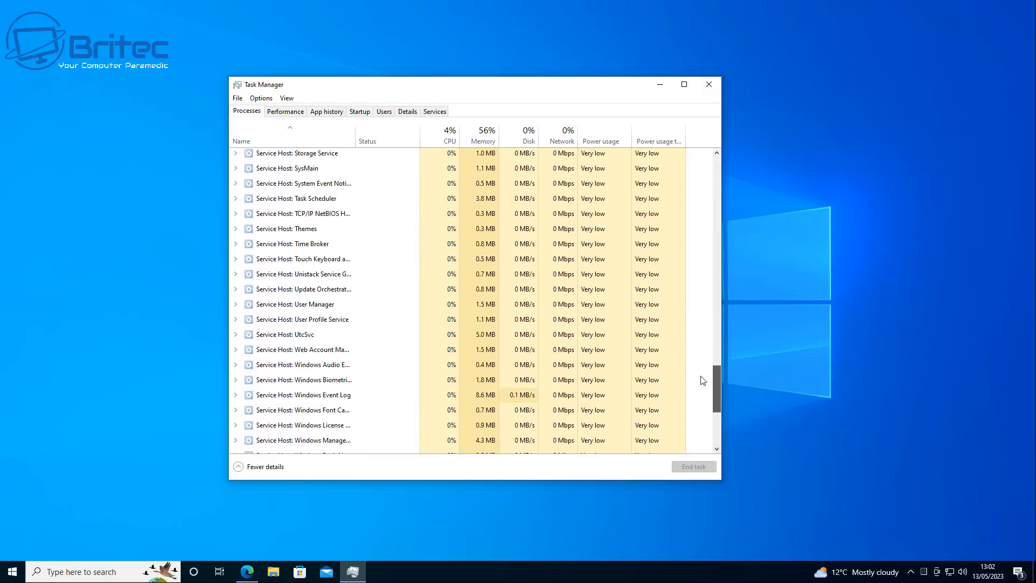
scroll(down, 3)
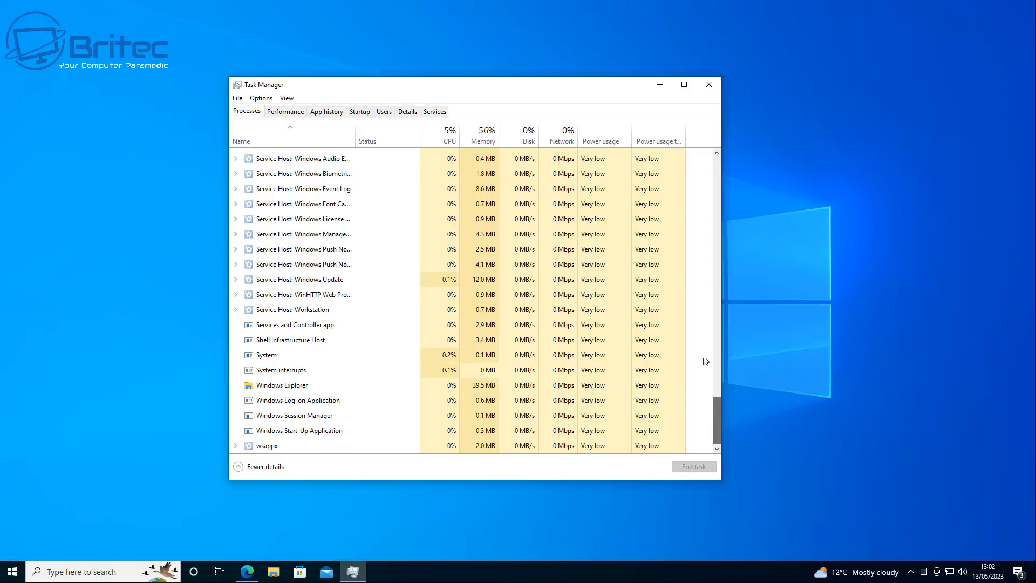
click(708, 85)
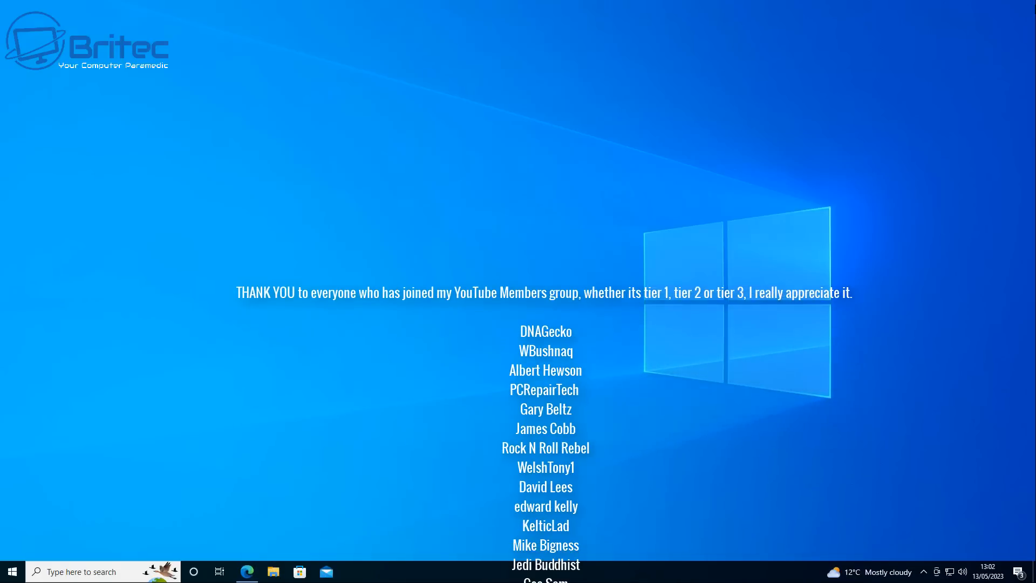
scroll(up, 3)
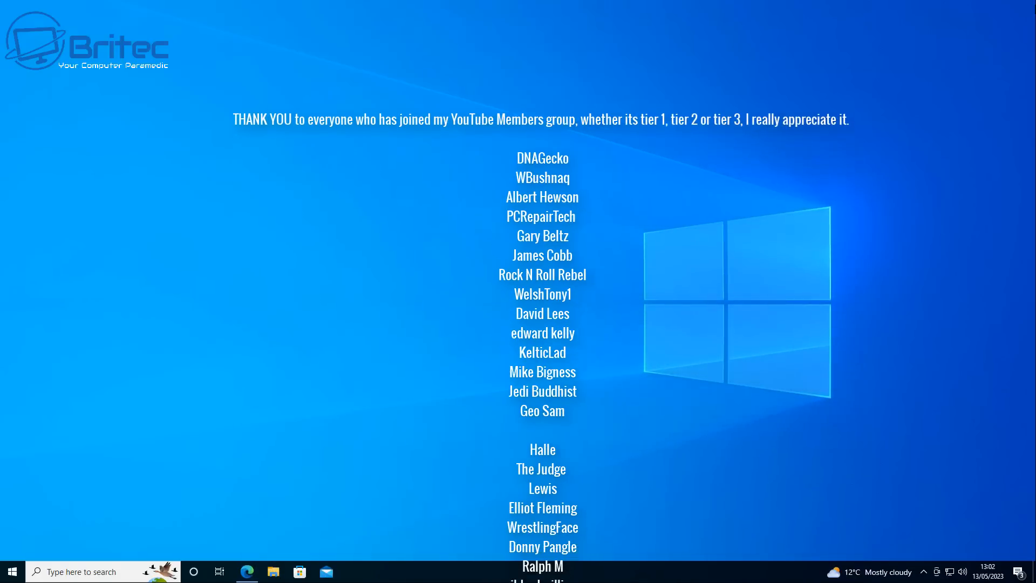
scroll(down, 3)
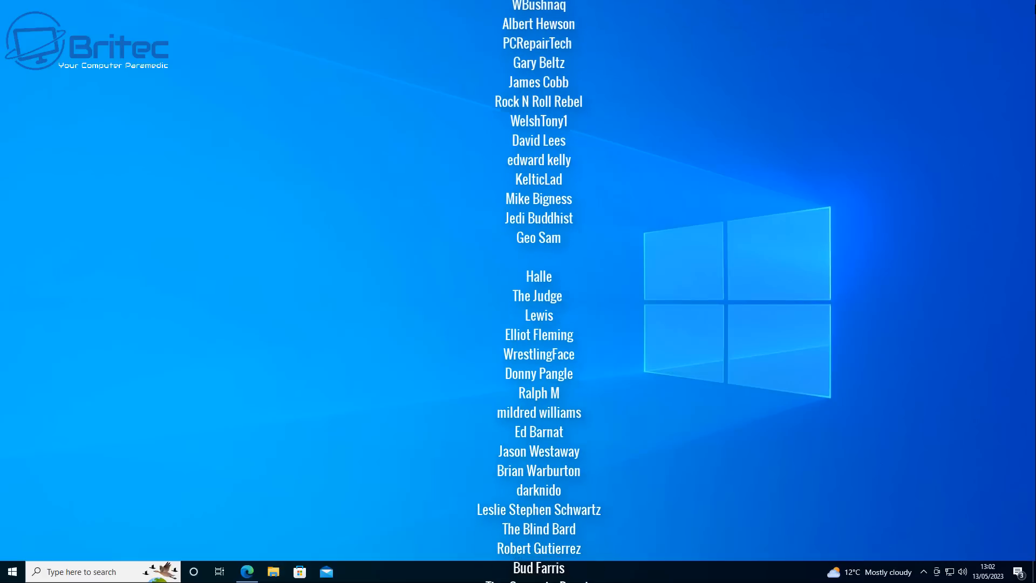
scroll(down, 3)
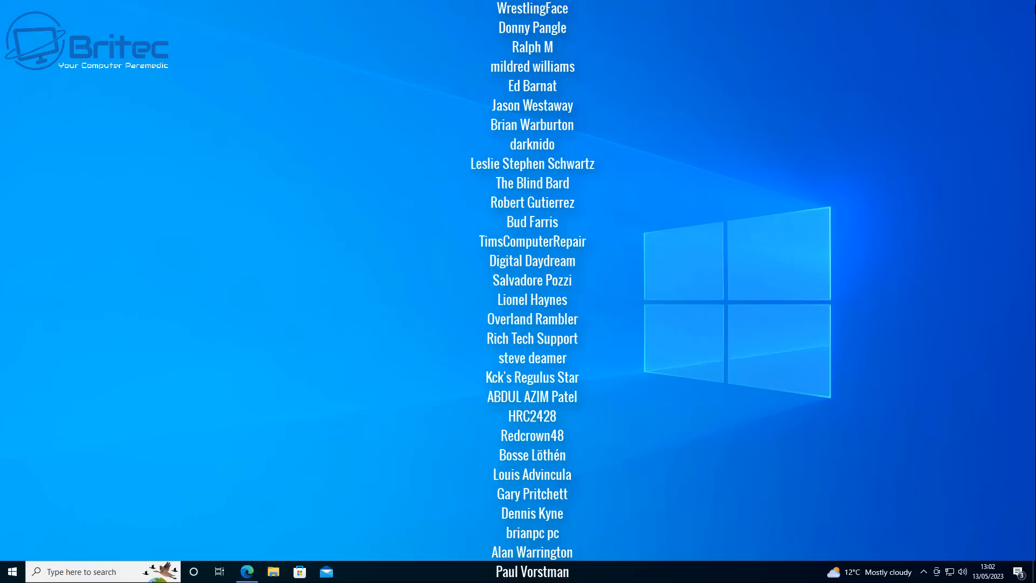
scroll(down, 3)
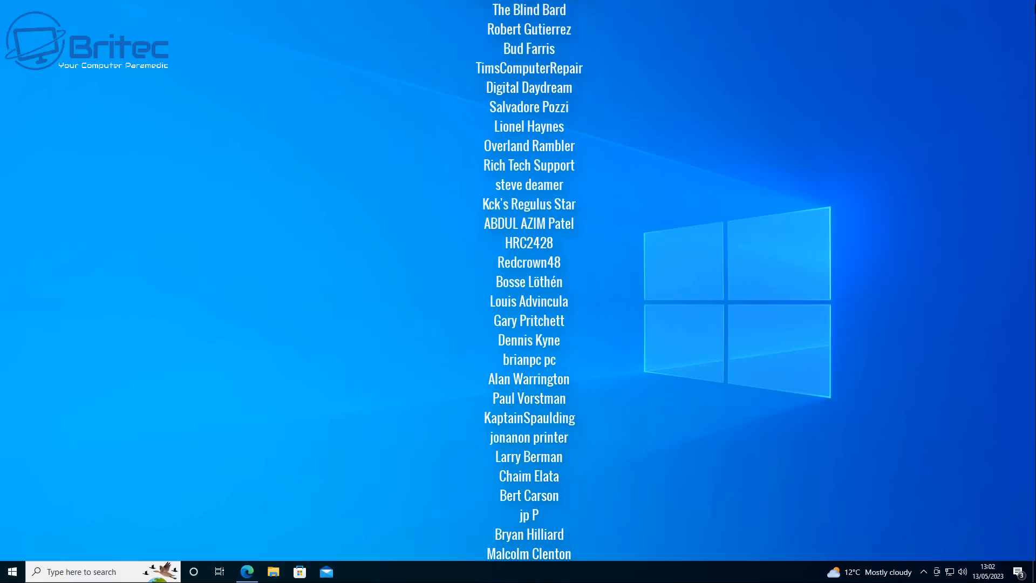
scroll(up, 3)
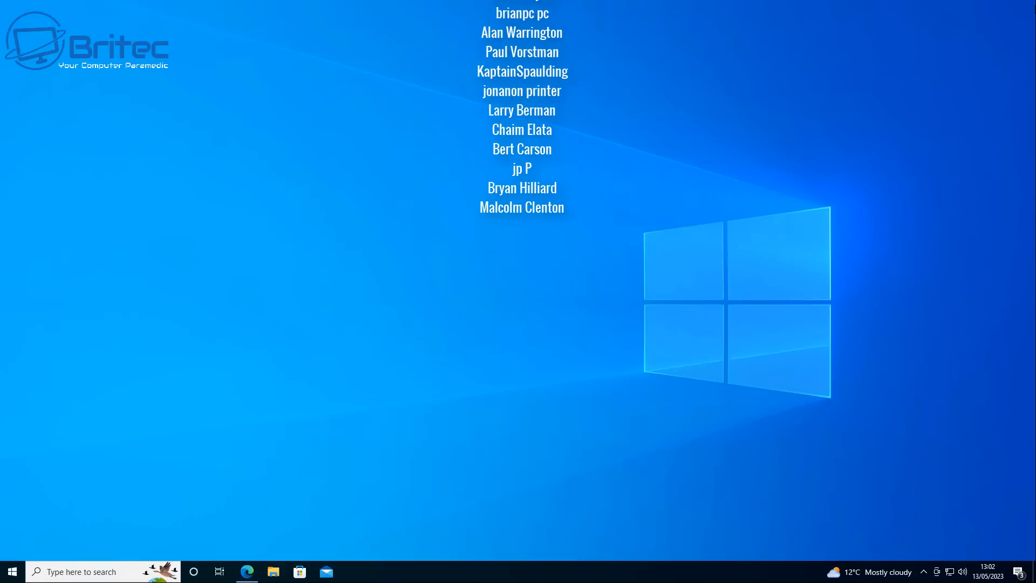
scroll(up, 3)
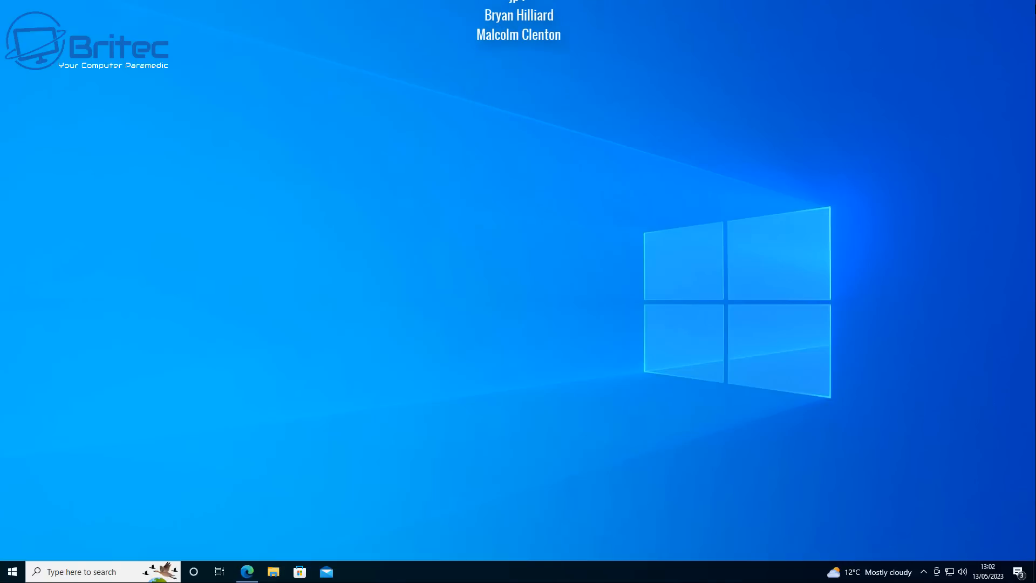